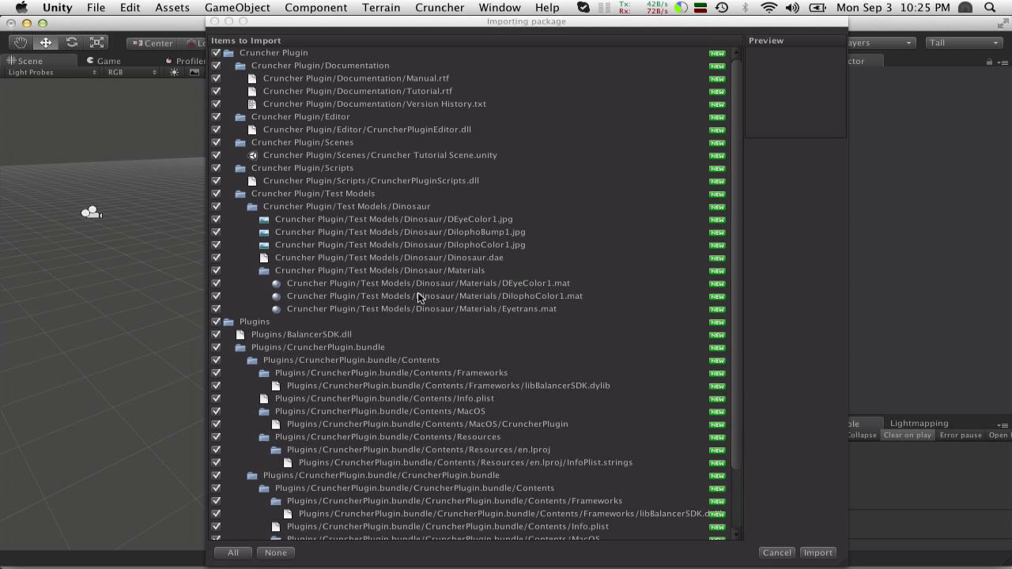
mouse_move(758, 528)
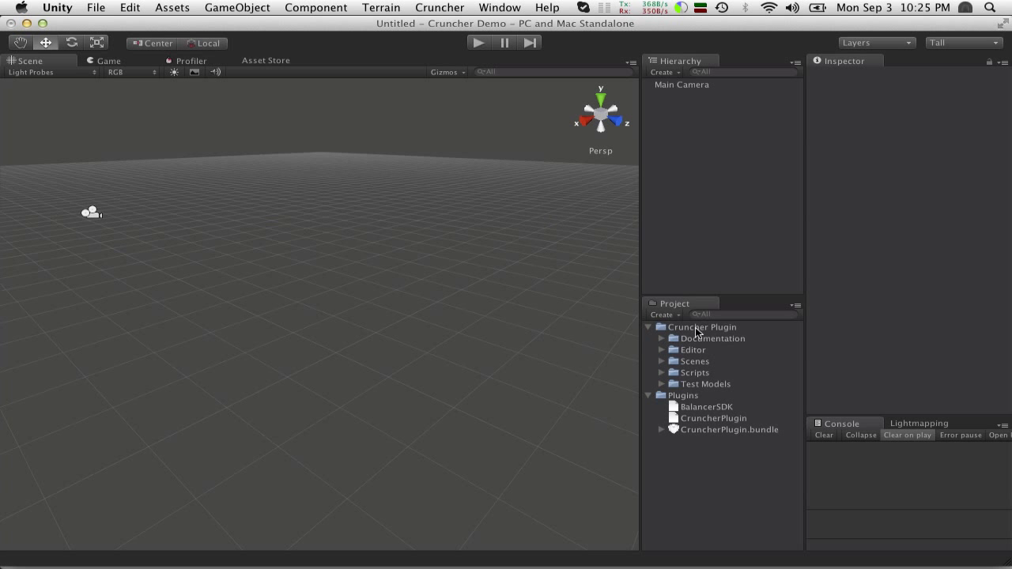
mouse_move(686, 332)
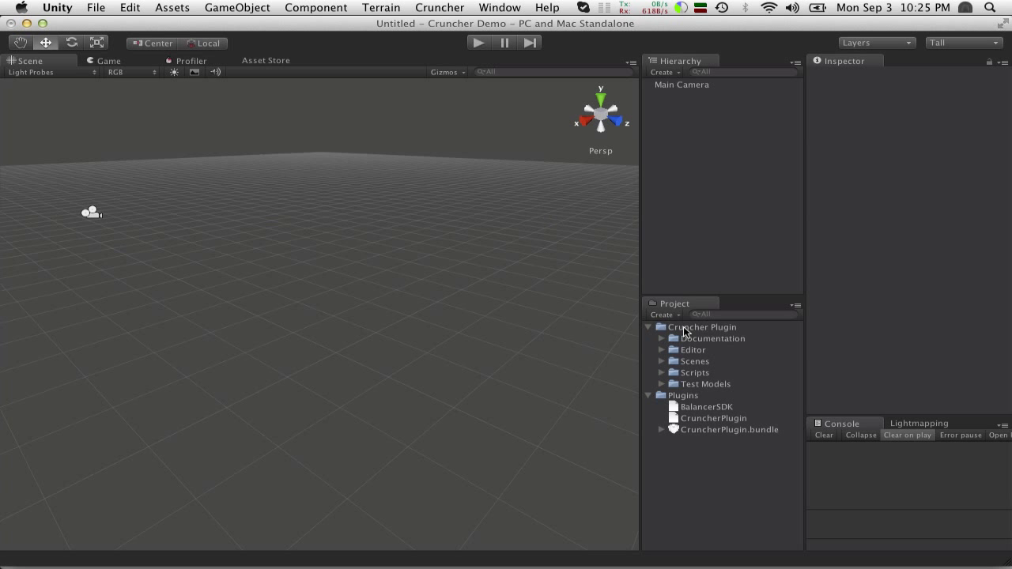
- Browse the Cruncher Plugin's Documentation, Editor and Scripts folders
left_click(702, 325)
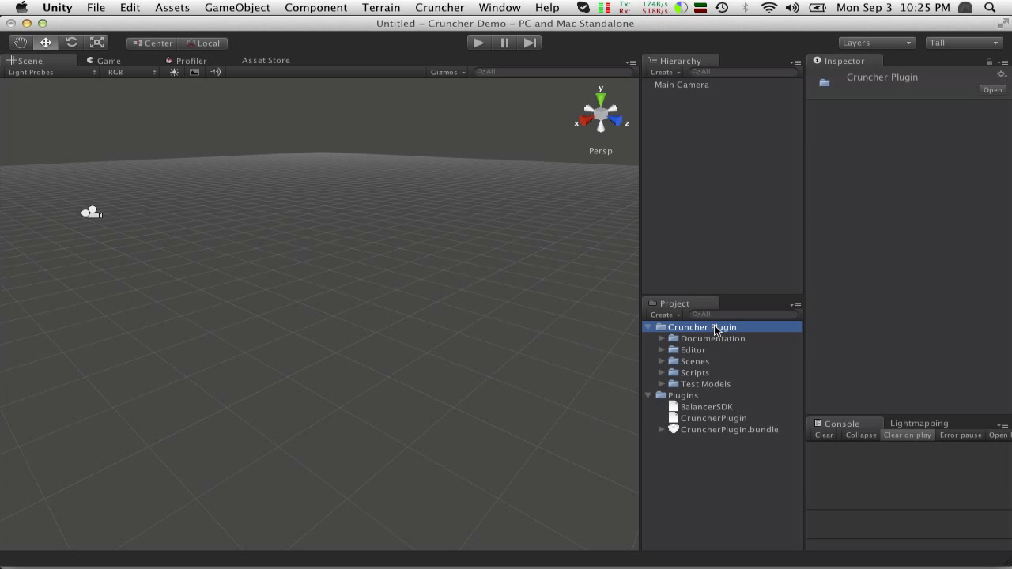
left_click(661, 338)
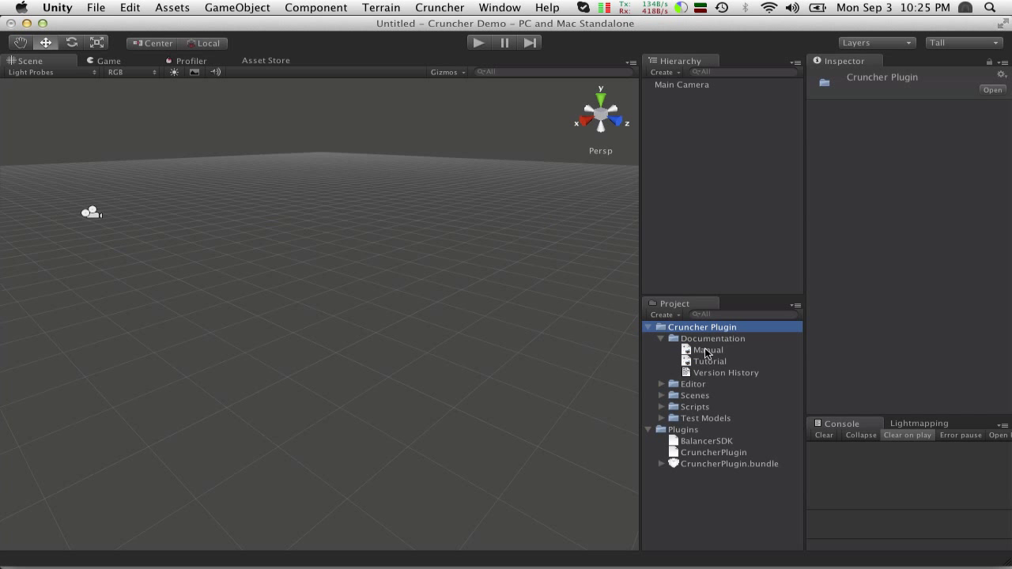
mouse_move(664, 345)
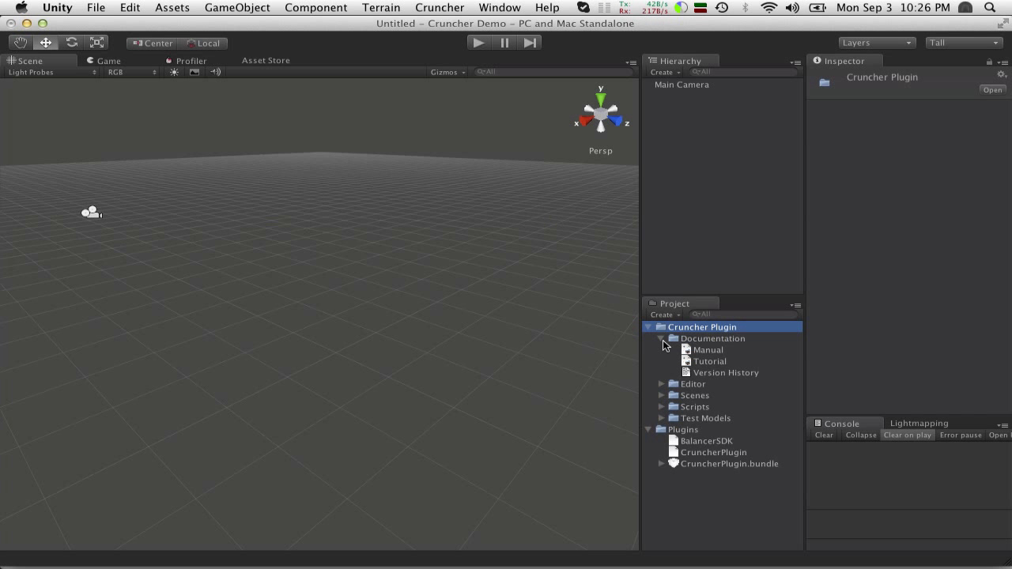
left_click(660, 338)
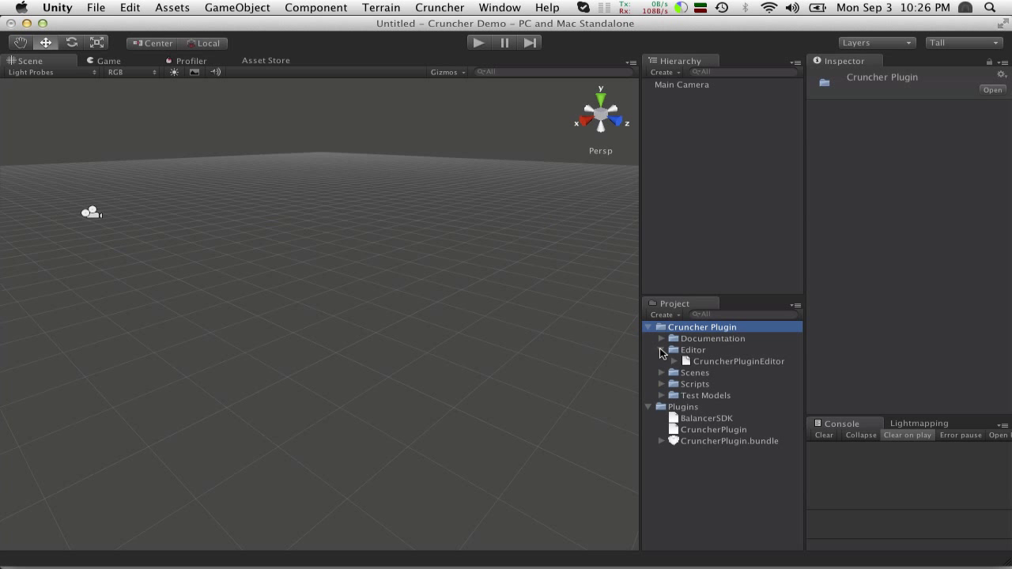
left_click(661, 373)
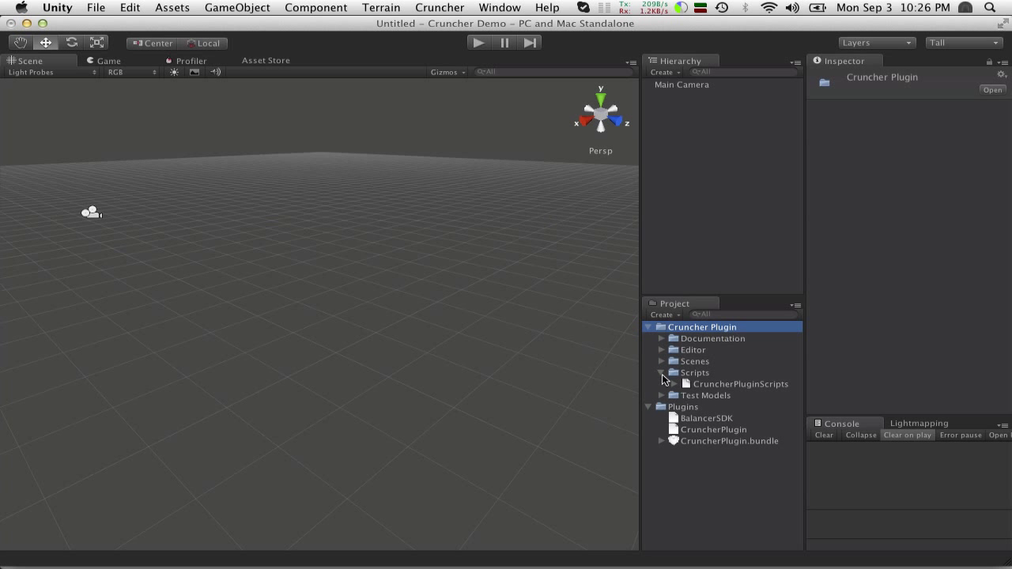
left_click(661, 374)
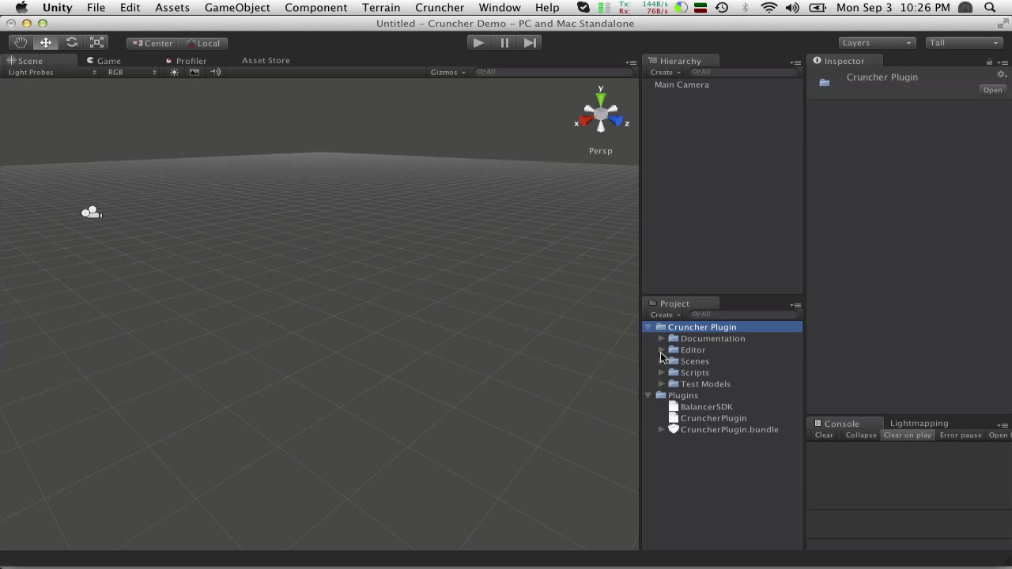
- Peek into Scenes and Test Models, collapse Plugins, then reveal the Cruncher Tutorial Scene under Scenes
left_click(662, 360)
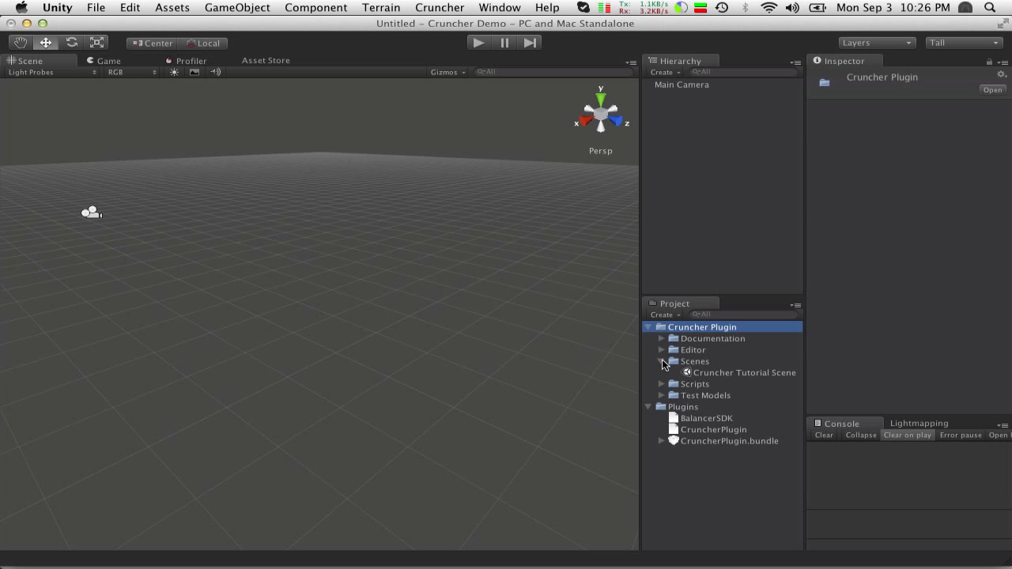
left_click(661, 361)
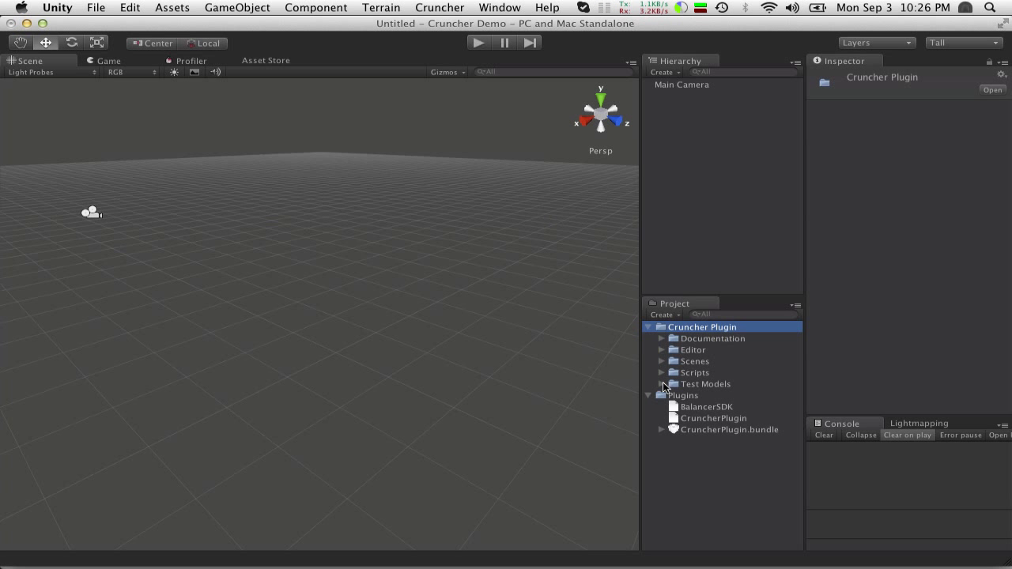
left_click(662, 384)
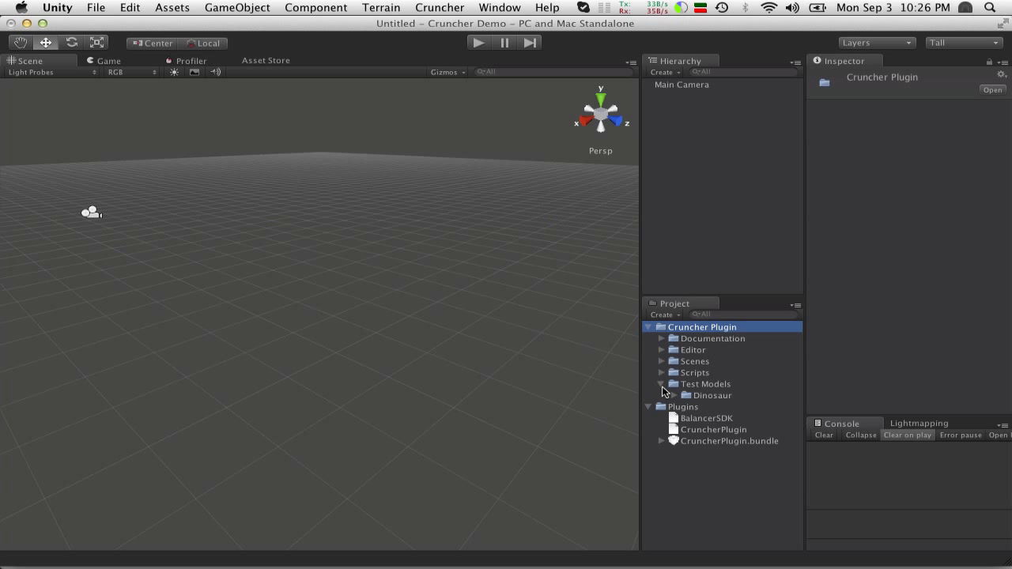
left_click(661, 385)
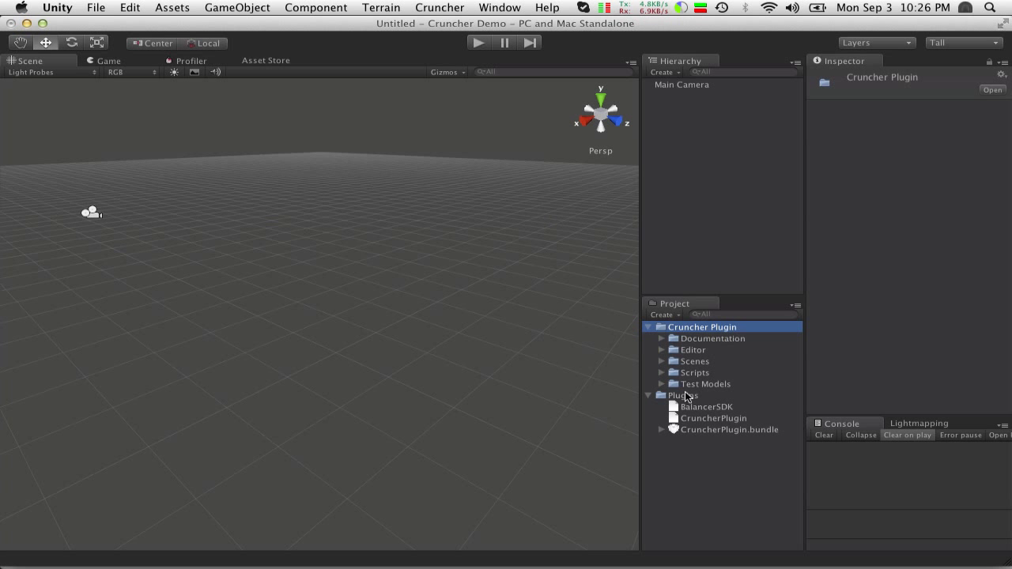
mouse_move(685, 401)
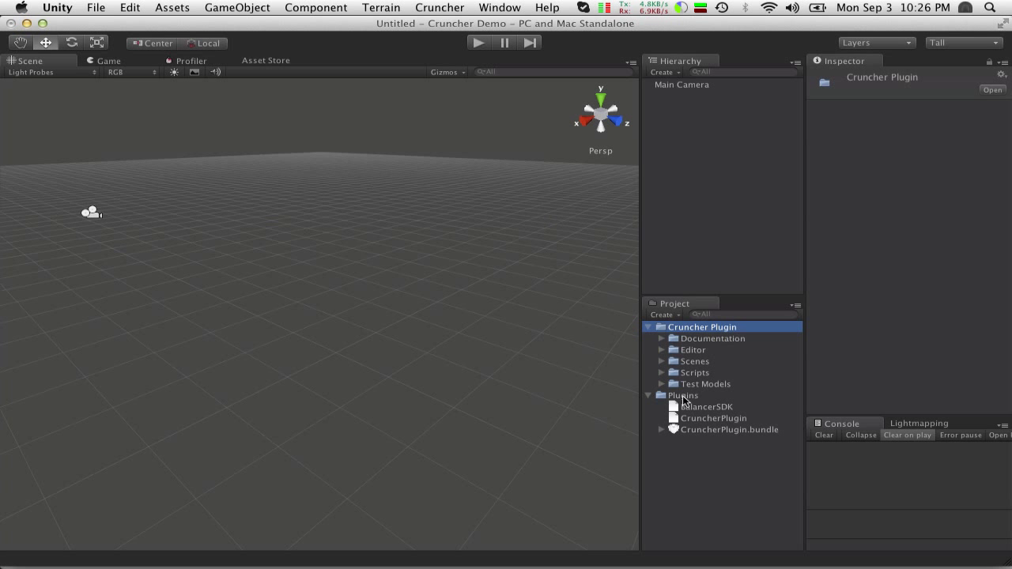
mouse_move(683, 403)
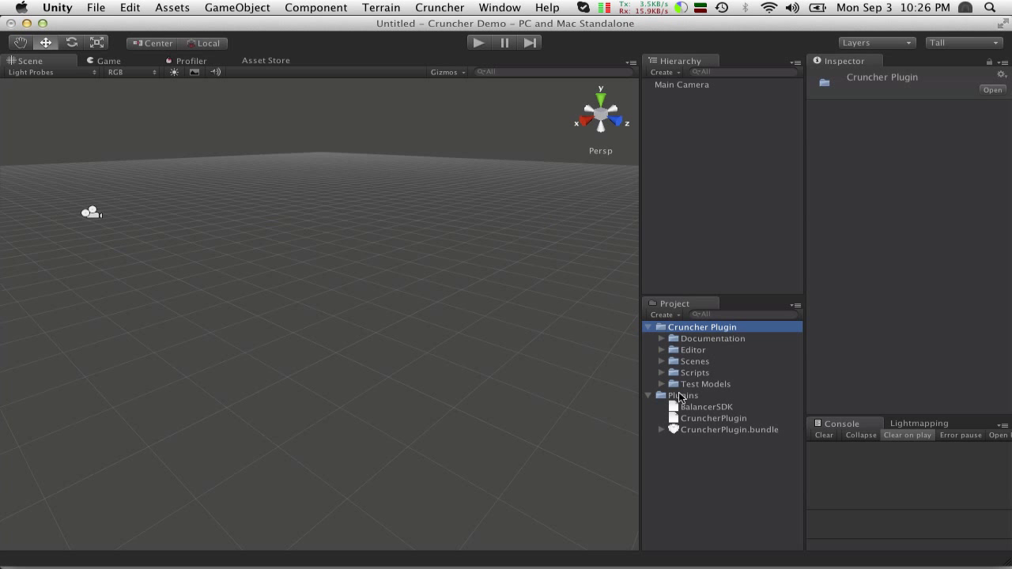
mouse_move(678, 401)
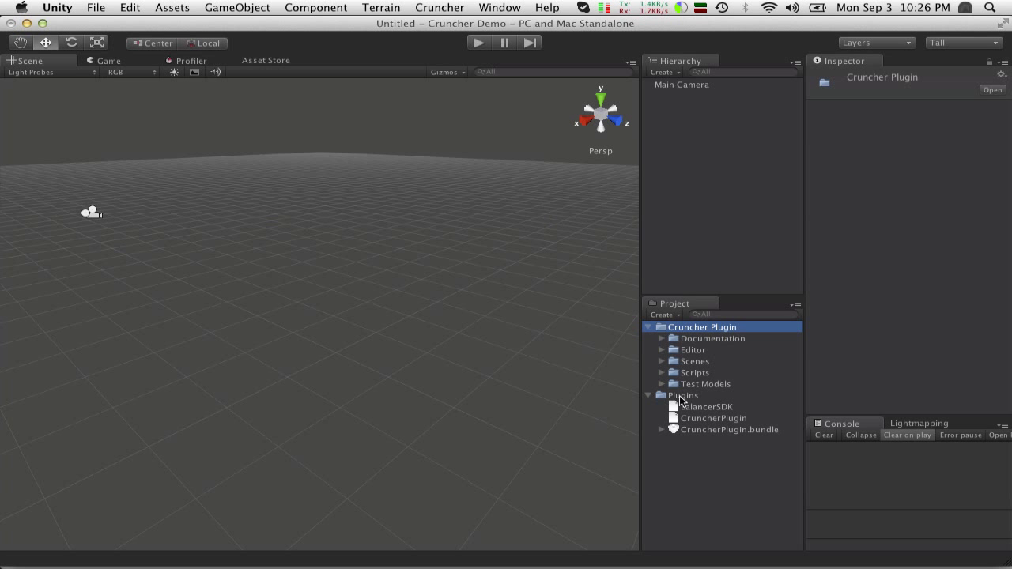
mouse_move(715, 446)
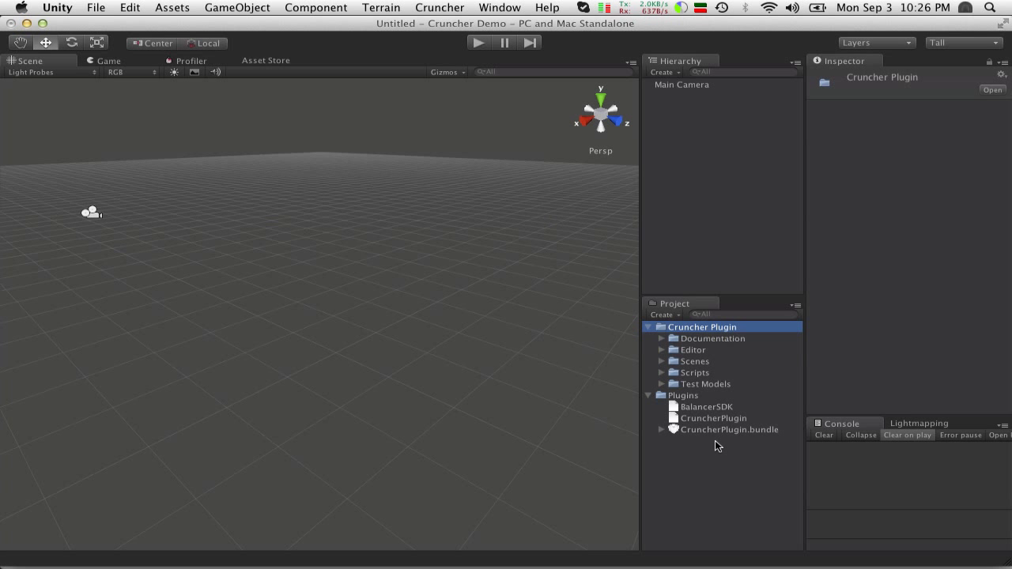
mouse_move(694, 395)
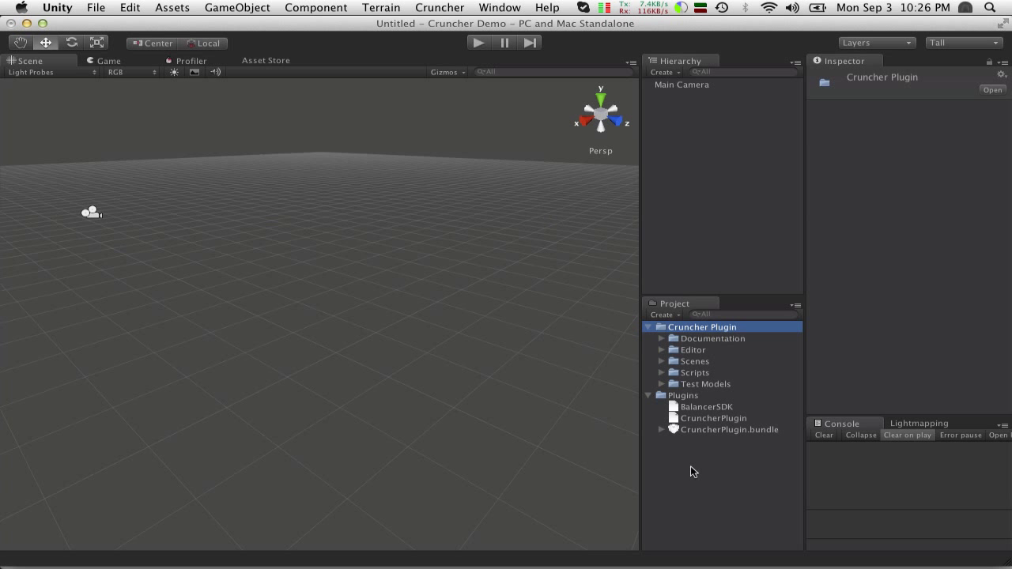
mouse_move(703, 446)
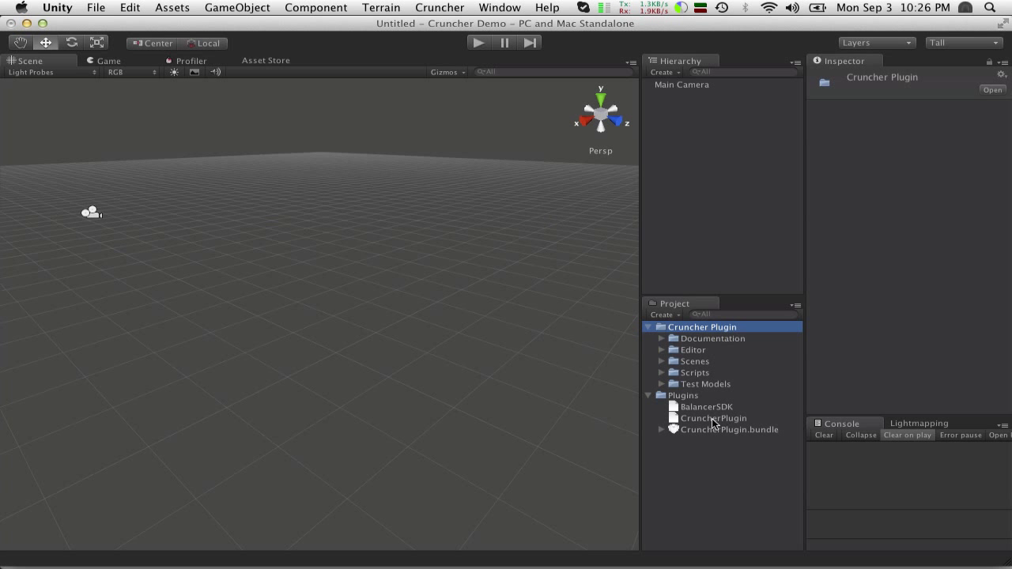
mouse_move(718, 430)
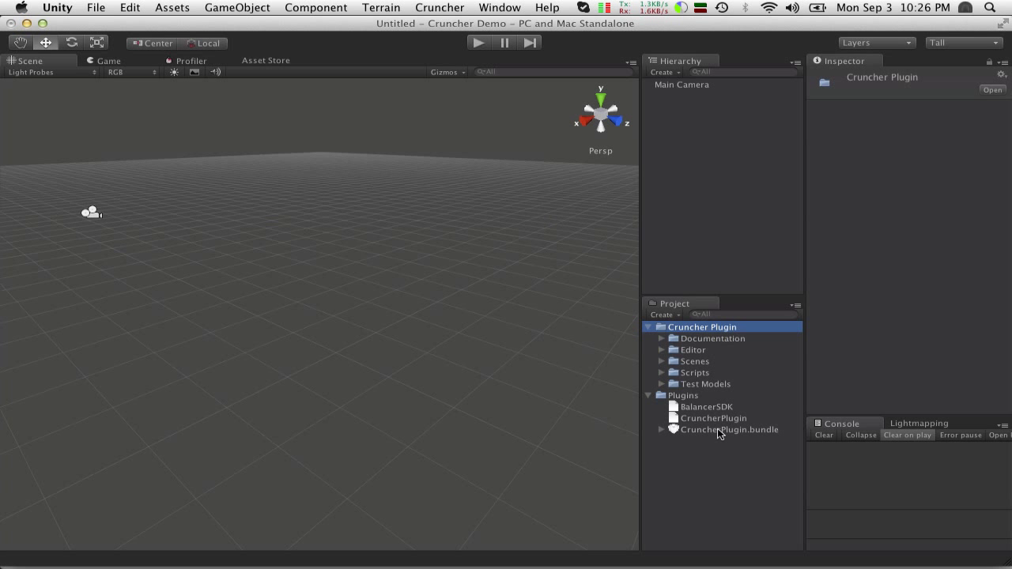
mouse_move(753, 433)
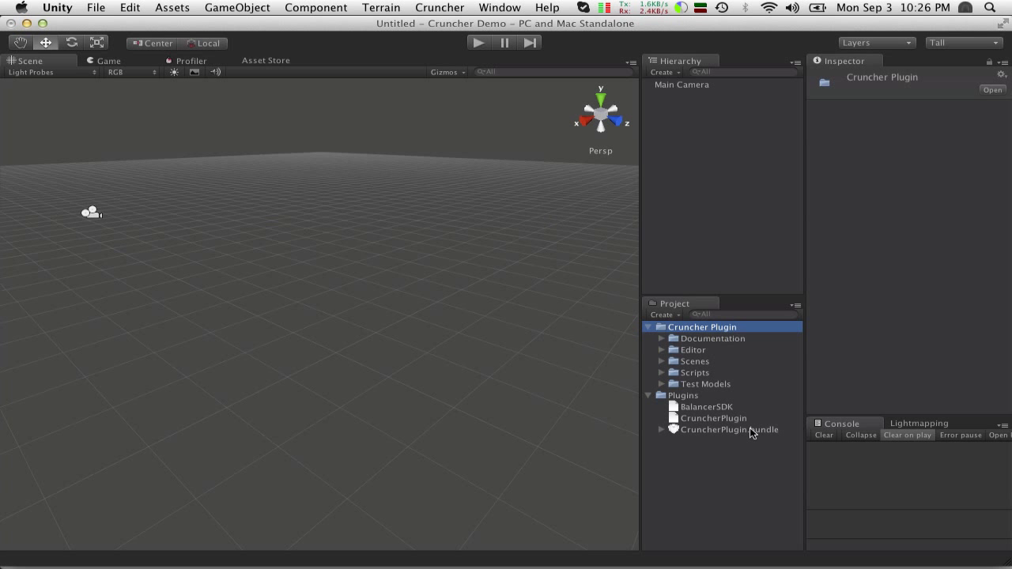
left_click(648, 396)
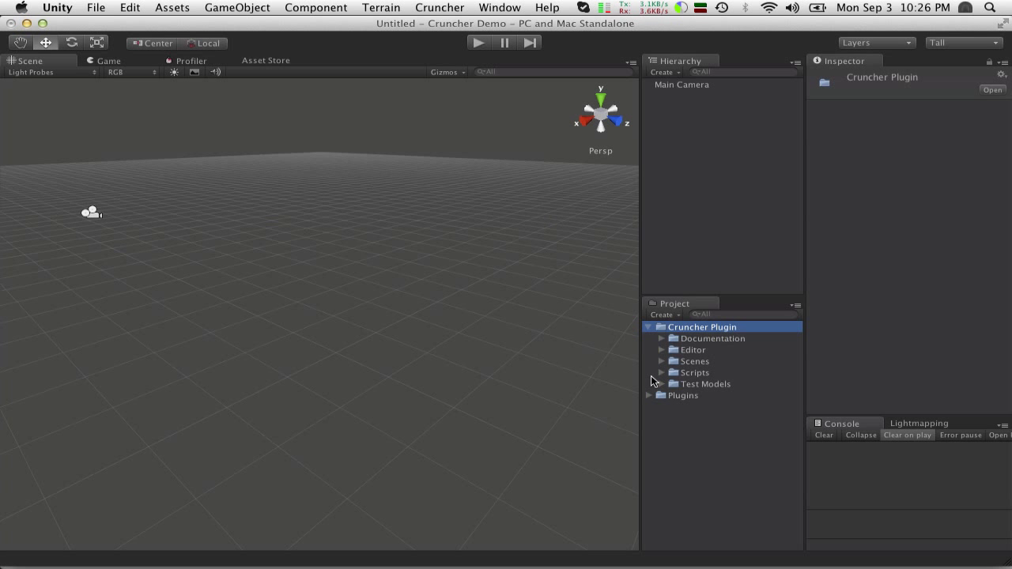
left_click(672, 361)
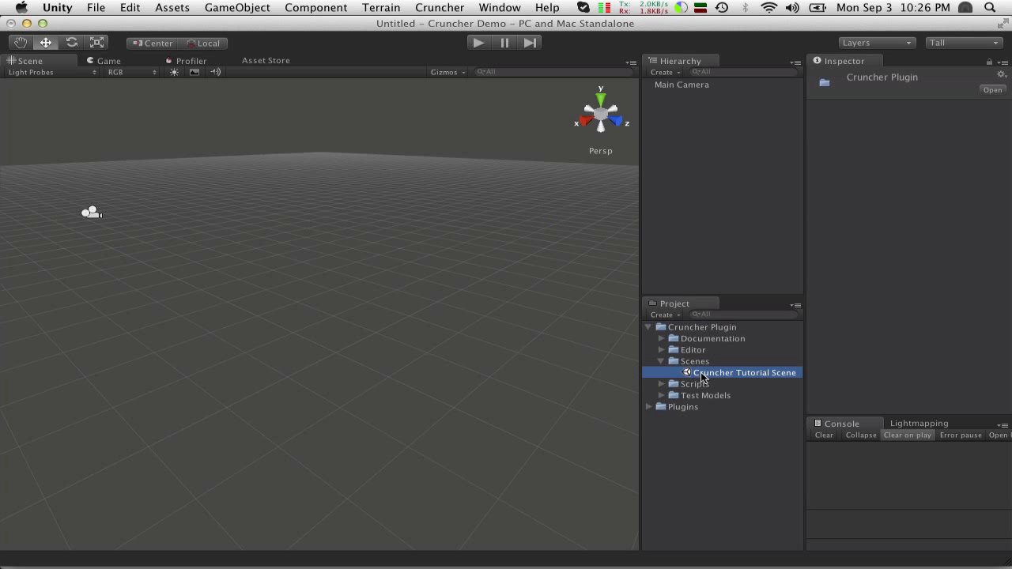
- Open the Cruncher Tutorial Scene and expand Test Models to show the Dinosaur assets
double_click(743, 373)
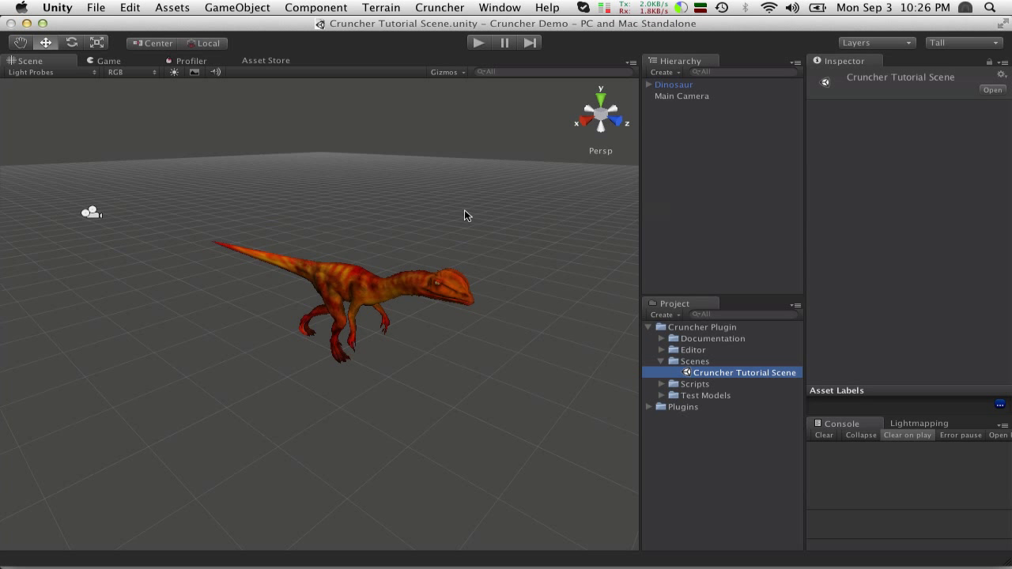
mouse_move(678, 128)
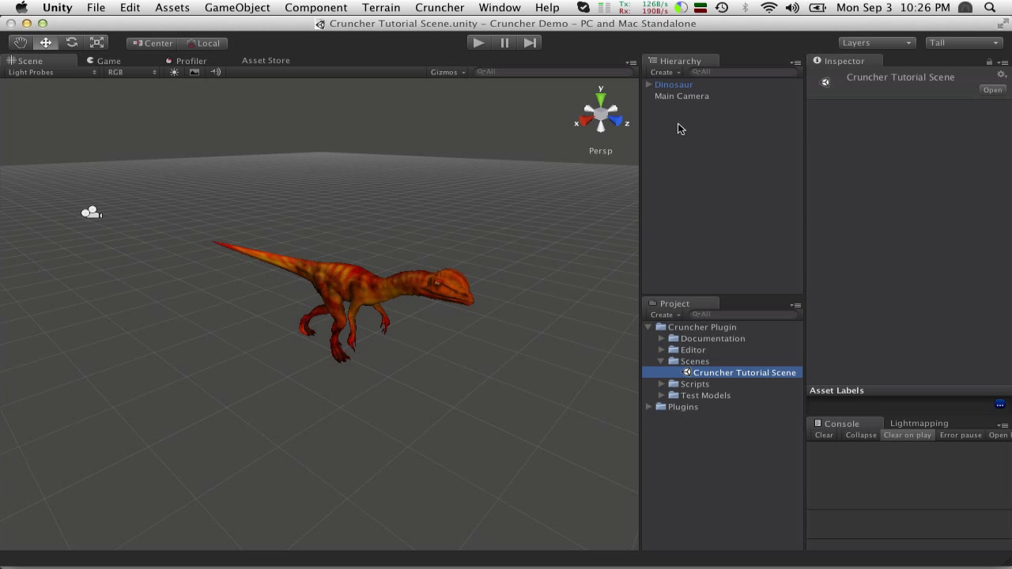
mouse_move(365, 283)
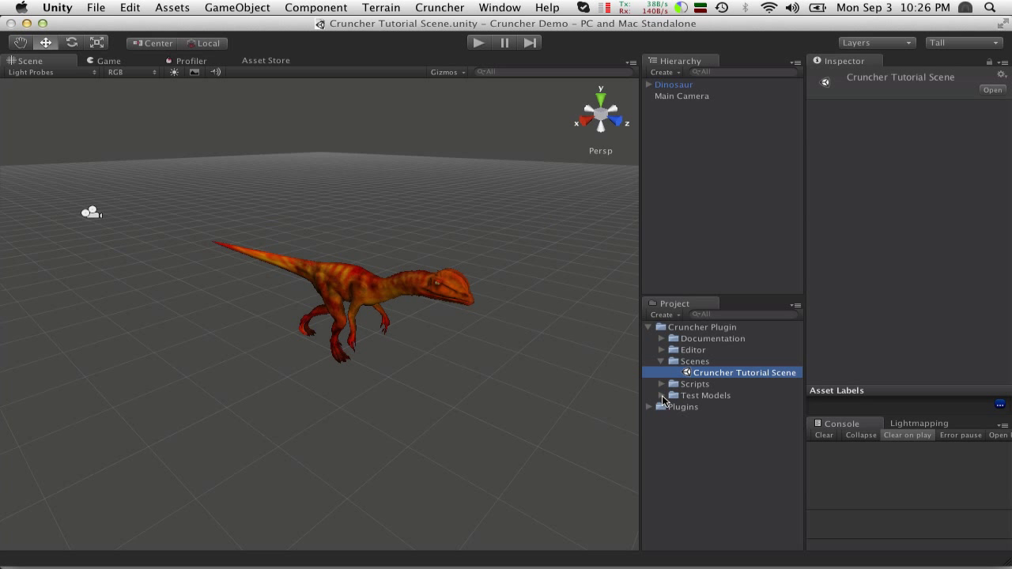
left_click(662, 395)
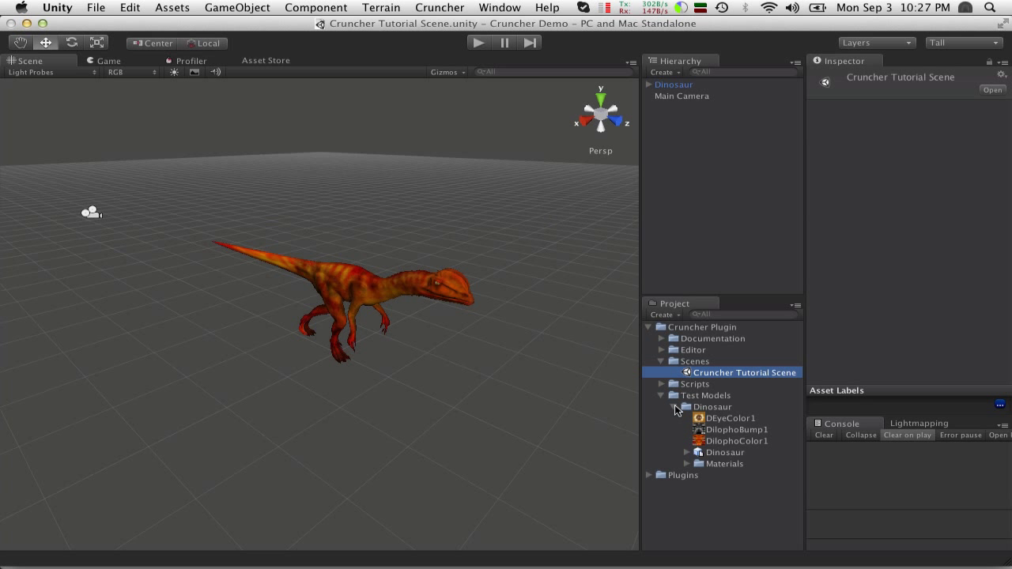
mouse_move(692, 405)
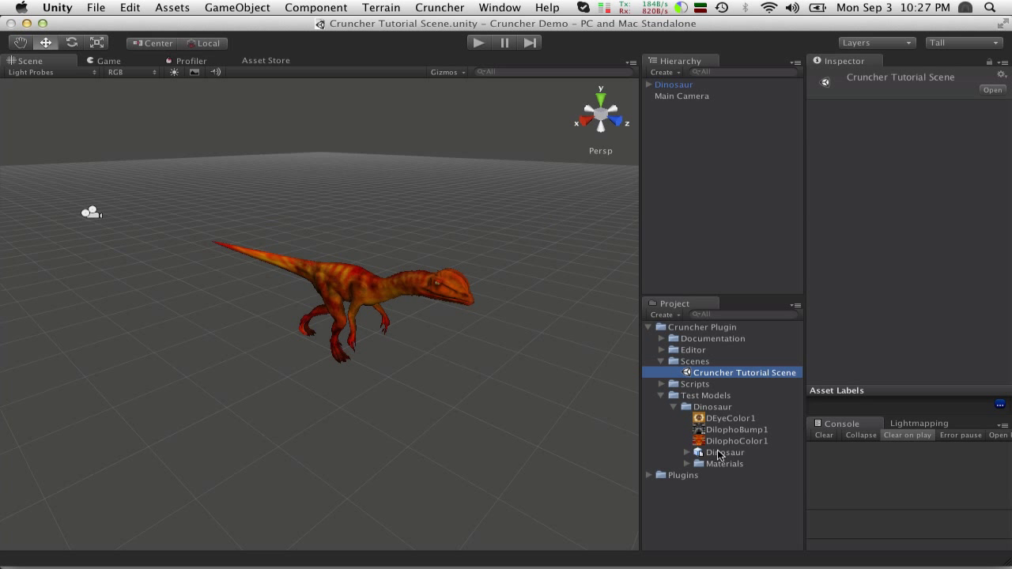
- Inspect the Dinosaur's Figure_1_node mesh at 48,924 triangles and its Materials, then collapse the model
left_click(724, 452)
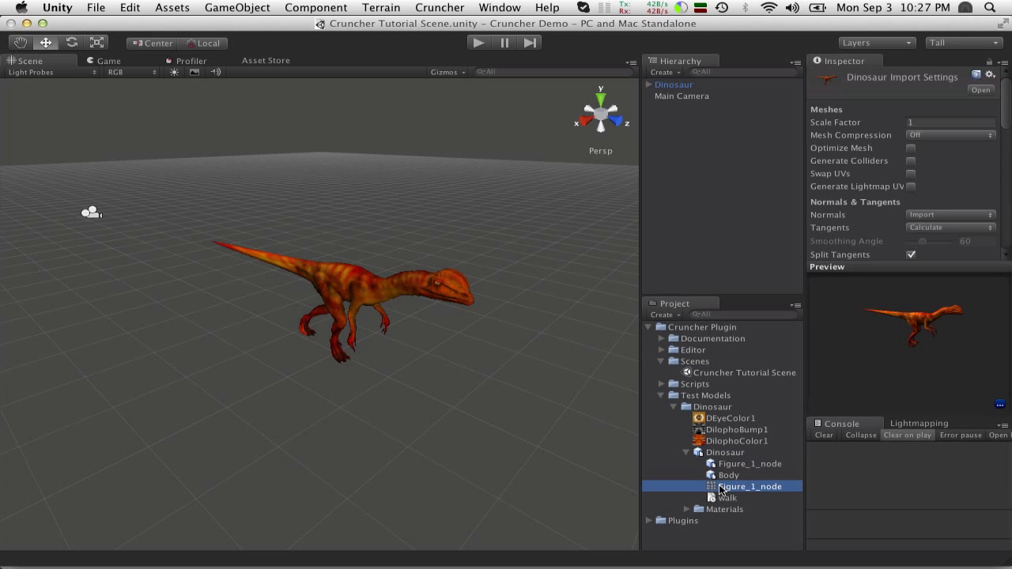
left_click(749, 487)
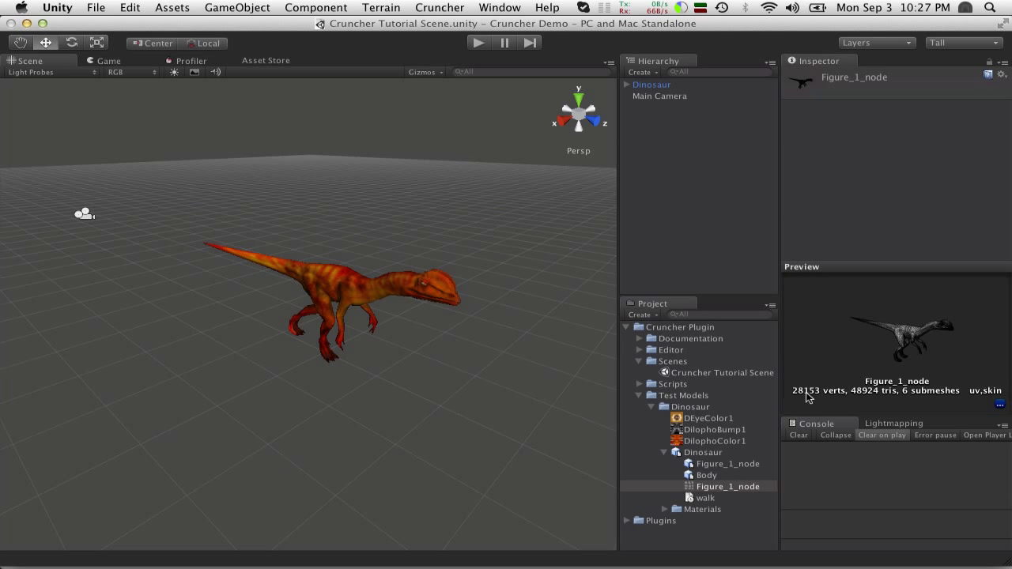
mouse_move(860, 398)
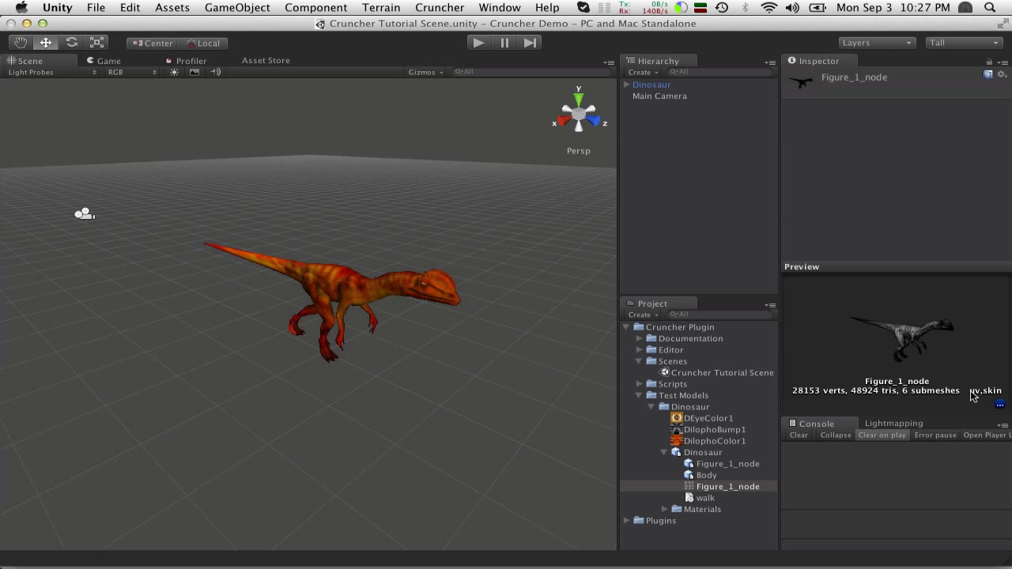
mouse_move(809, 433)
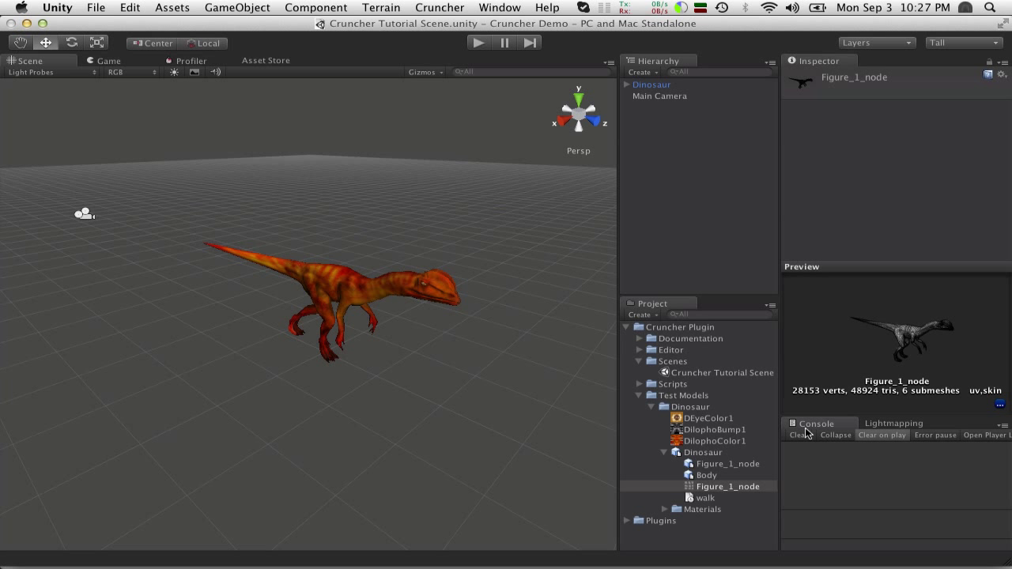
mouse_move(909, 308)
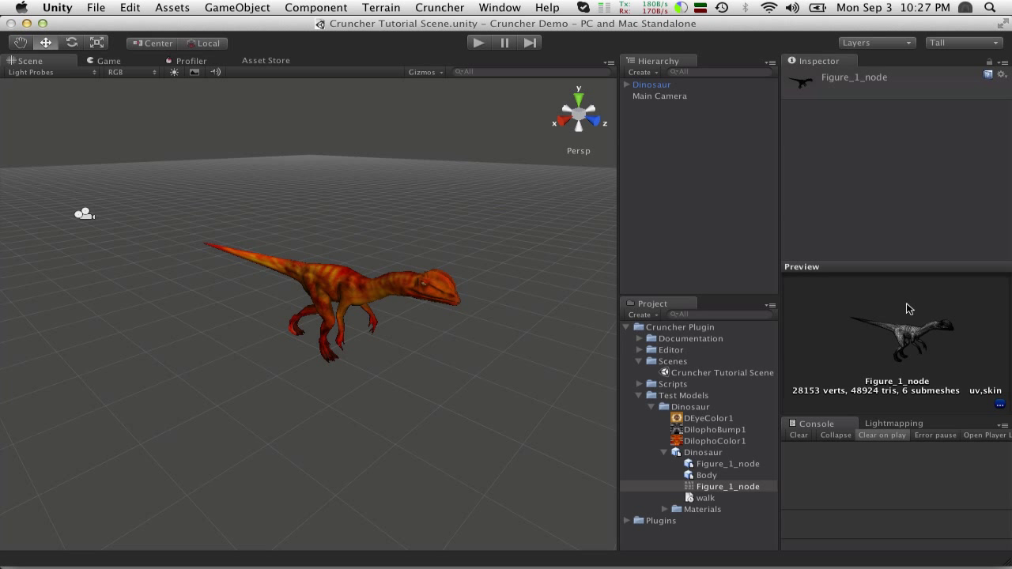
mouse_move(686, 437)
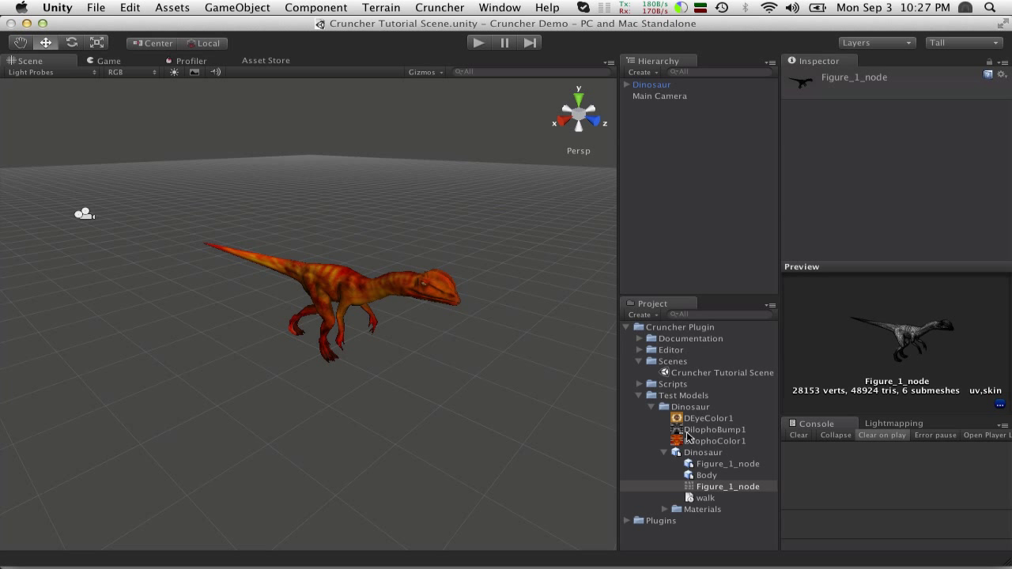
left_click(664, 510)
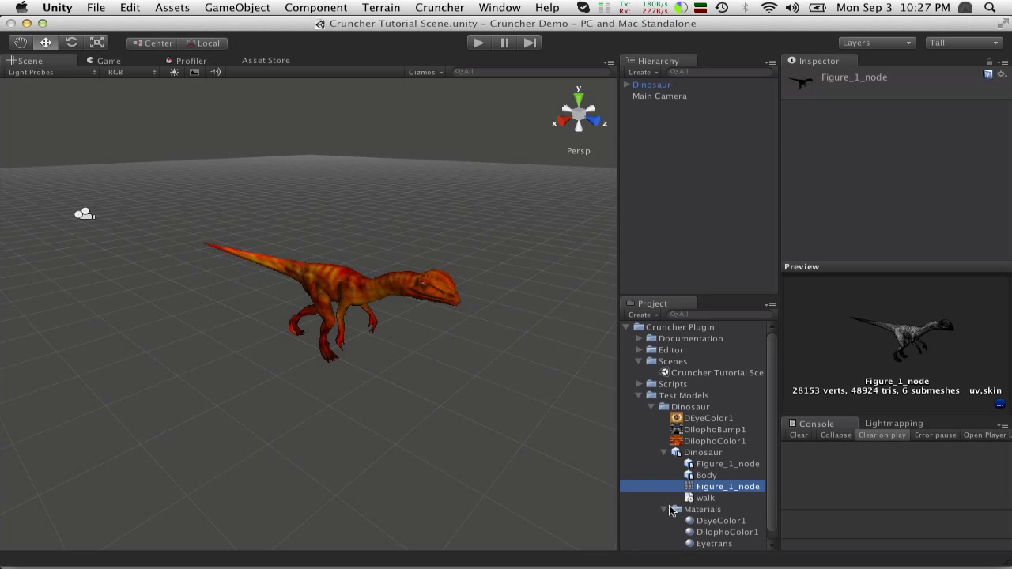
scroll("down", 3)
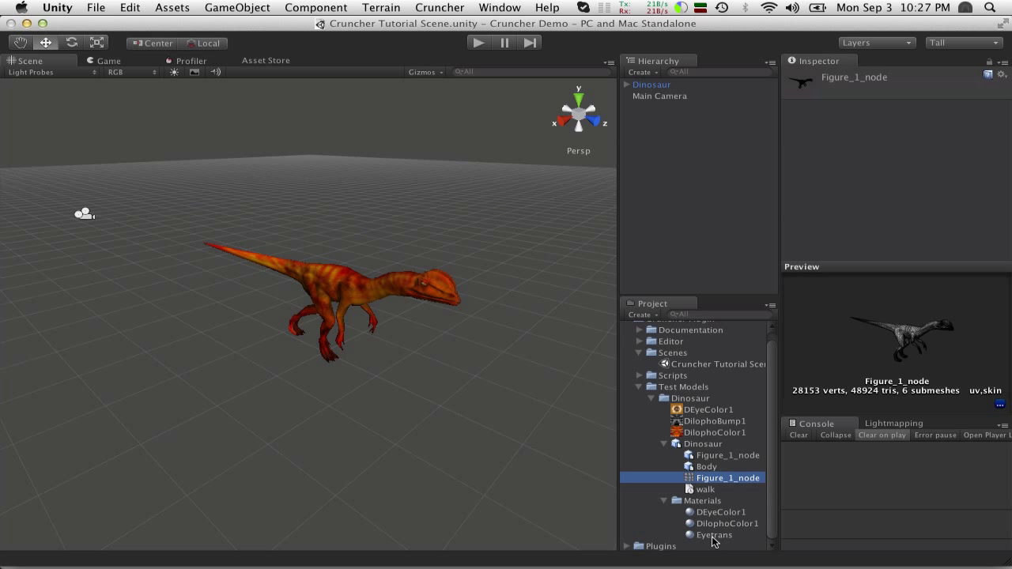
mouse_move(712, 525)
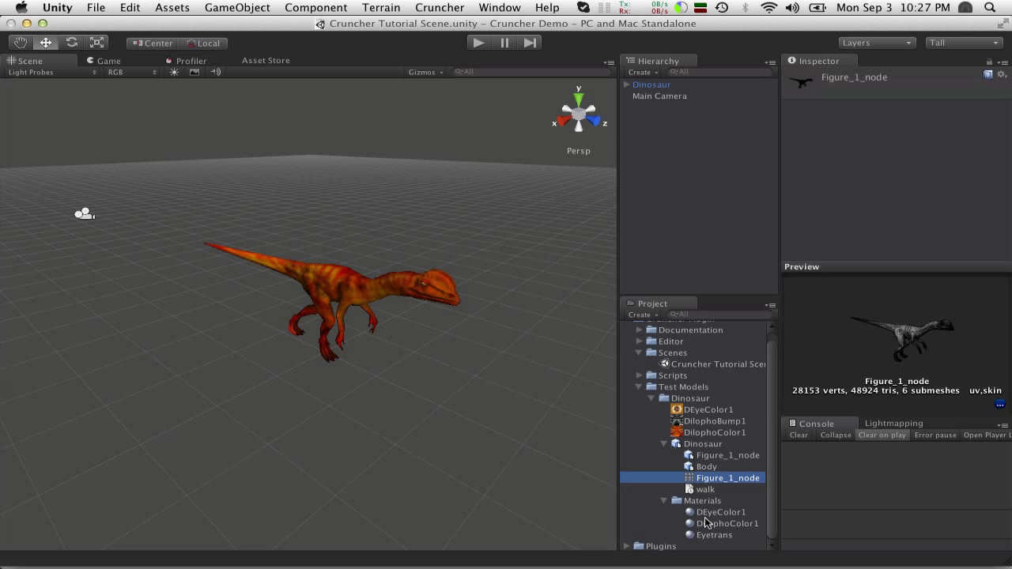
mouse_move(671, 513)
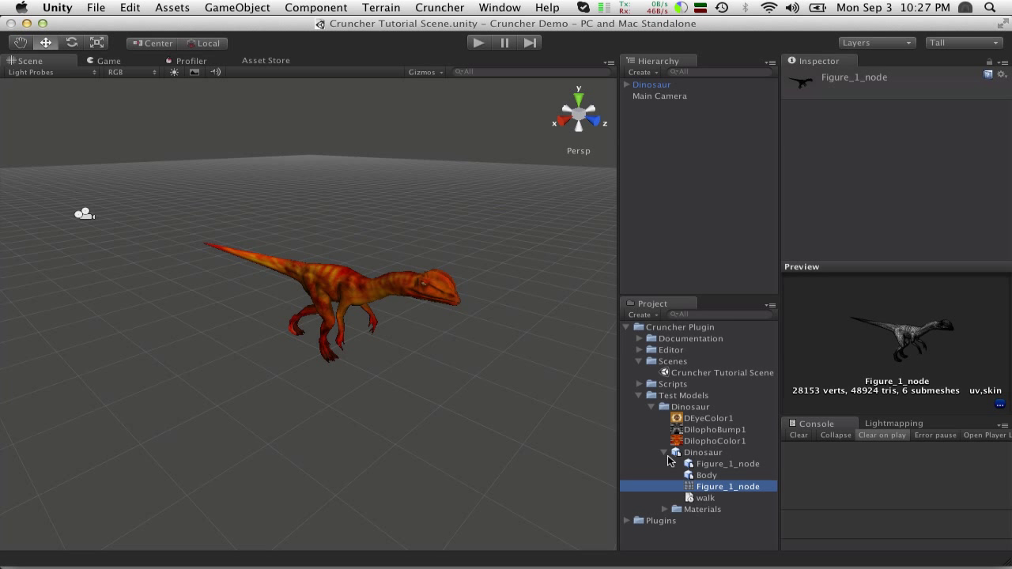
left_click(664, 452)
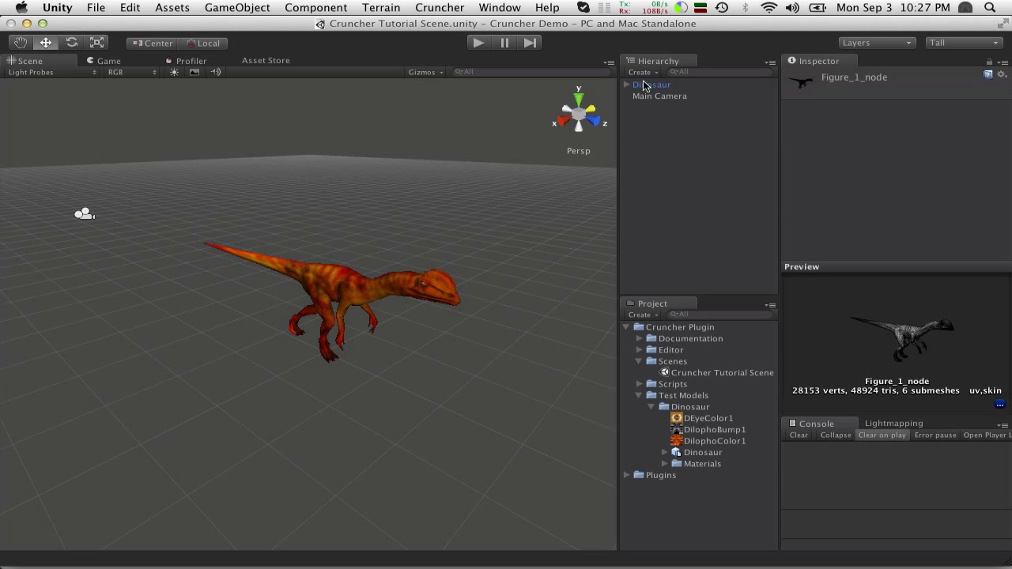
- Select Dinosaur, play the scene to watch its walk animation in Scene view, then stop playback
left_click(651, 85)
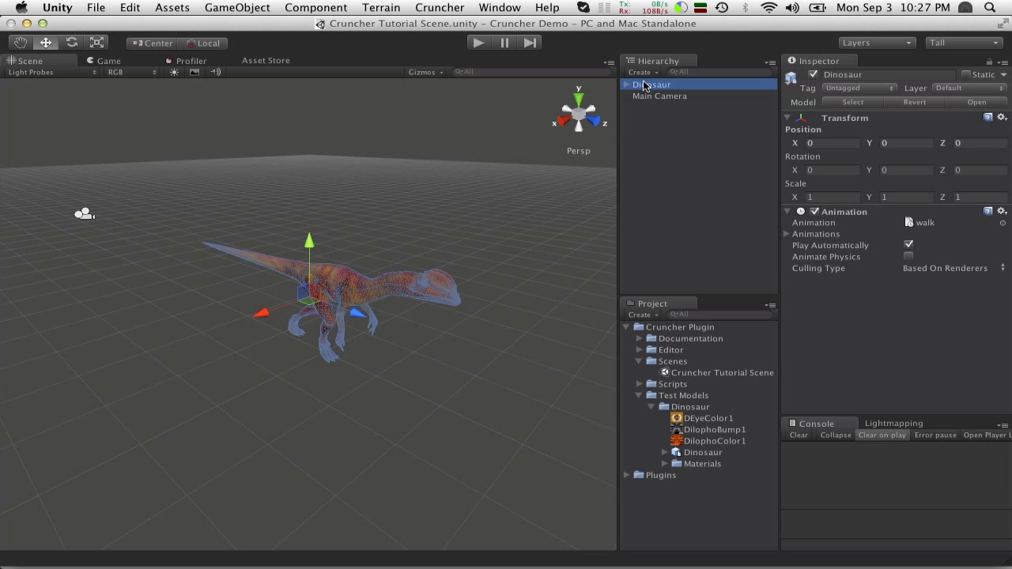
mouse_move(914, 221)
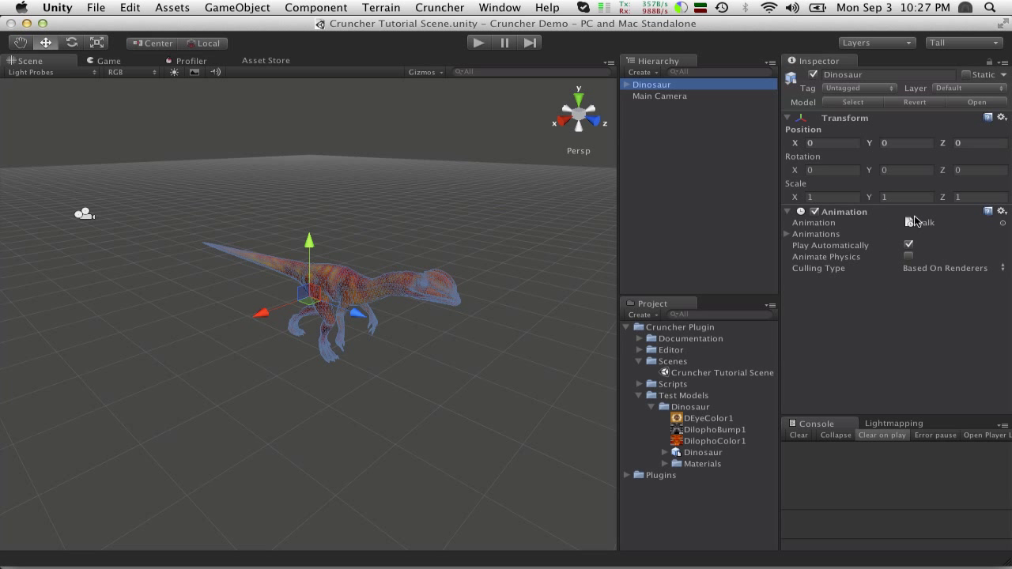
mouse_move(498, 119)
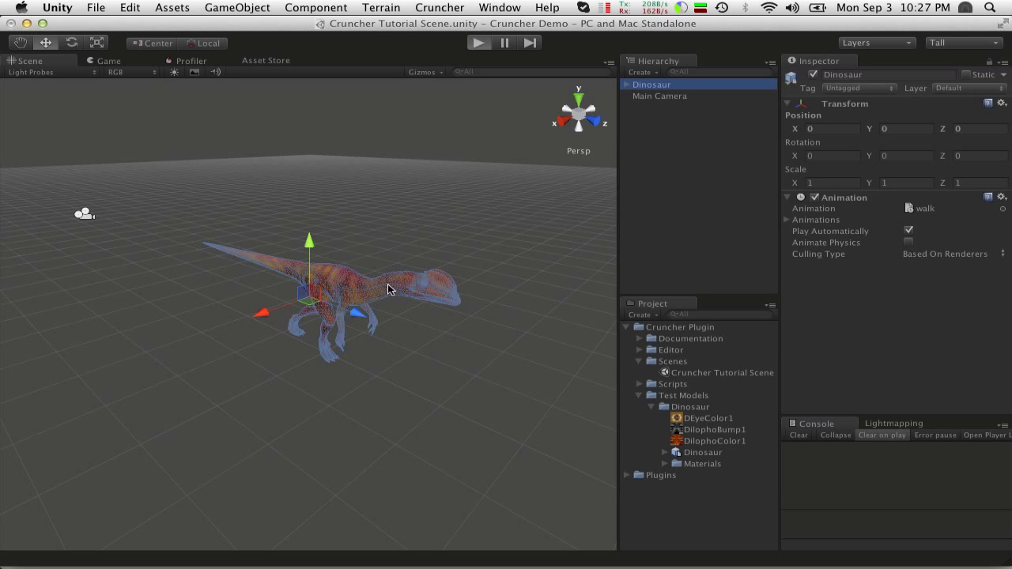
left_click(477, 43)
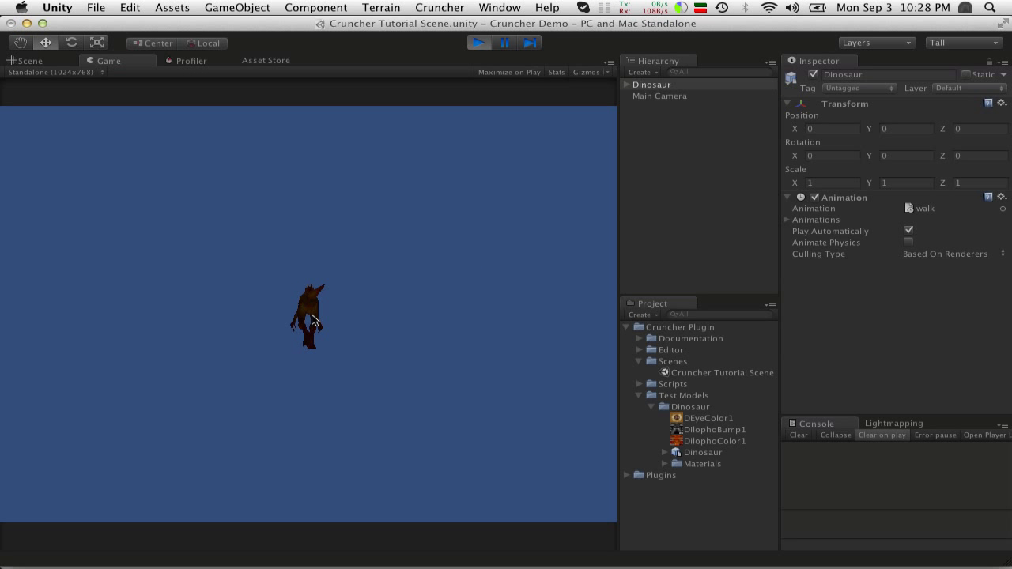
left_click(30, 60)
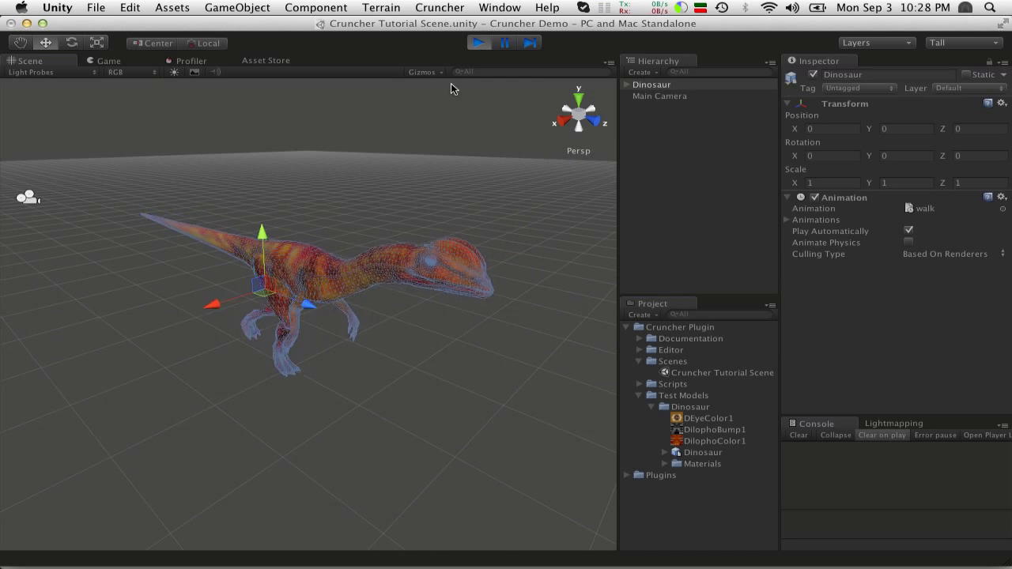
left_click(477, 43)
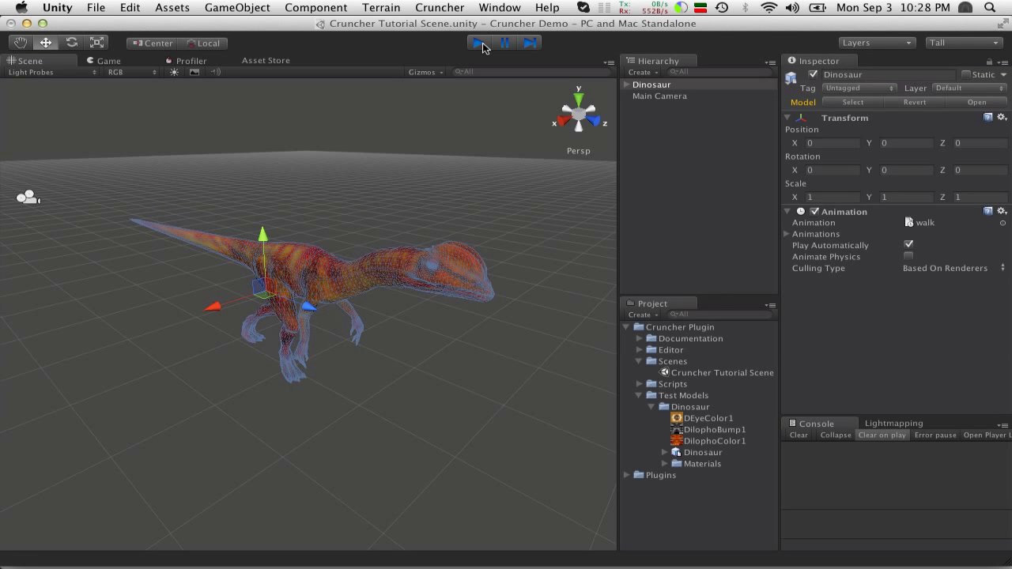
left_click(477, 41)
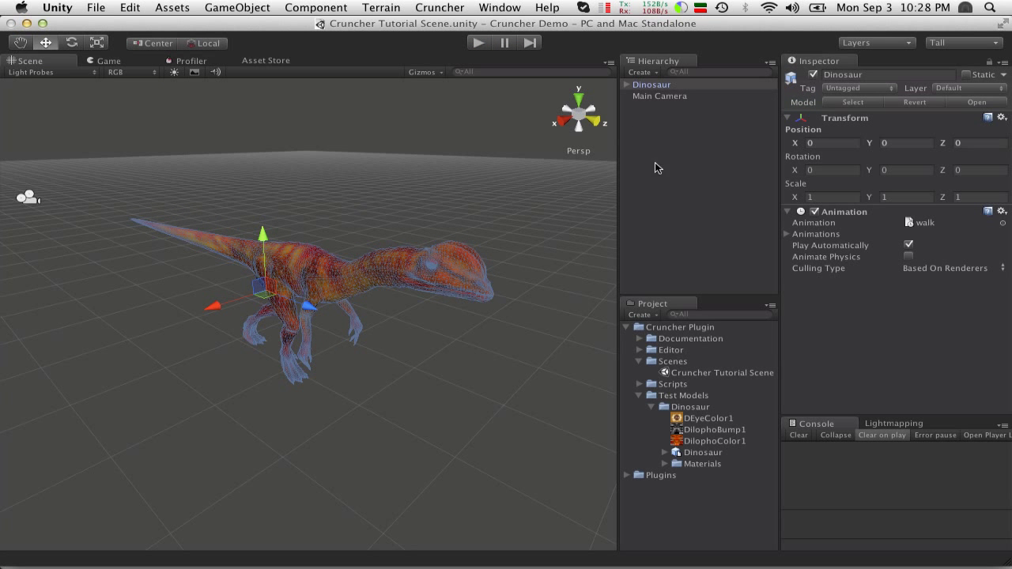
mouse_move(658, 304)
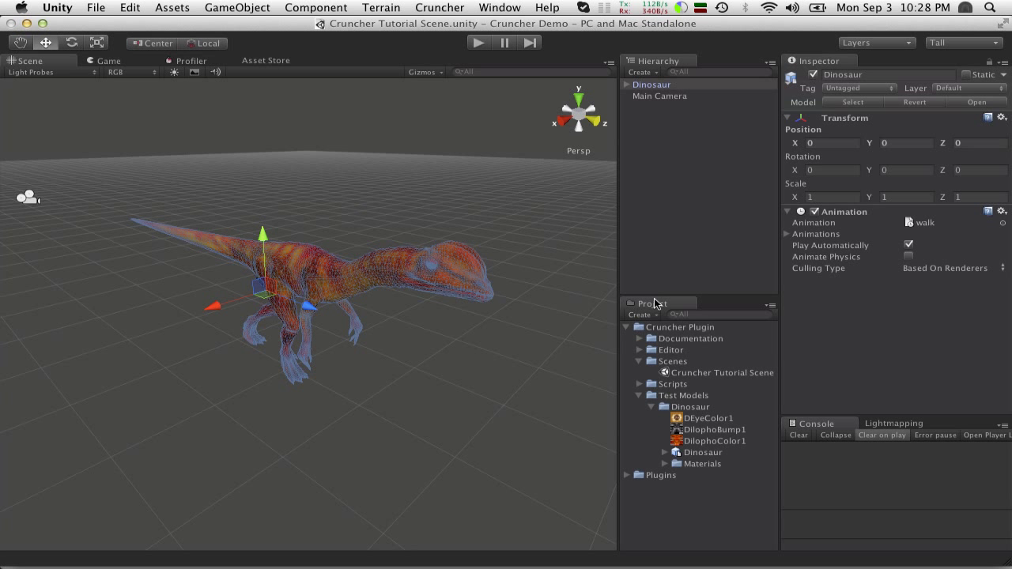
left_click(440, 6)
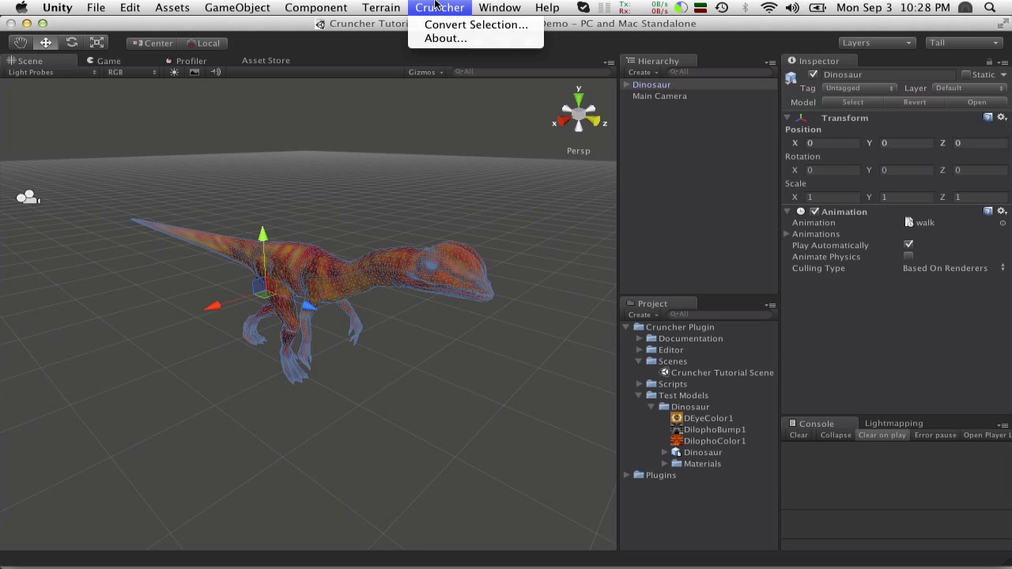
left_click(499, 7)
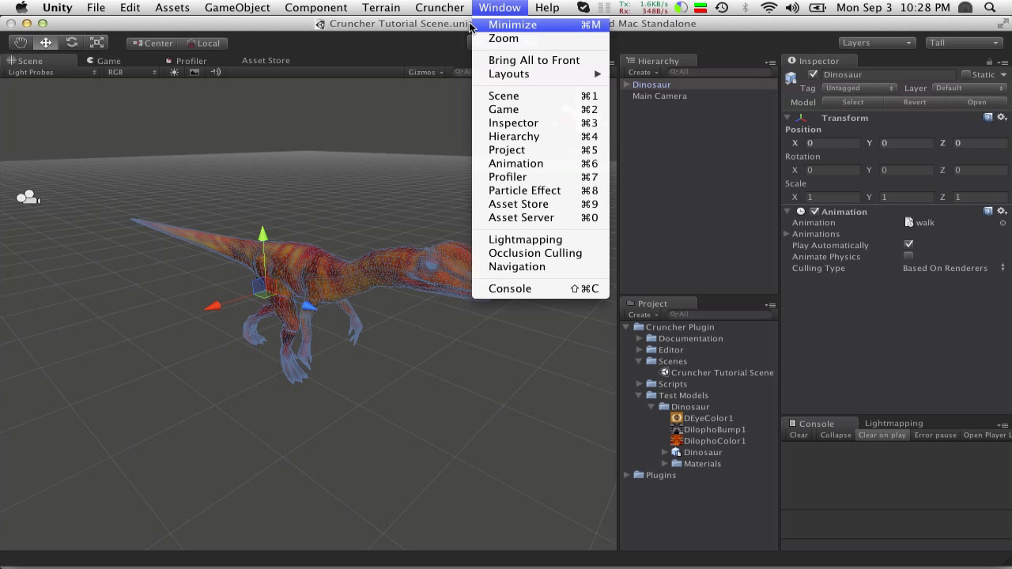
left_click(440, 6)
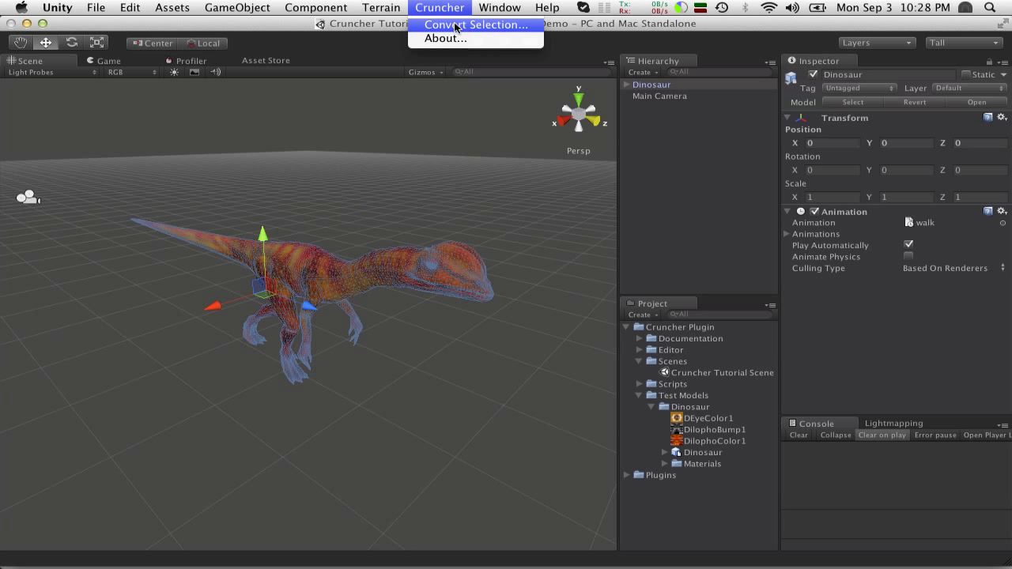
mouse_move(452, 8)
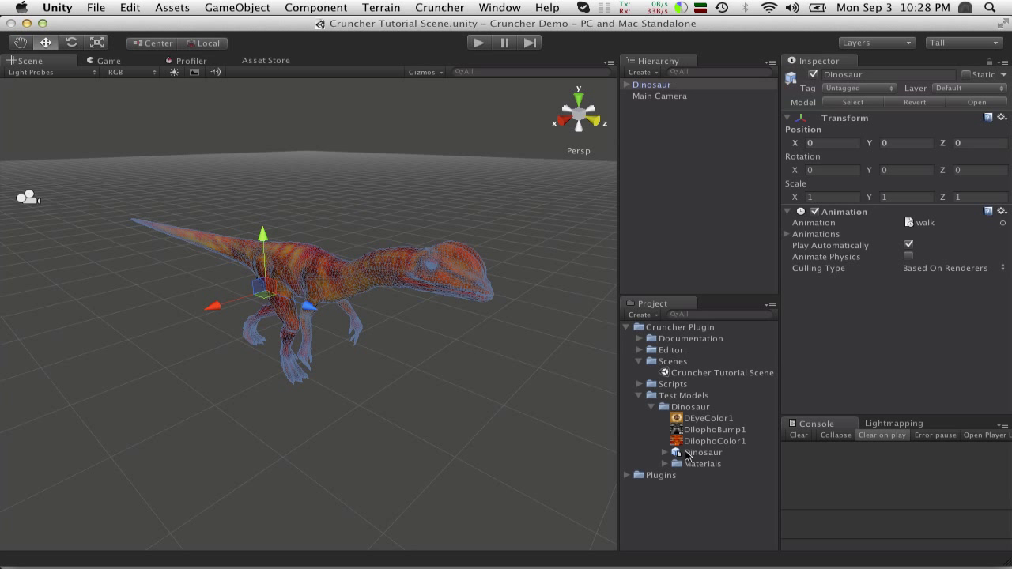
left_click(702, 452)
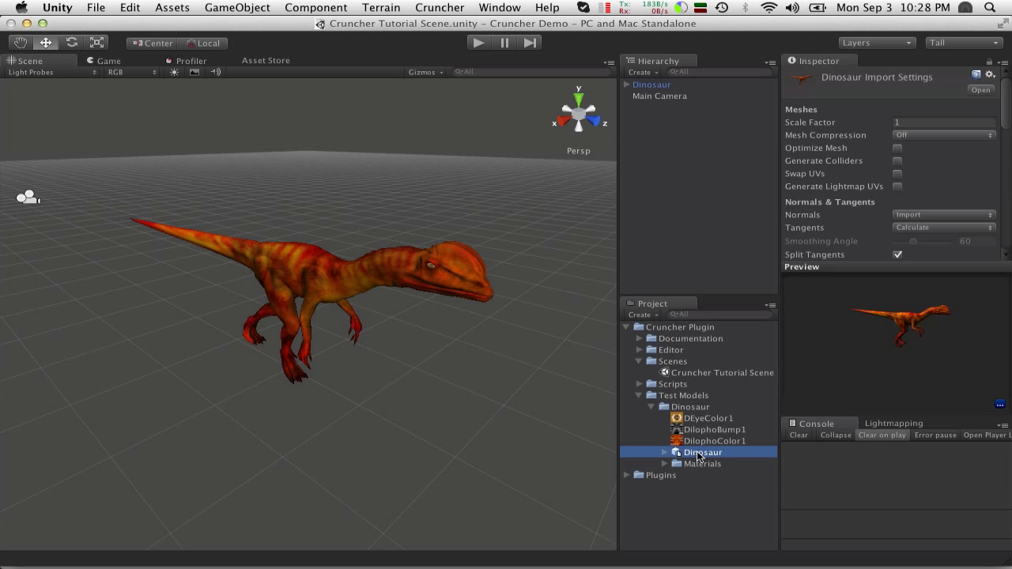
left_click(651, 85)
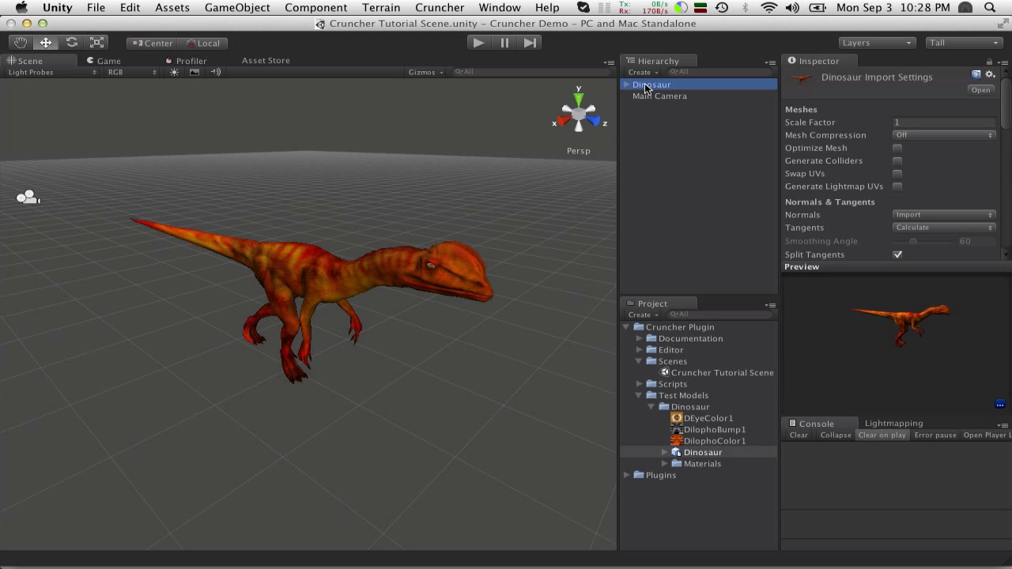
left_click(652, 86)
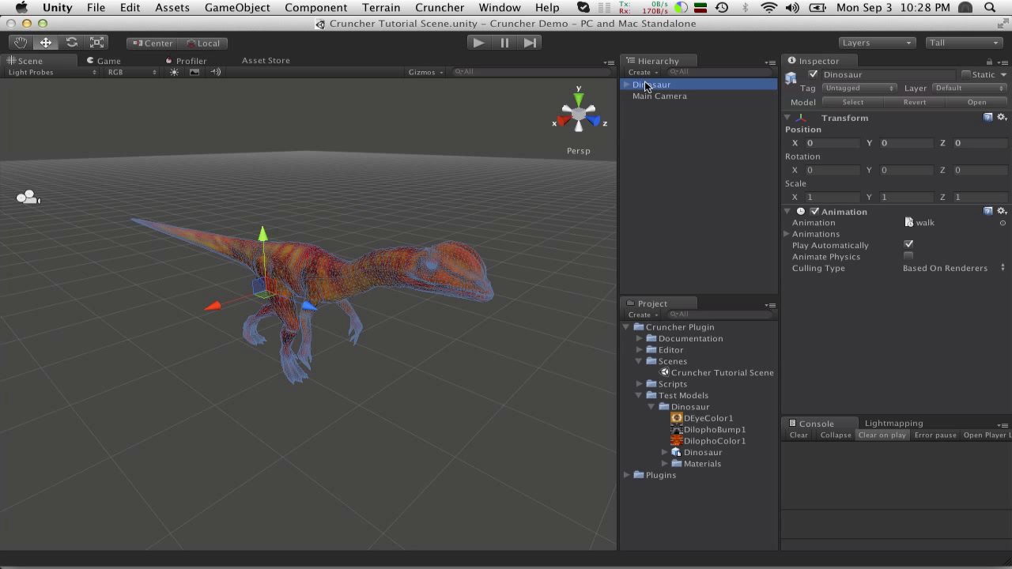
mouse_move(646, 89)
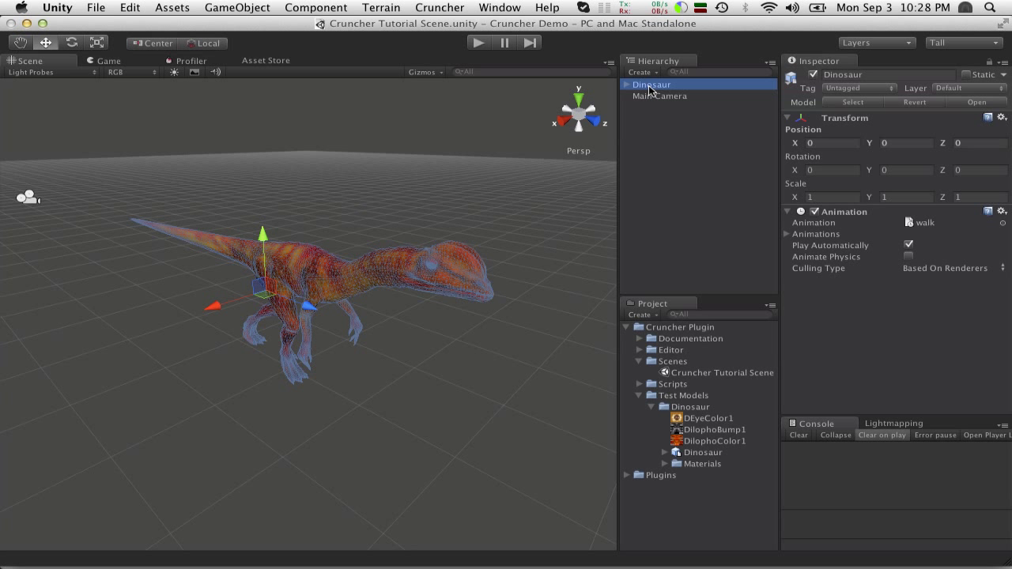
mouse_move(629, 109)
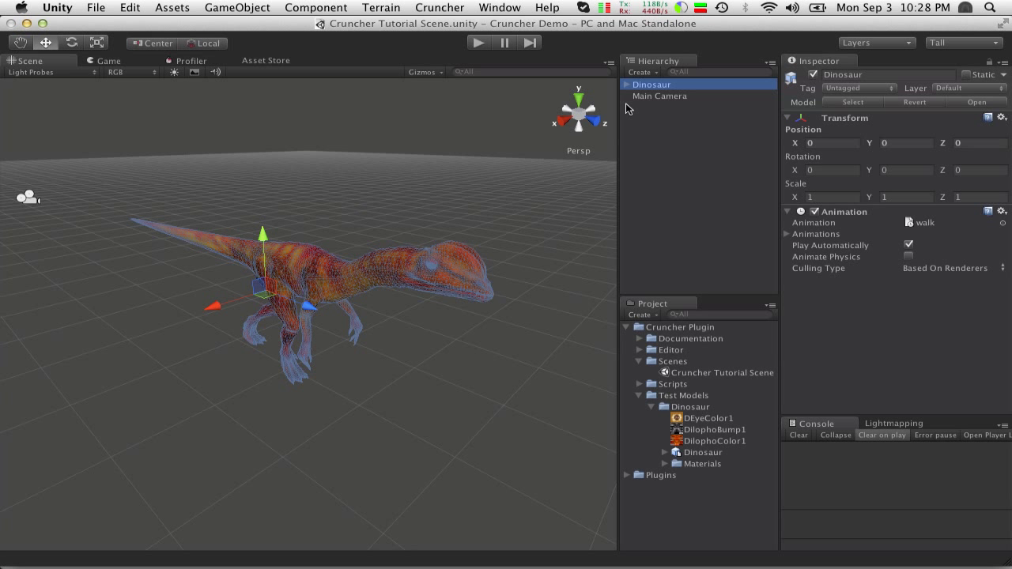
mouse_move(654, 130)
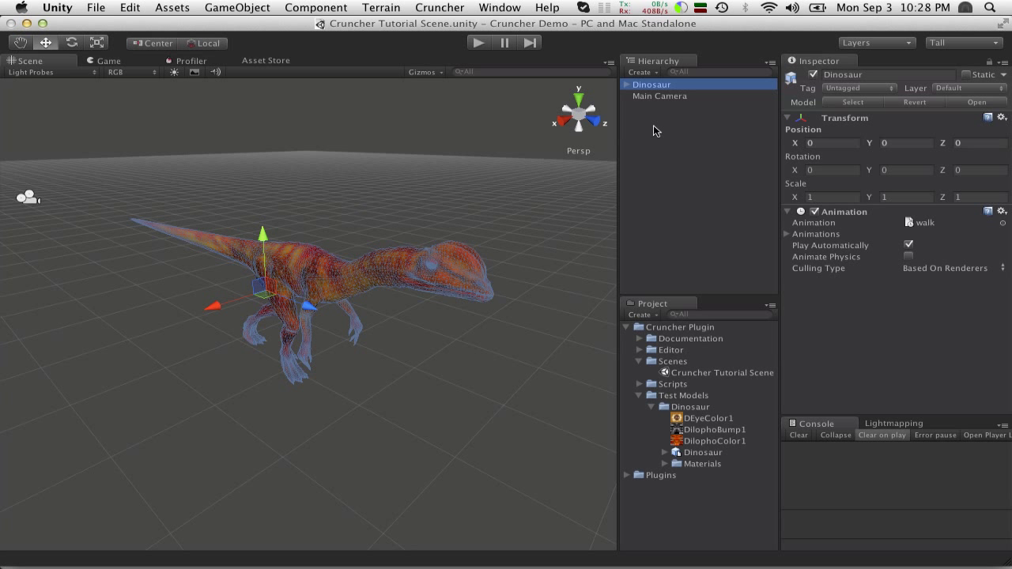
mouse_move(626, 123)
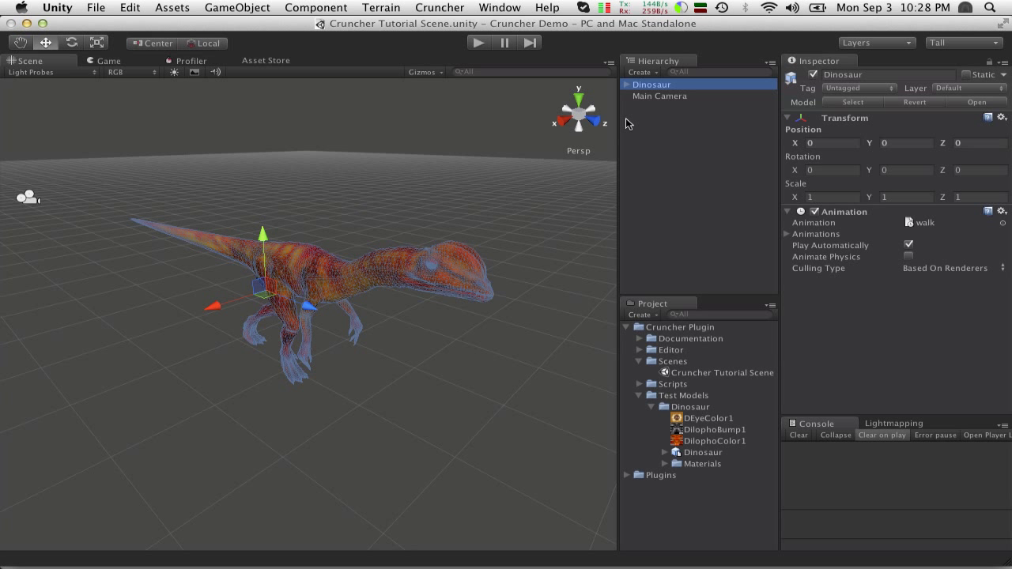
mouse_move(629, 152)
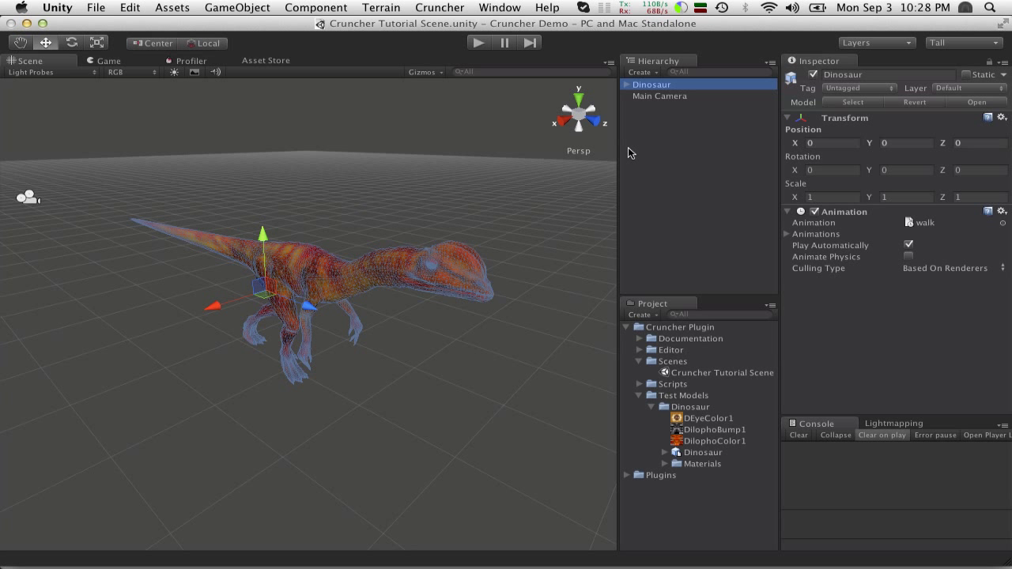
mouse_move(665, 119)
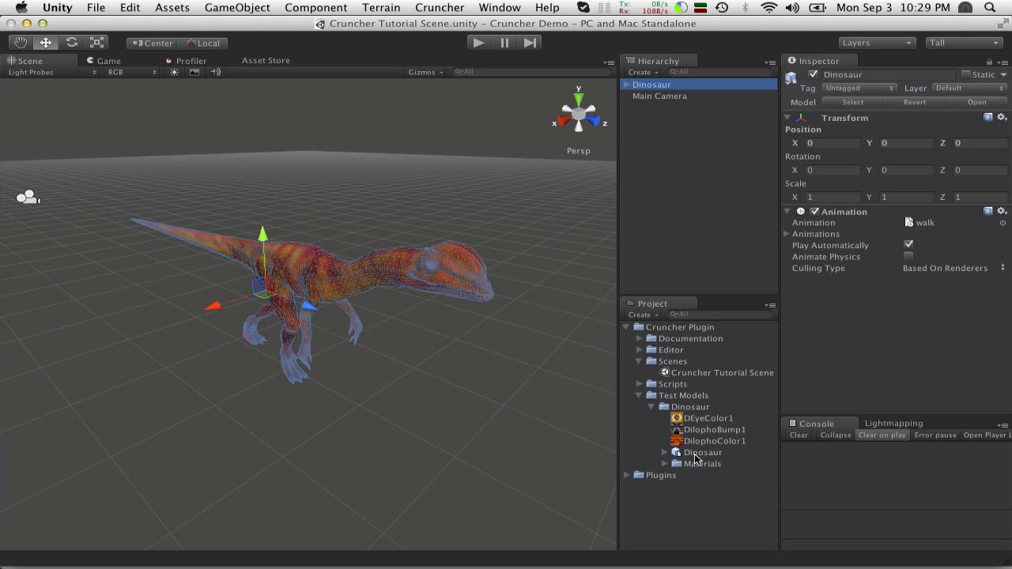
- Select the scene Dinosaur and expand it to inspect the Hip skinned mesh settings
left_click(702, 452)
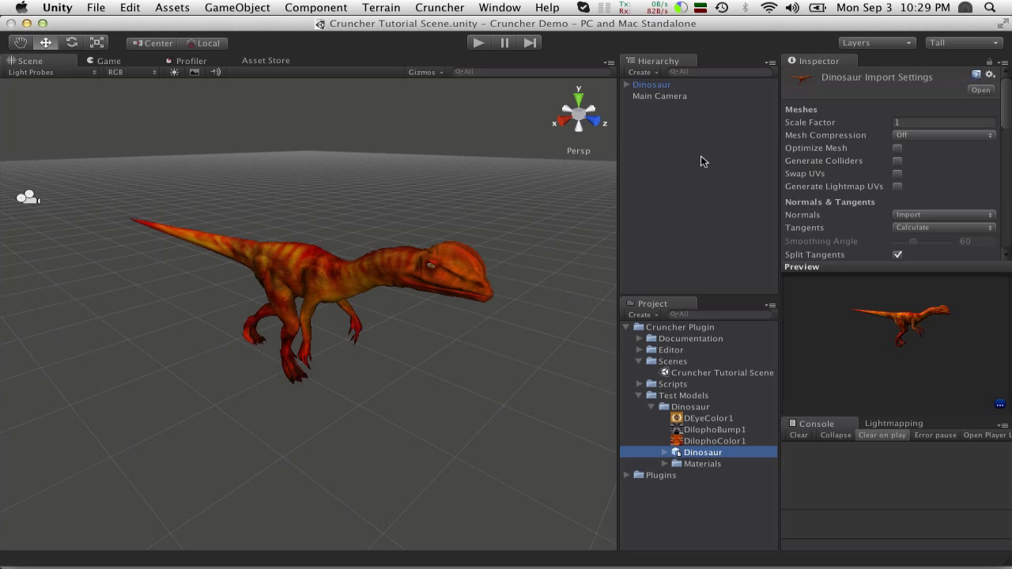
left_click(652, 86)
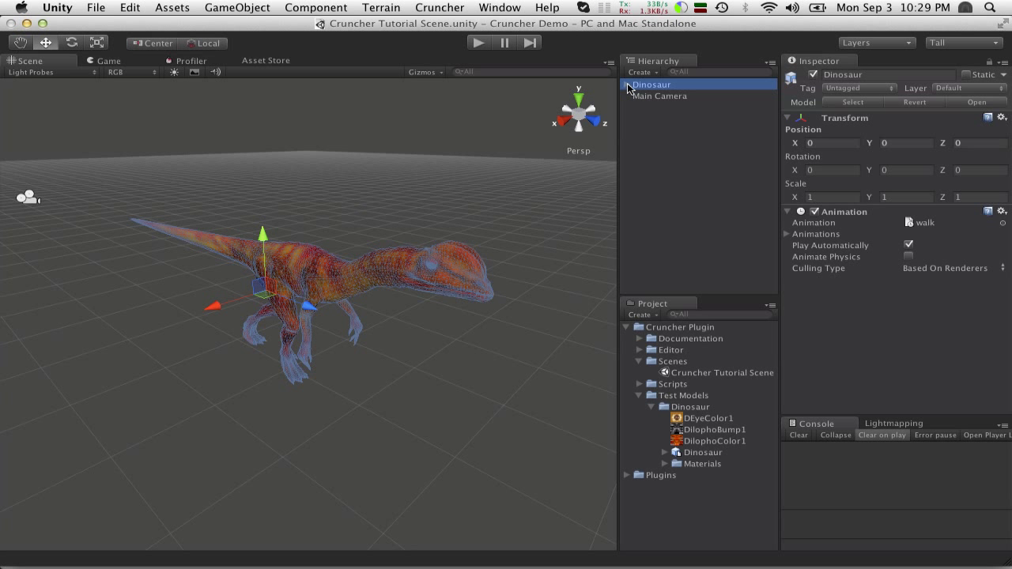
left_click(626, 85)
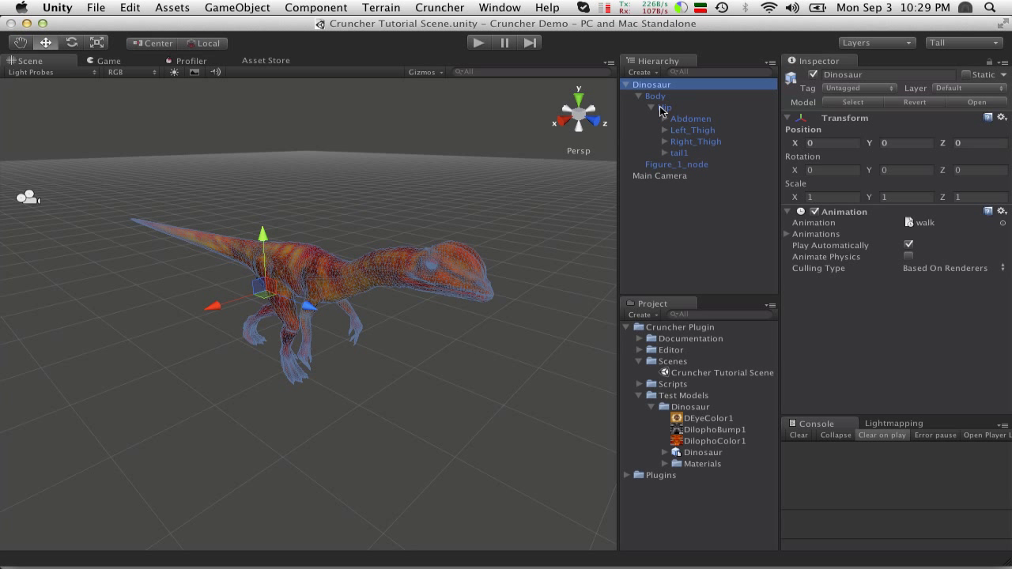
left_click(667, 107)
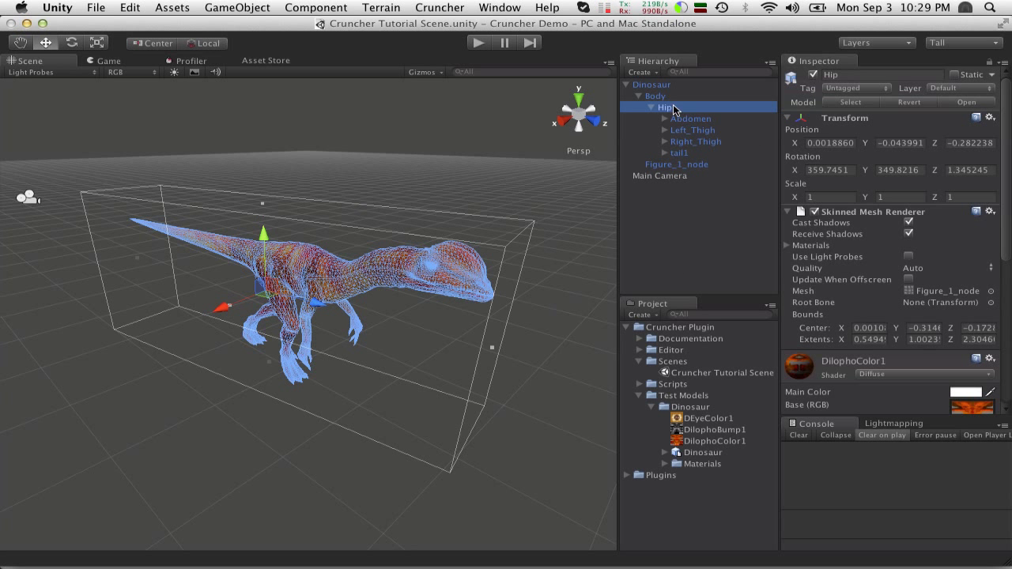
mouse_move(860, 307)
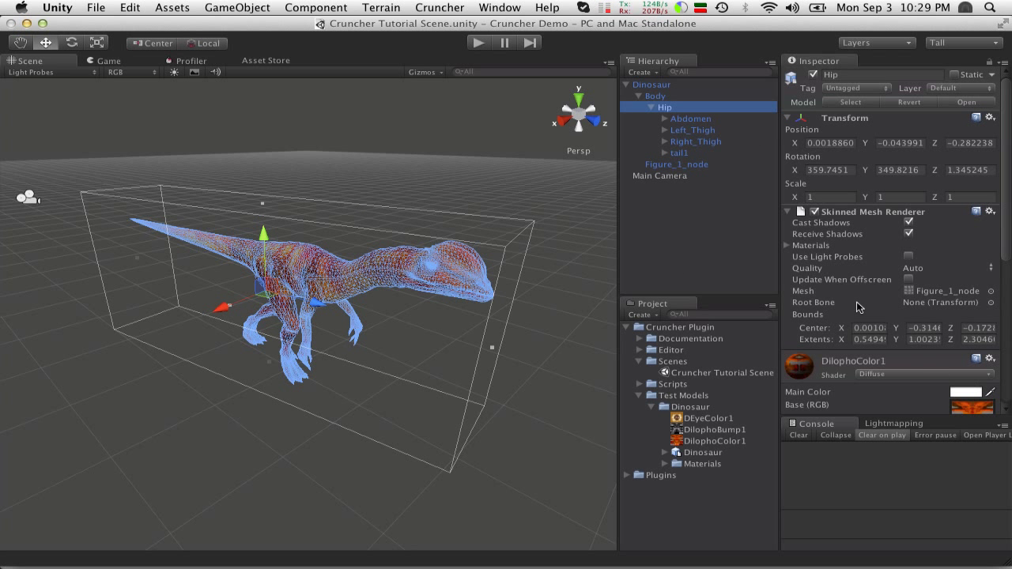
scroll("down", 3)
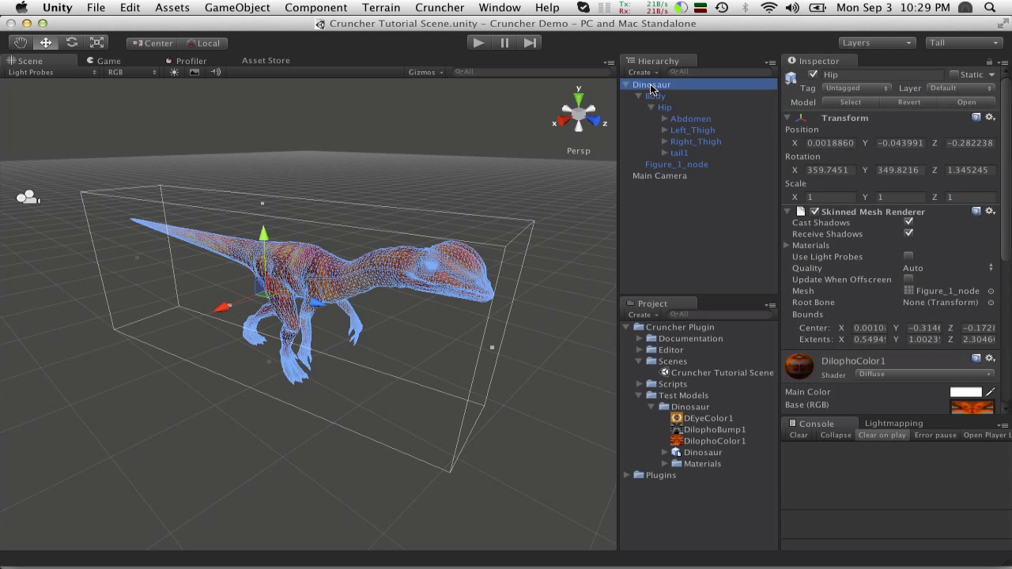
- Collapse back to the Dinosaur root and bring up the Cruncher menu
left_click(626, 85)
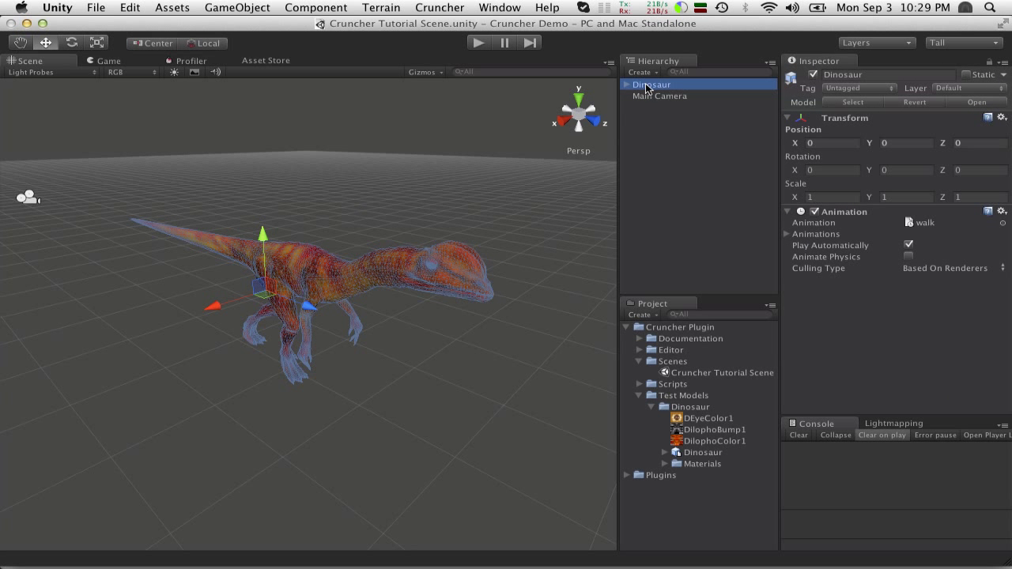
left_click(440, 6)
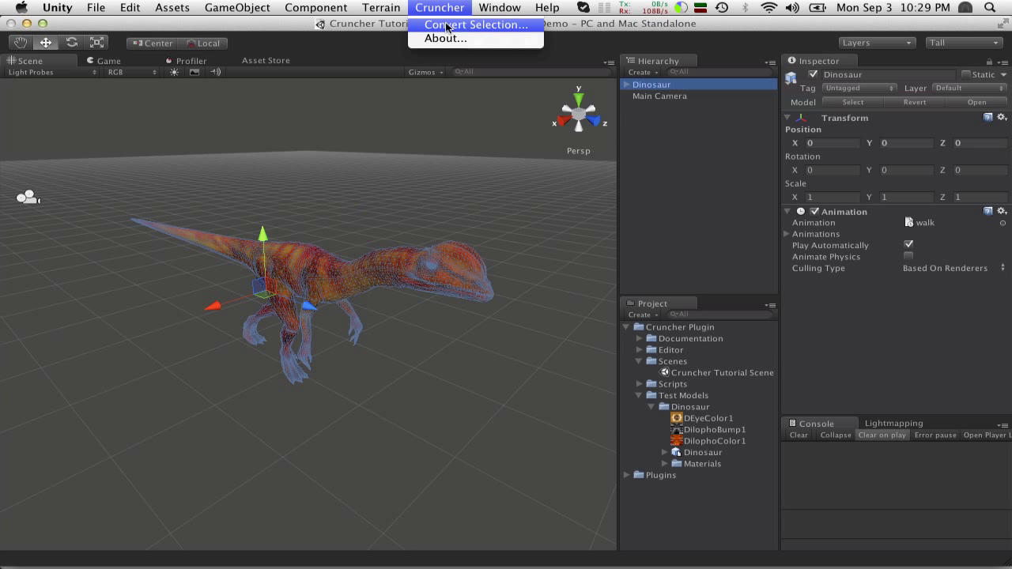
- Run Cruncher Convert Selection with 1 level reduced by Target Quality to create Dinosaur LOD 0
left_click(474, 26)
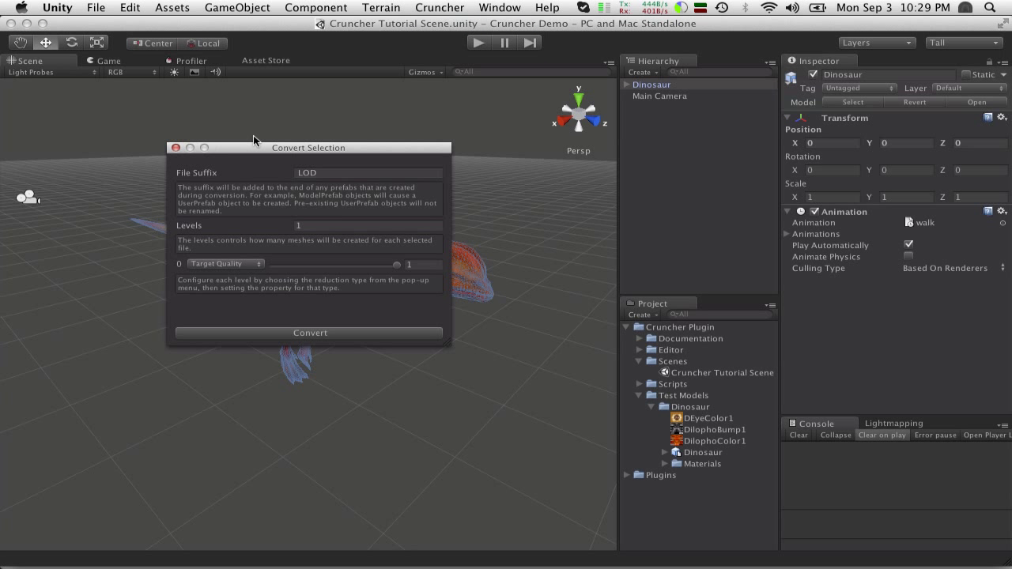
left_click_drag(308, 149, 383, 177)
type("3")
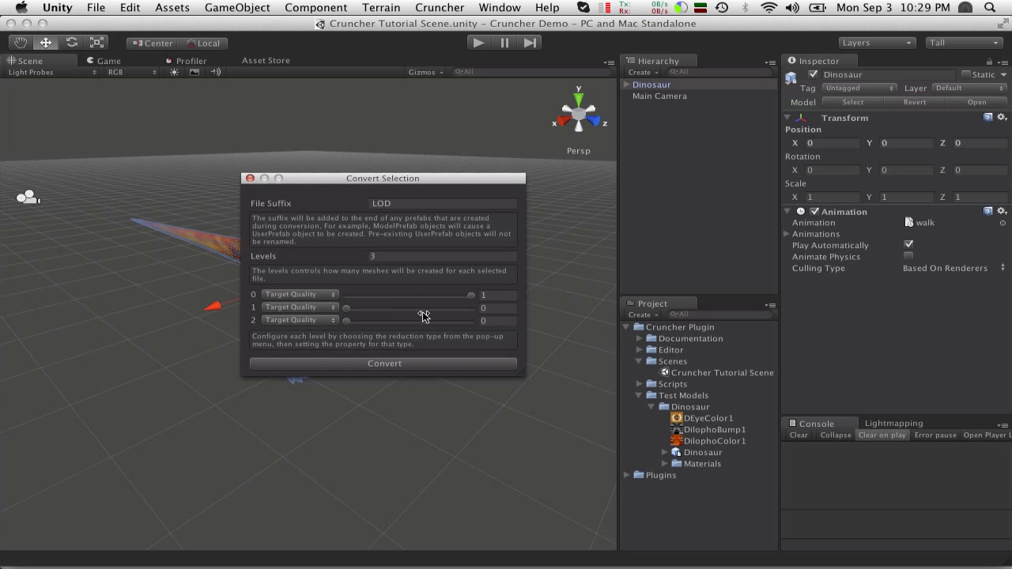
mouse_move(386, 318)
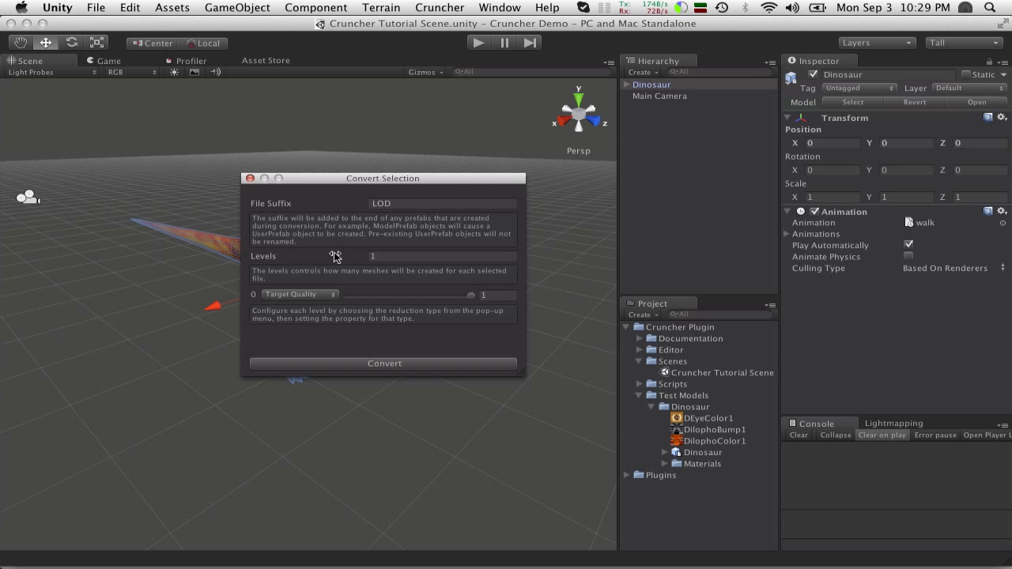
mouse_move(467, 298)
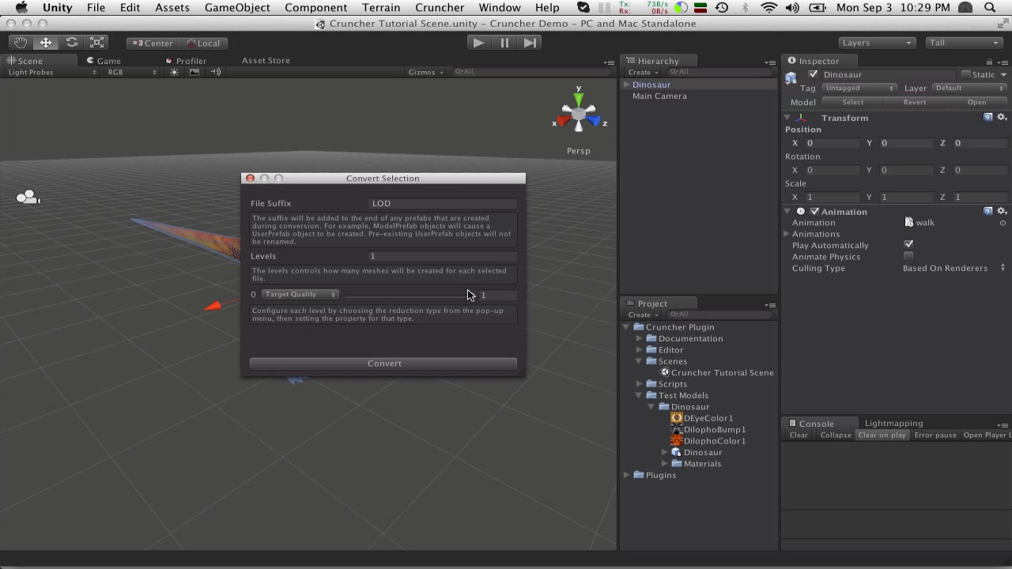
left_click(299, 294)
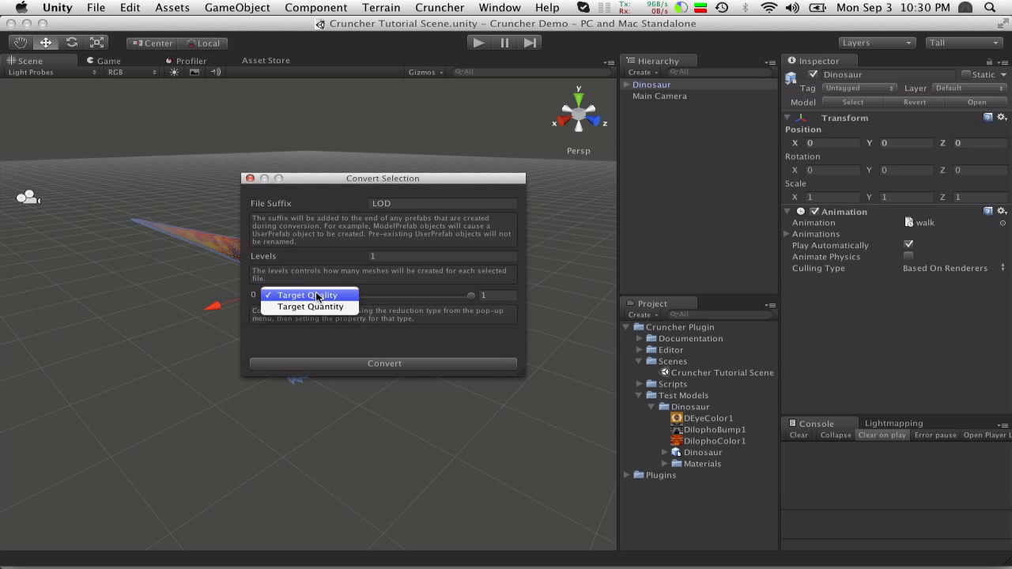
left_click(304, 294)
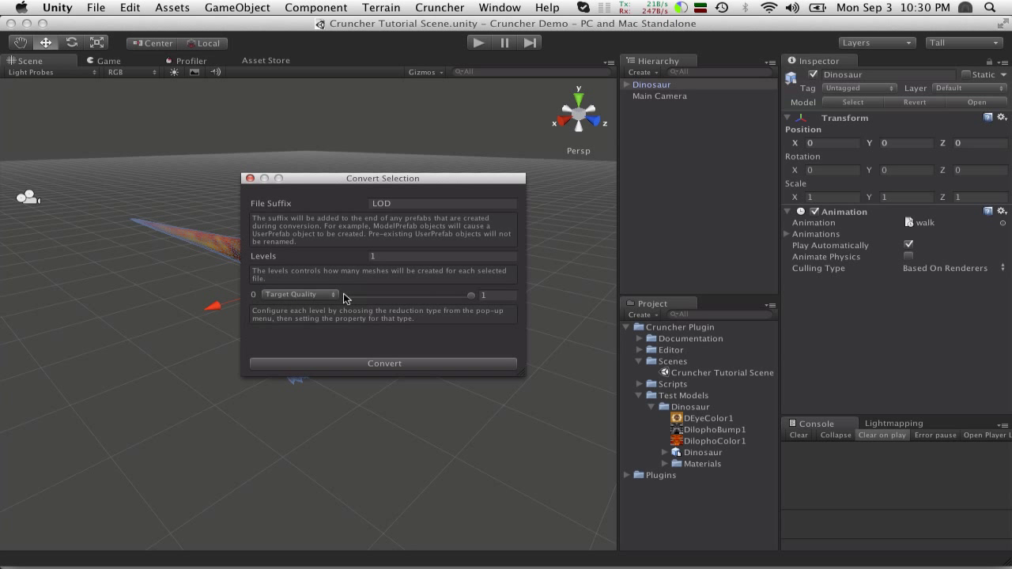
left_click(383, 364)
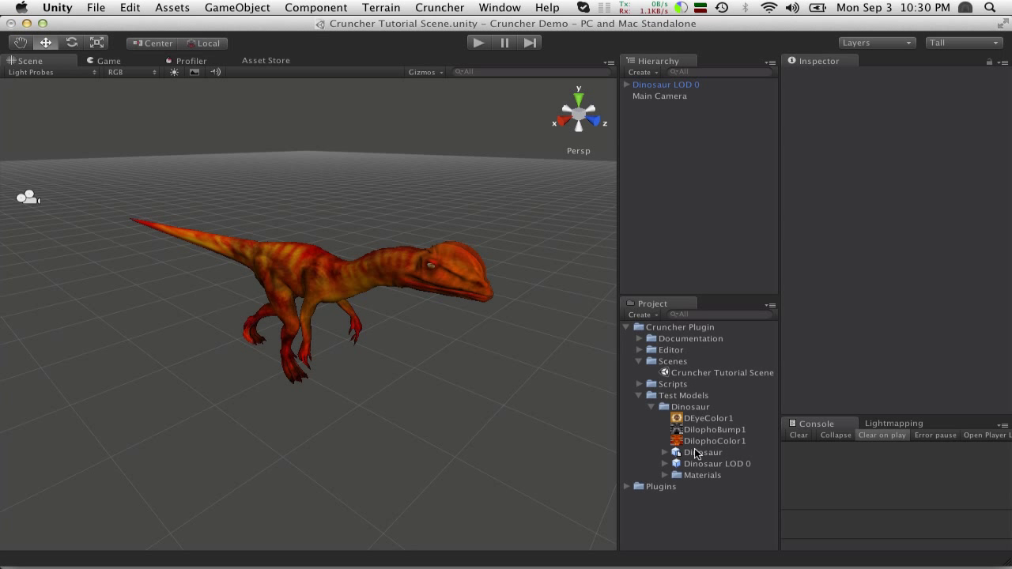
- Select the new Dinosaur LOD 0 asset to view its Cruncher Root settings
left_click(717, 463)
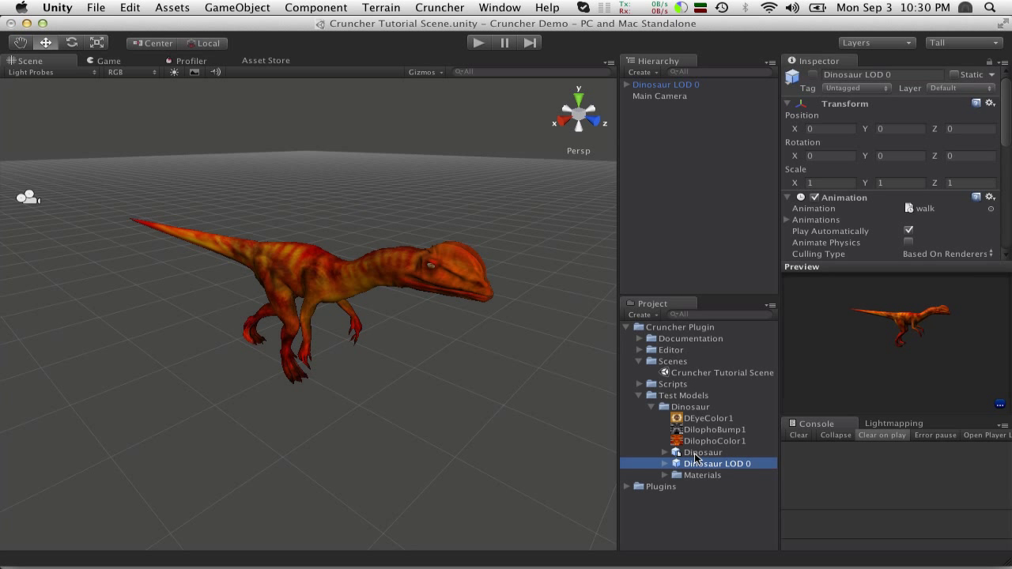
mouse_move(702, 468)
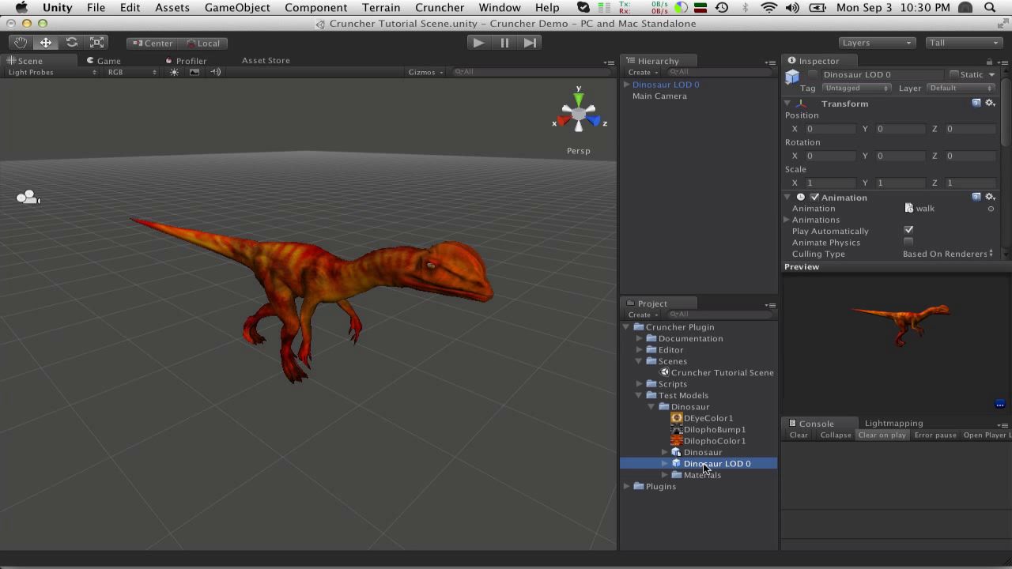
mouse_move(671, 89)
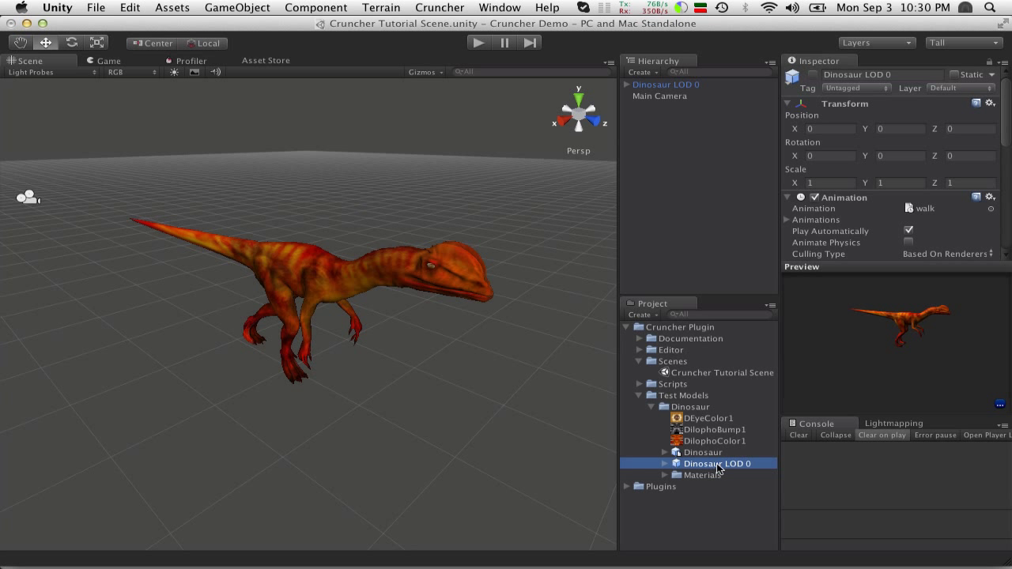
mouse_move(702, 457)
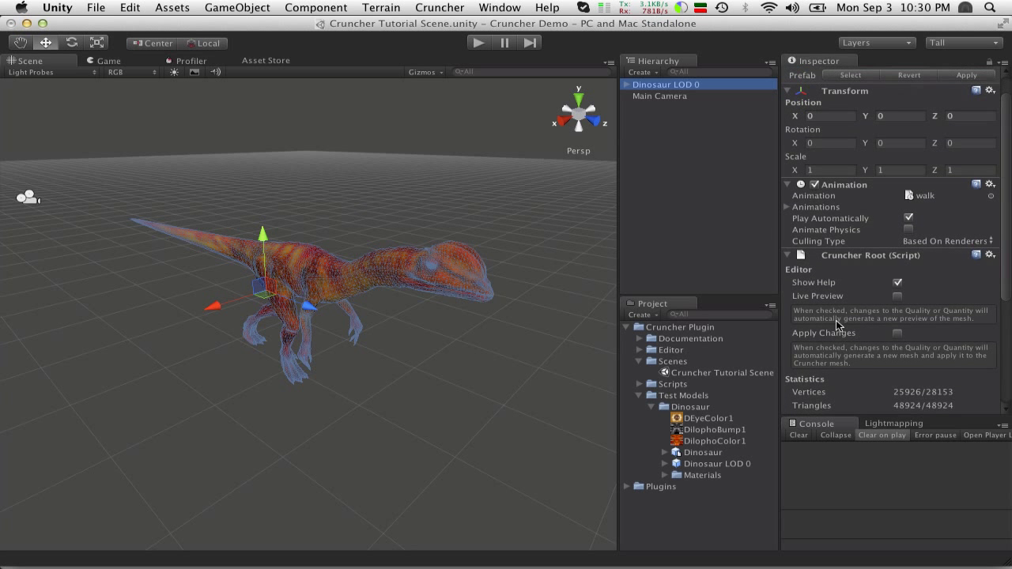
- Enable Live Preview in the Cruncher Root component of Dinosaur LOD 0
scroll("down", 3)
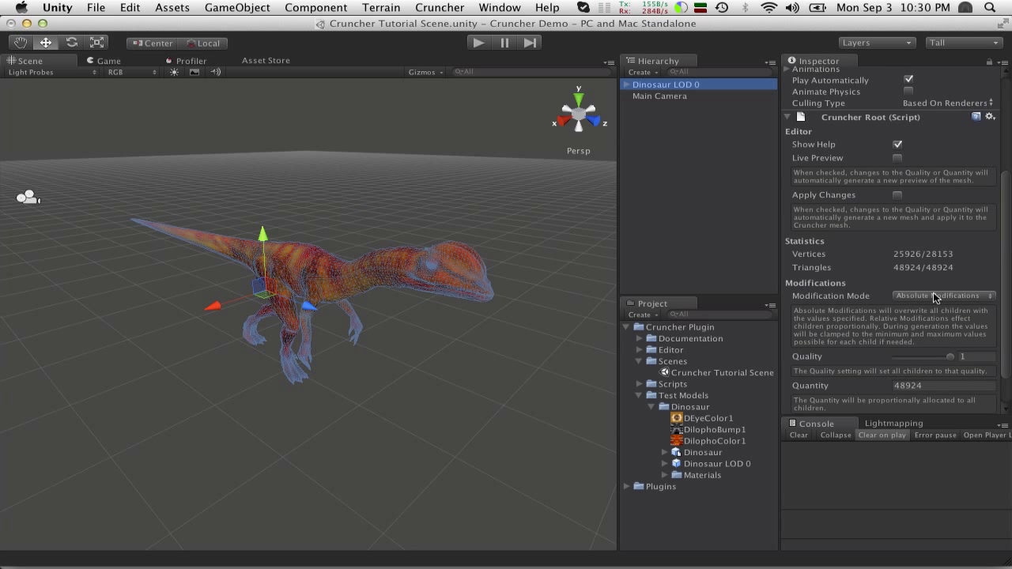
mouse_move(936, 298)
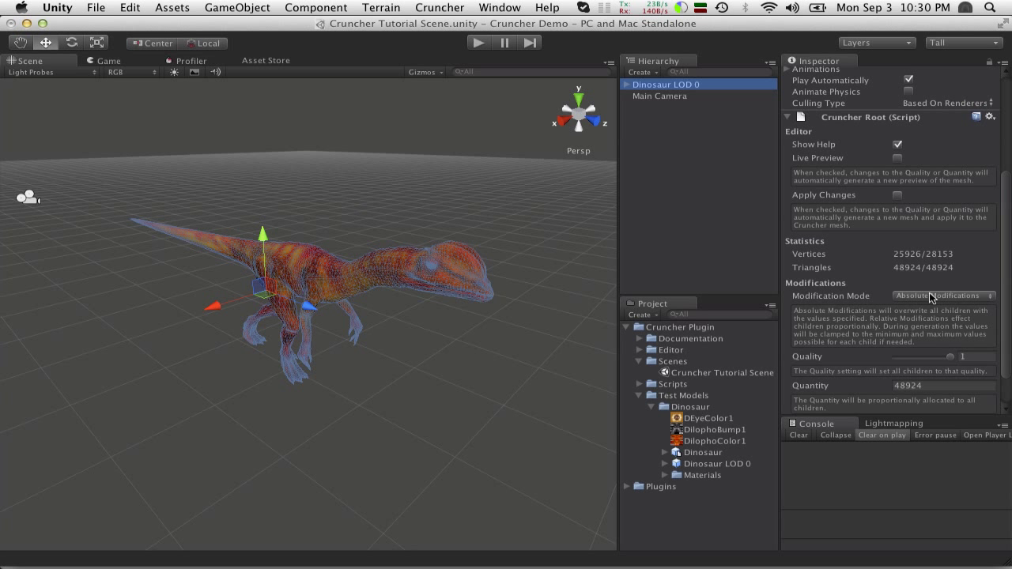
mouse_move(895, 363)
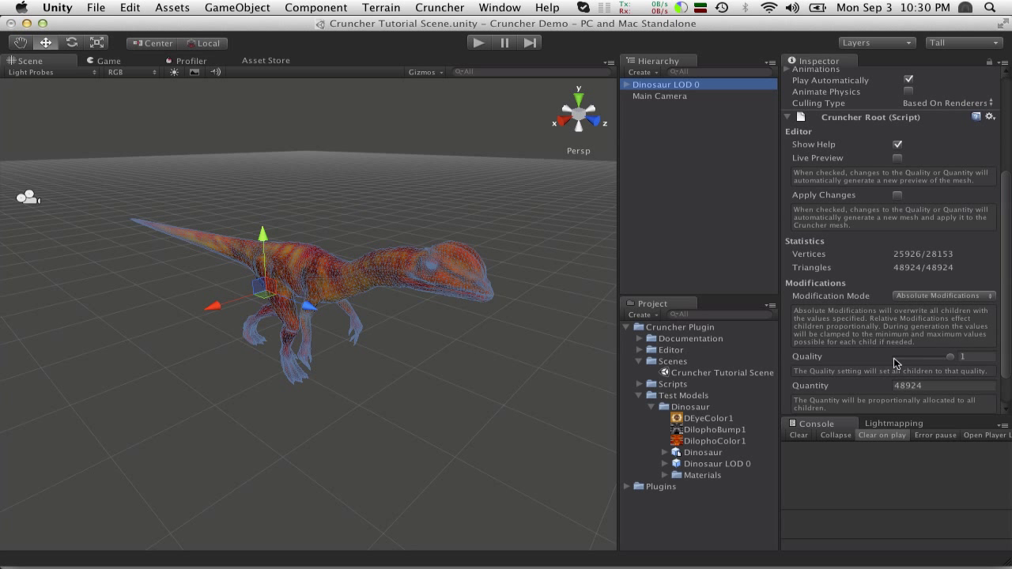
mouse_move(860, 387)
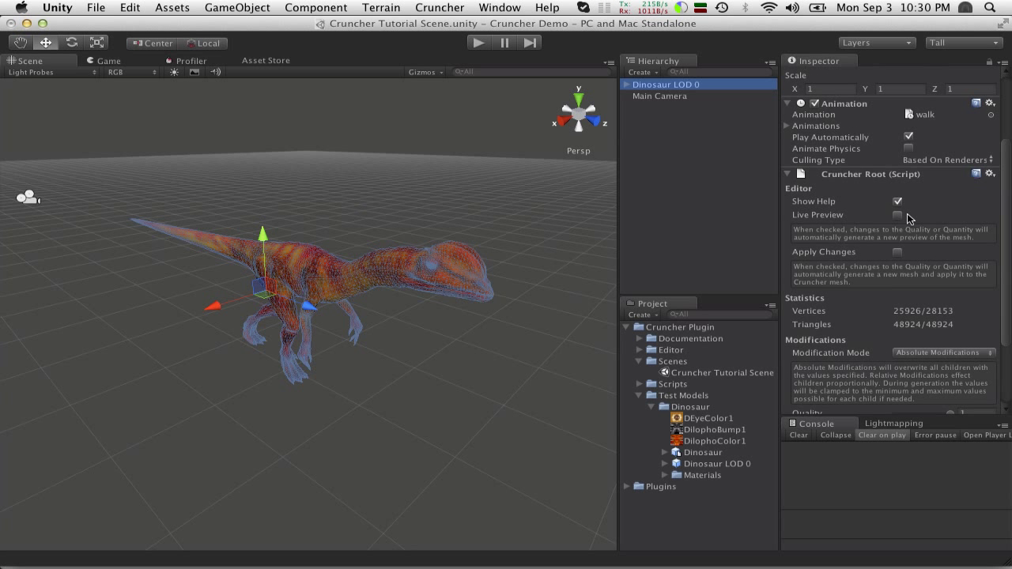
left_click(898, 215)
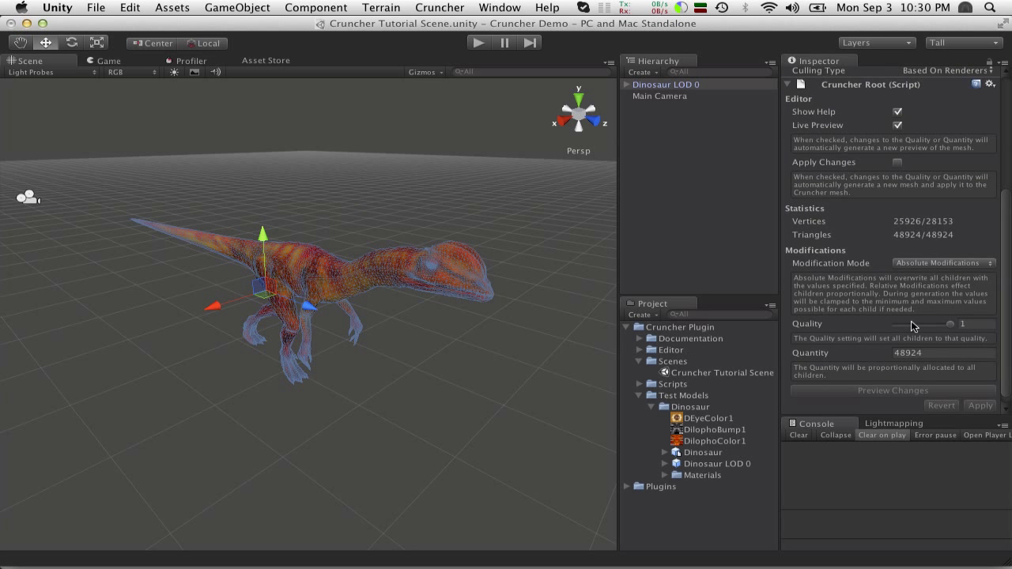
mouse_move(335, 219)
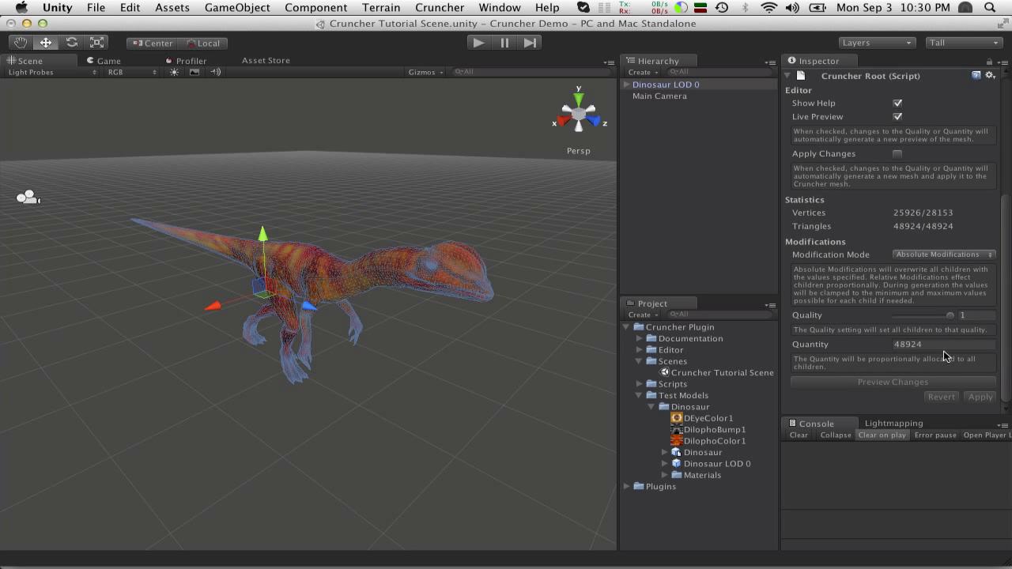
mouse_move(762, 292)
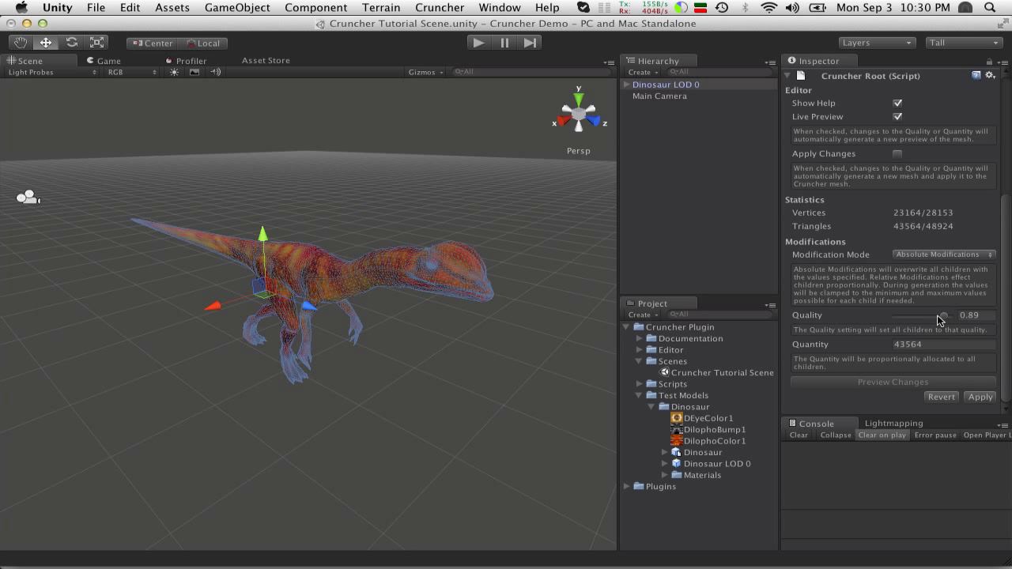
- Drag the Quality slider down stepwise to about 0.03, cutting the previewed mesh to roughly 2,057 triangles
left_click_drag(956, 316, 923, 316)
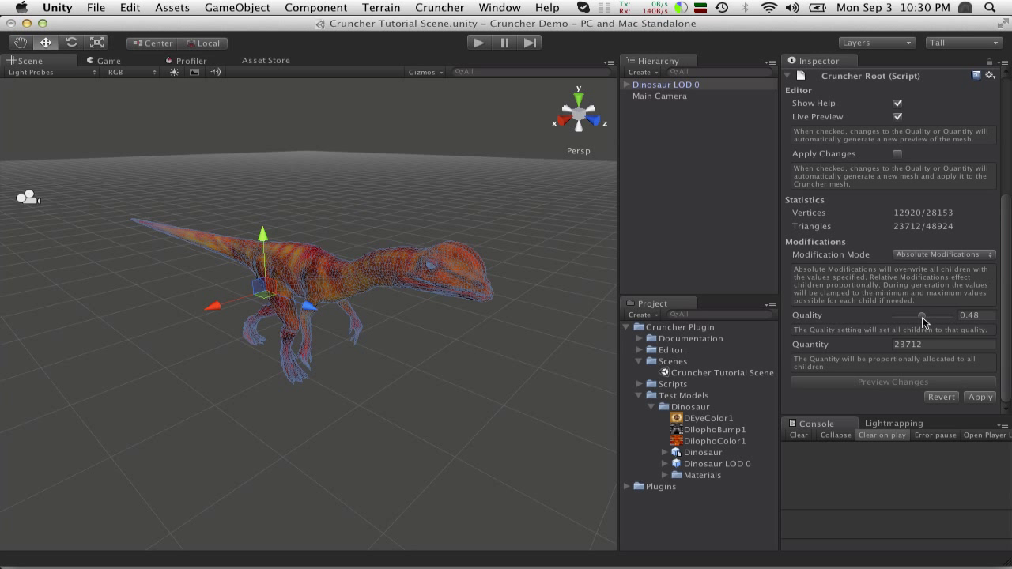
left_click_drag(924, 323, 909, 322)
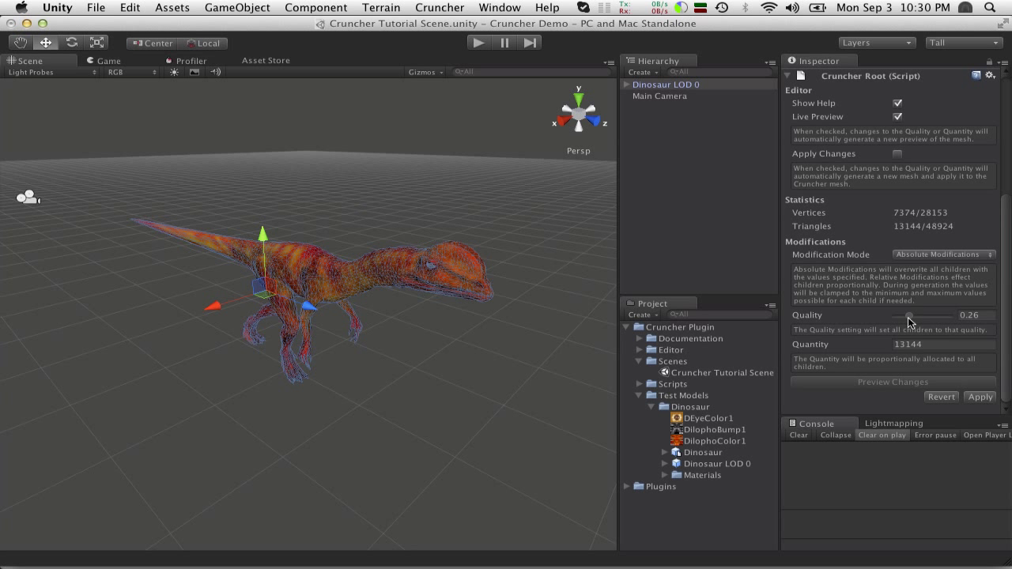
left_click_drag(917, 319, 905, 320)
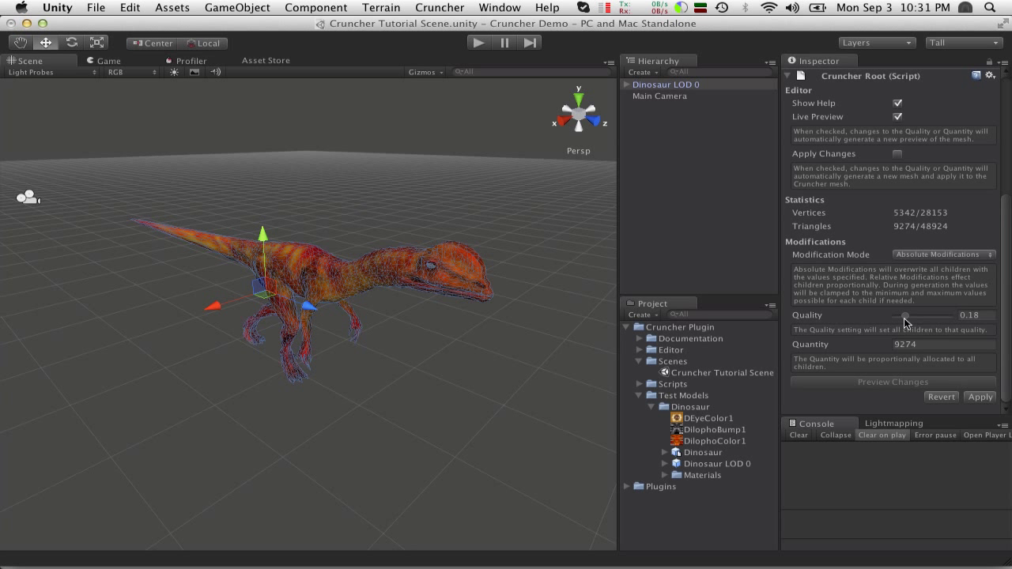
left_click_drag(904, 316, 891, 316)
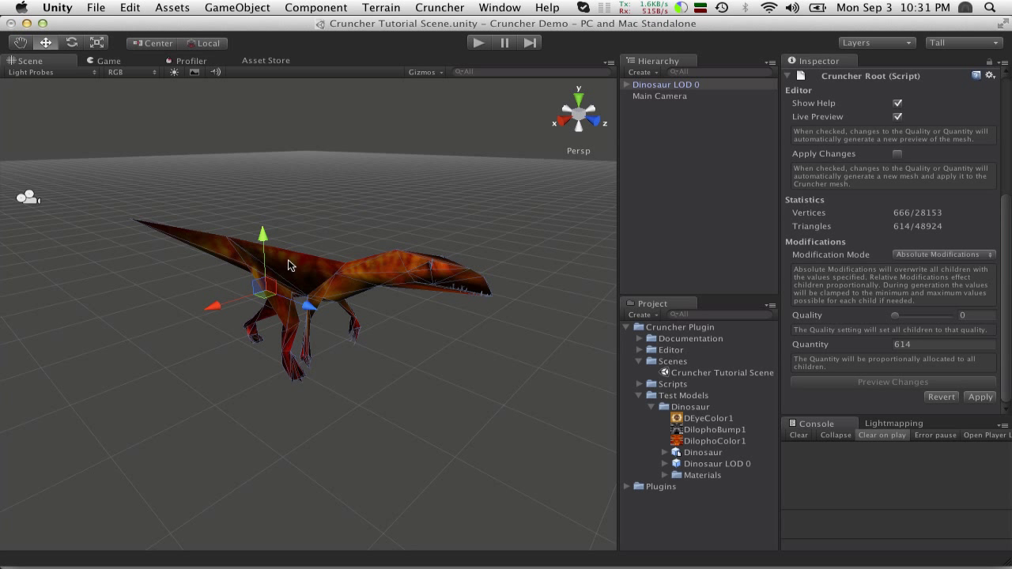
mouse_move(895, 319)
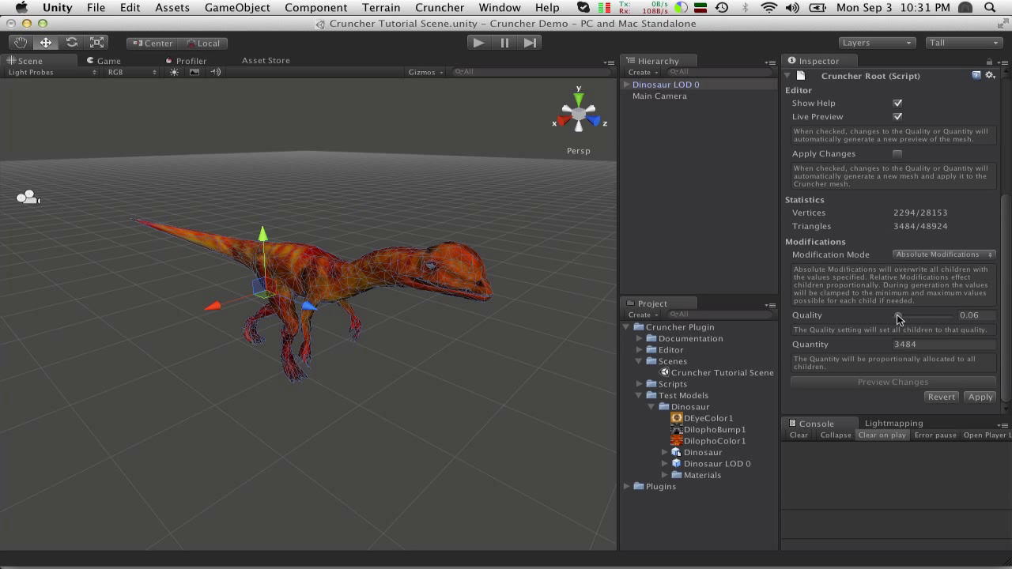
mouse_move(947, 240)
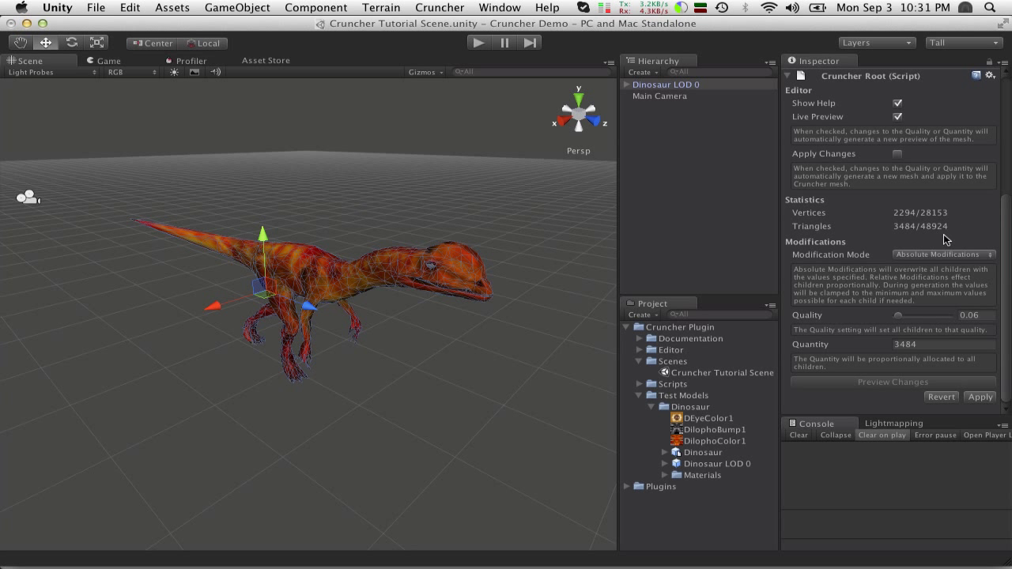
mouse_move(920, 236)
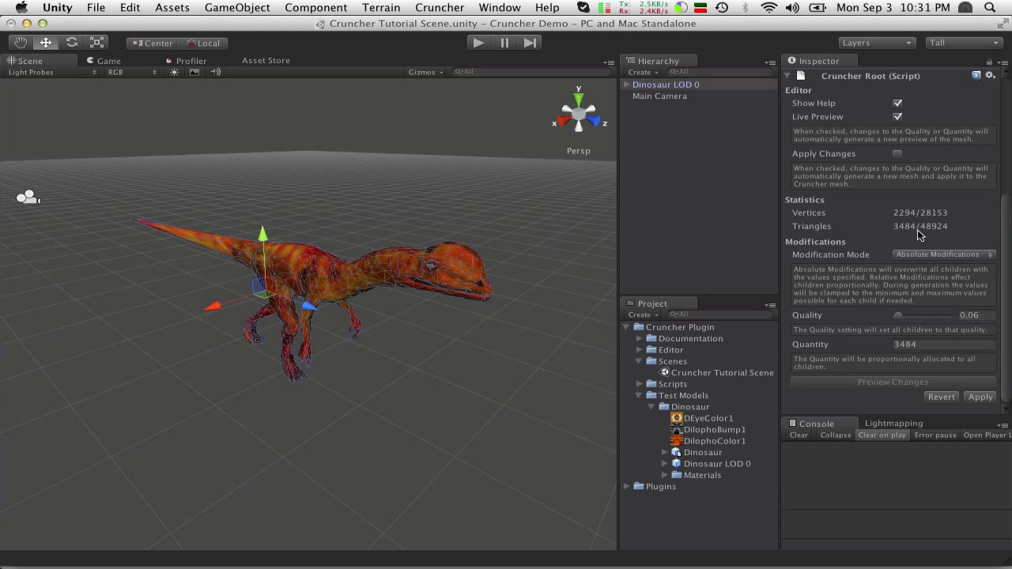
mouse_move(898, 231)
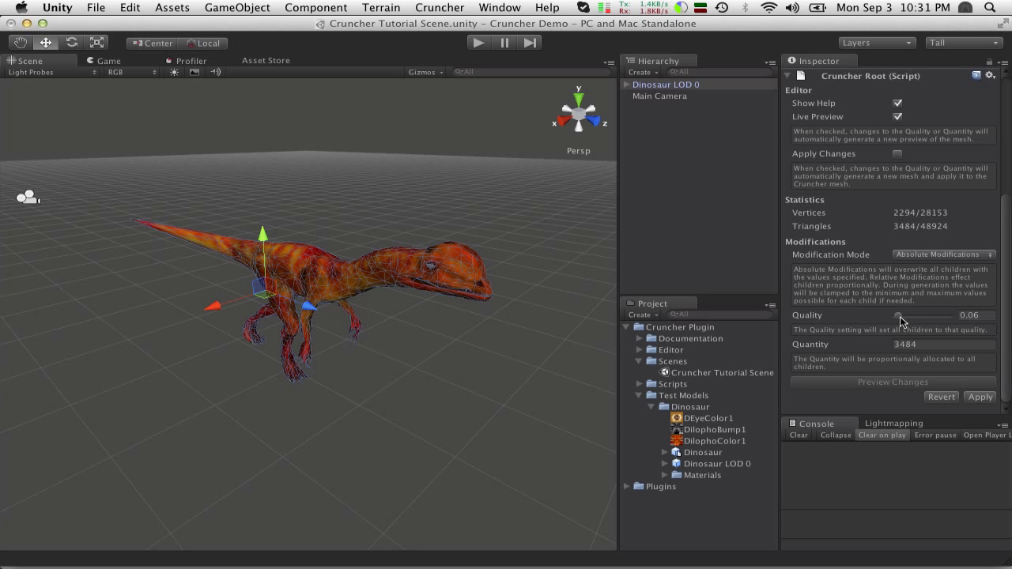
left_click_drag(904, 316, 900, 316)
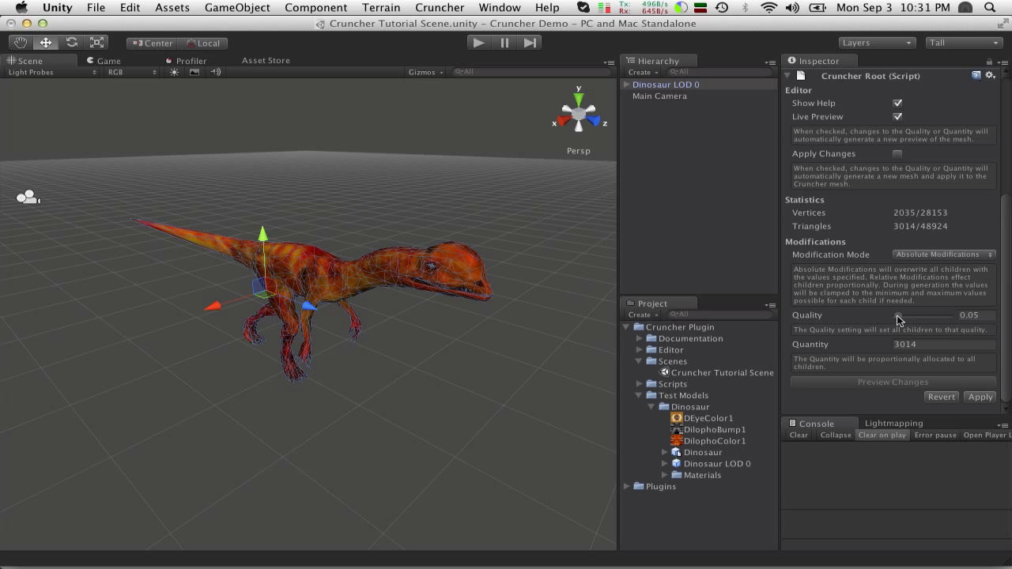
left_click_drag(909, 315, 898, 315)
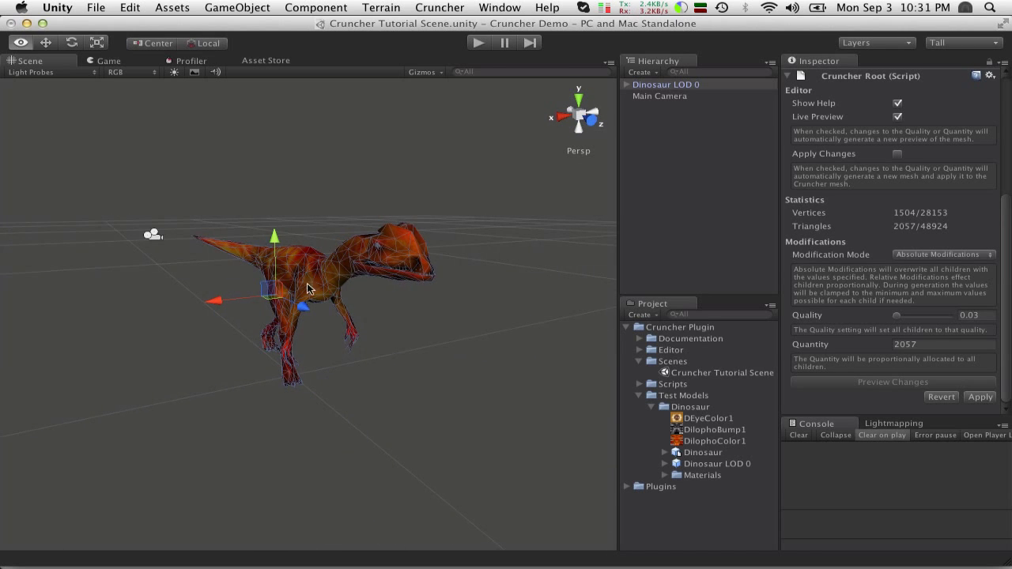
- Orbit and zoom around the simplified dinosaur's head, jaw and legs, then view the whole model
left_click_drag(308, 288, 462, 275)
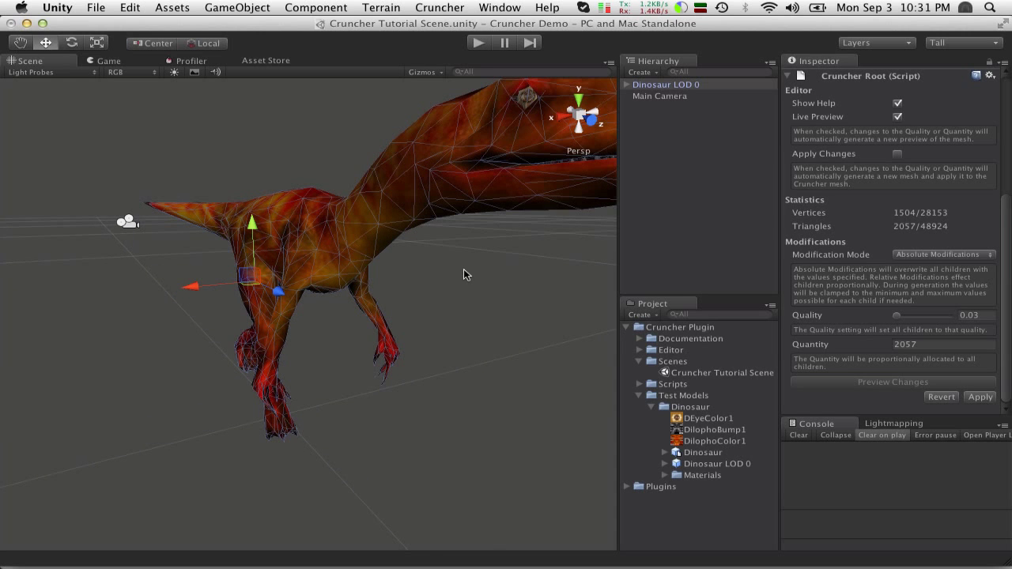
left_click_drag(462, 272, 347, 338)
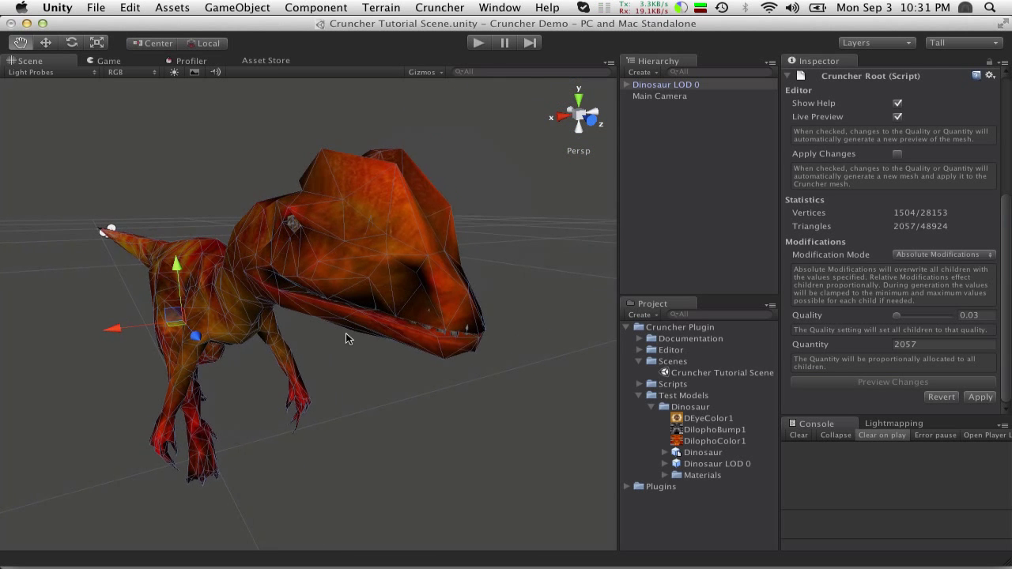
left_click_drag(348, 338, 269, 284)
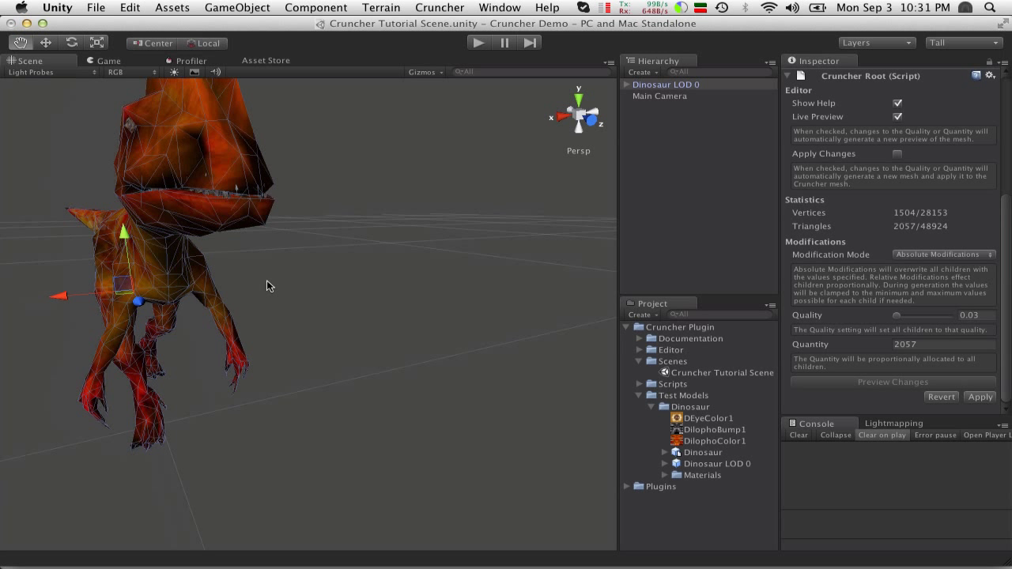
left_click_drag(268, 284, 250, 186)
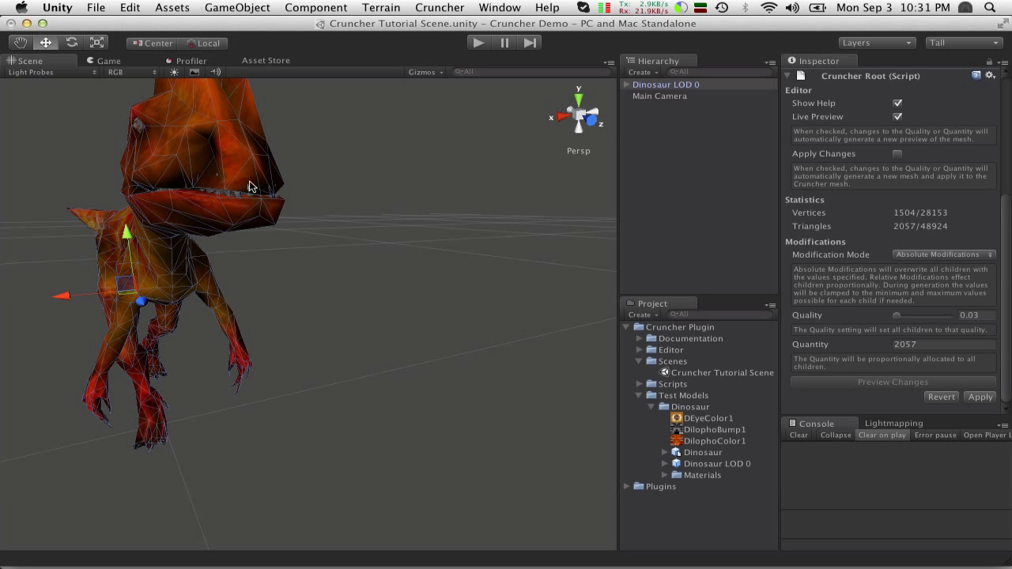
mouse_move(223, 163)
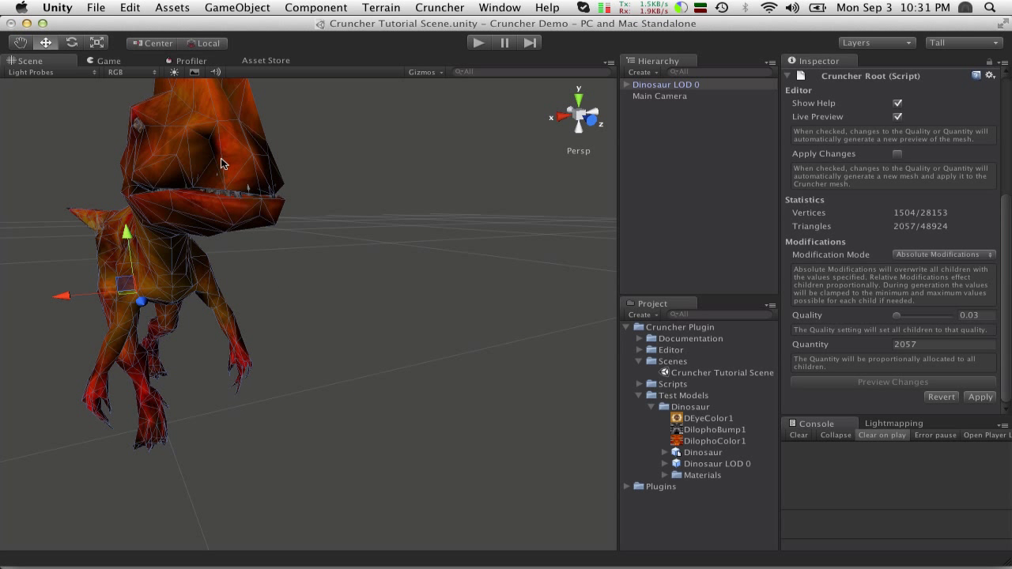
mouse_move(226, 171)
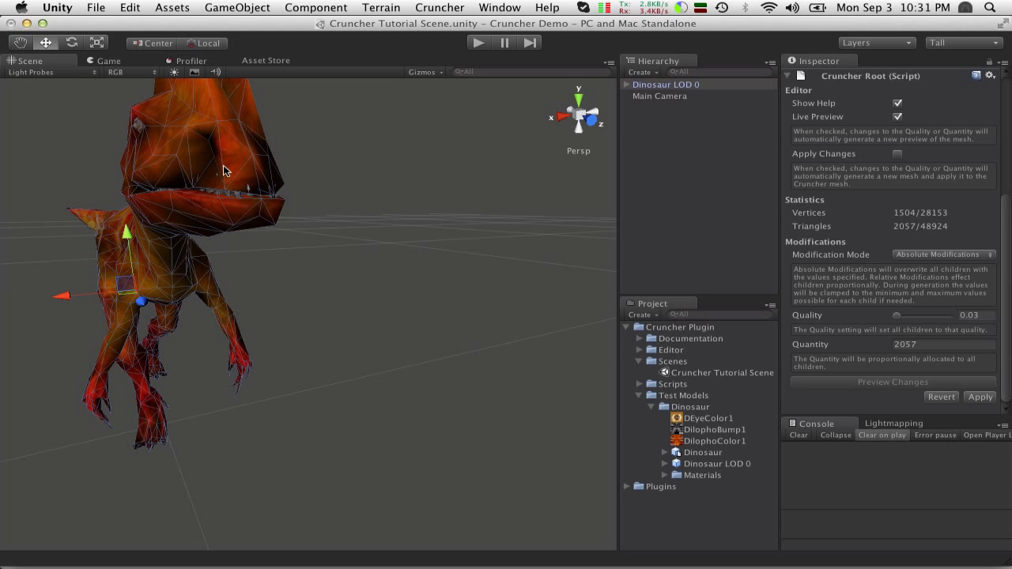
mouse_move(830, 343)
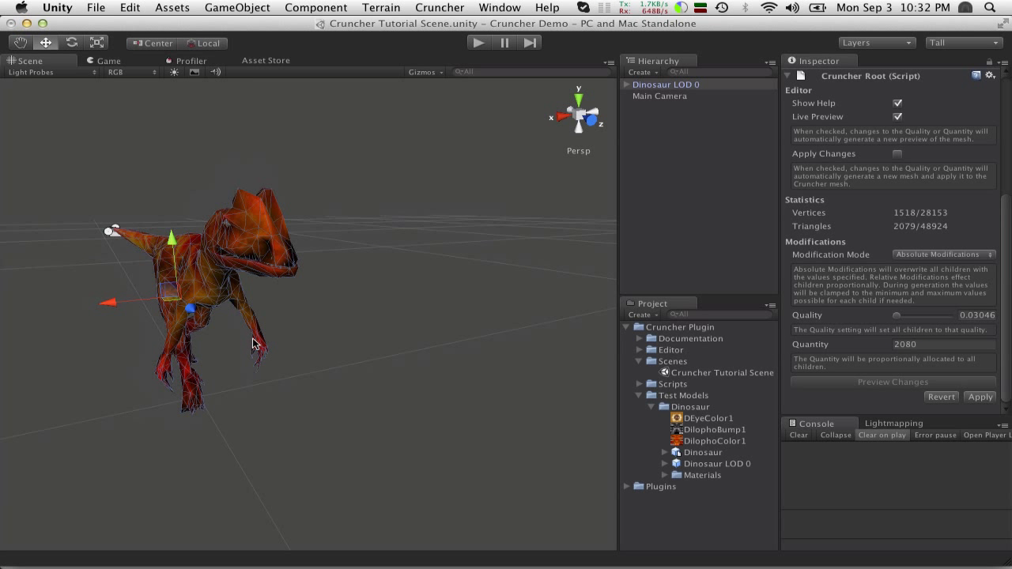
left_click_drag(253, 340, 493, 408)
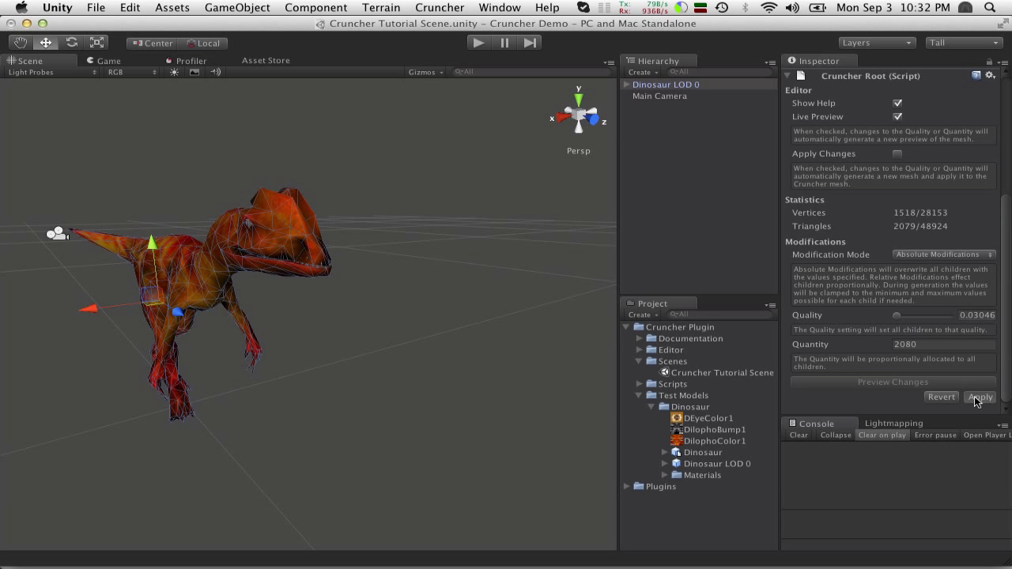
- Commit the 2,079-triangle mesh to the dinosaur, start Play mode and return to the Scene view
left_click(980, 397)
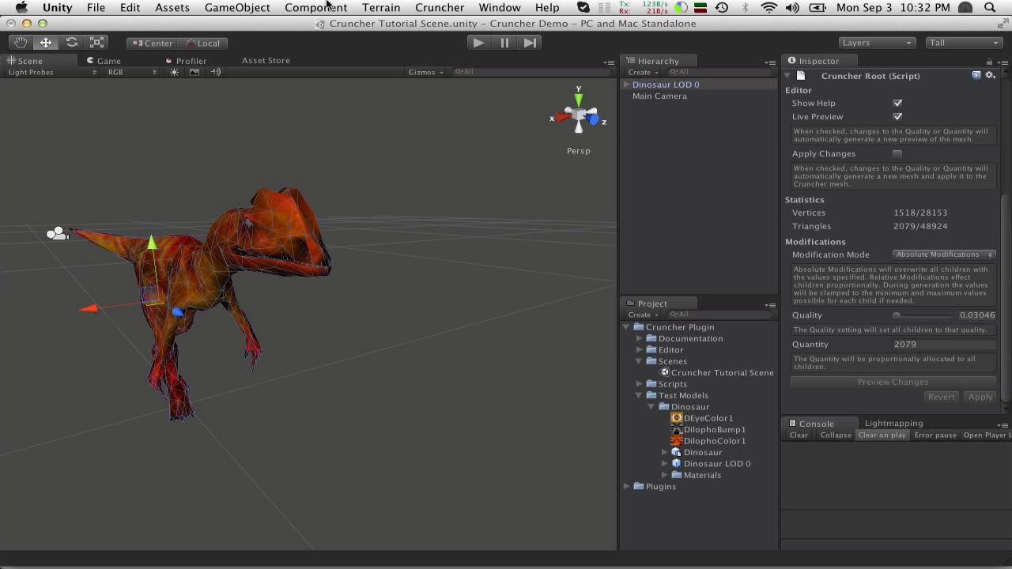
left_click(478, 43)
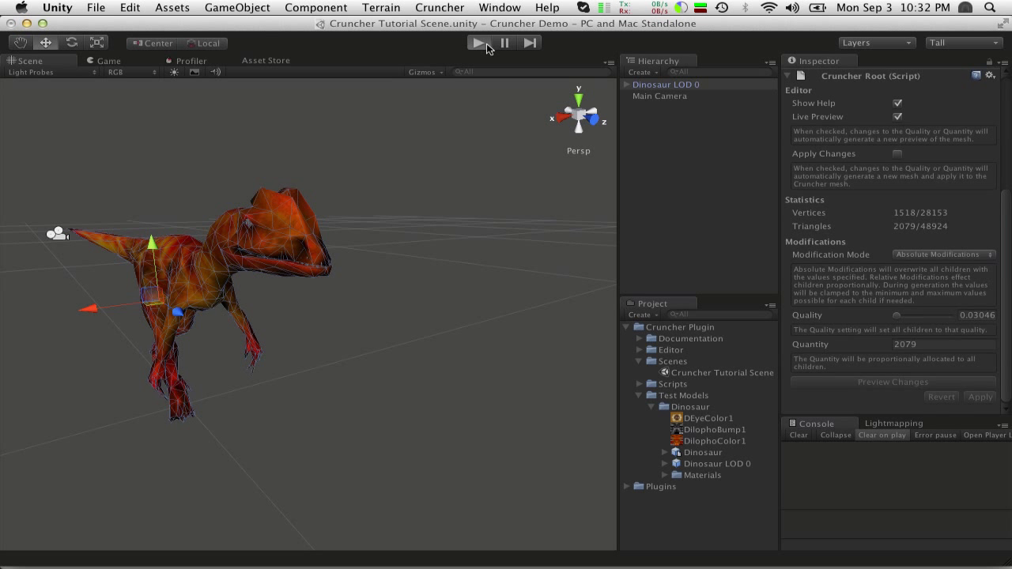
left_click(481, 43)
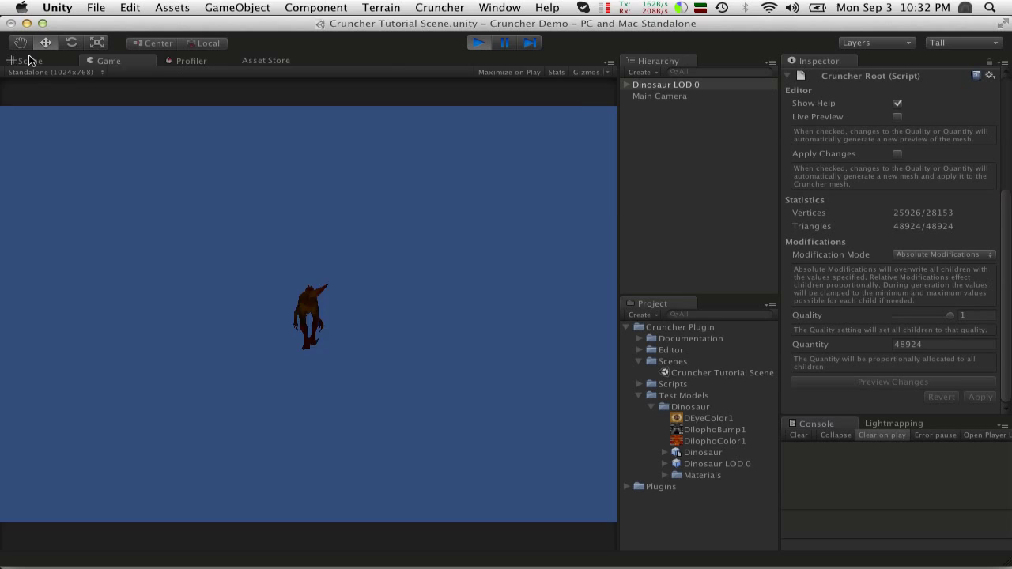
left_click(28, 60)
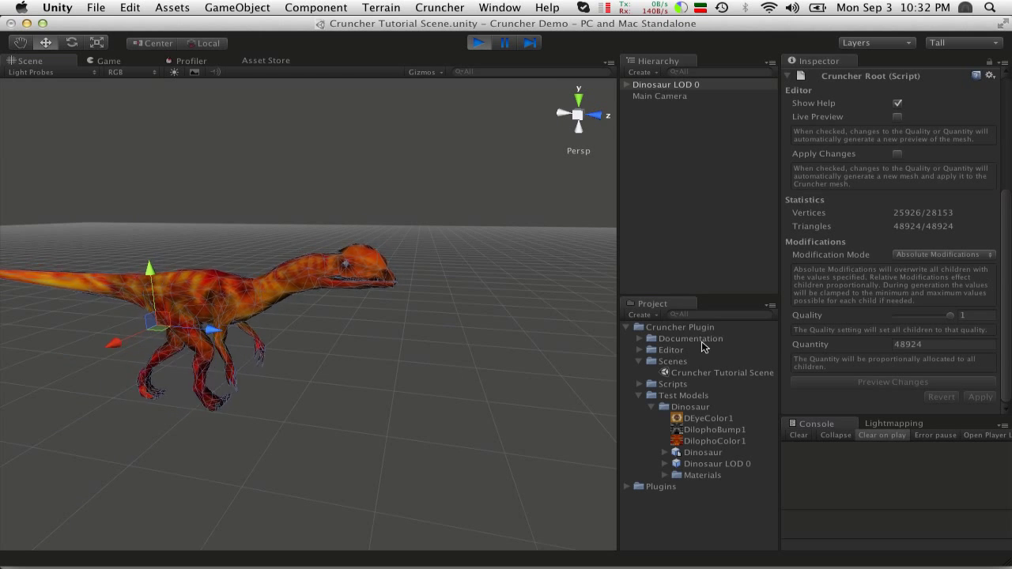
- With live preview on, try quality 0.39 then 0.06, and apply the 3,484-triangle reduction
left_click(665, 86)
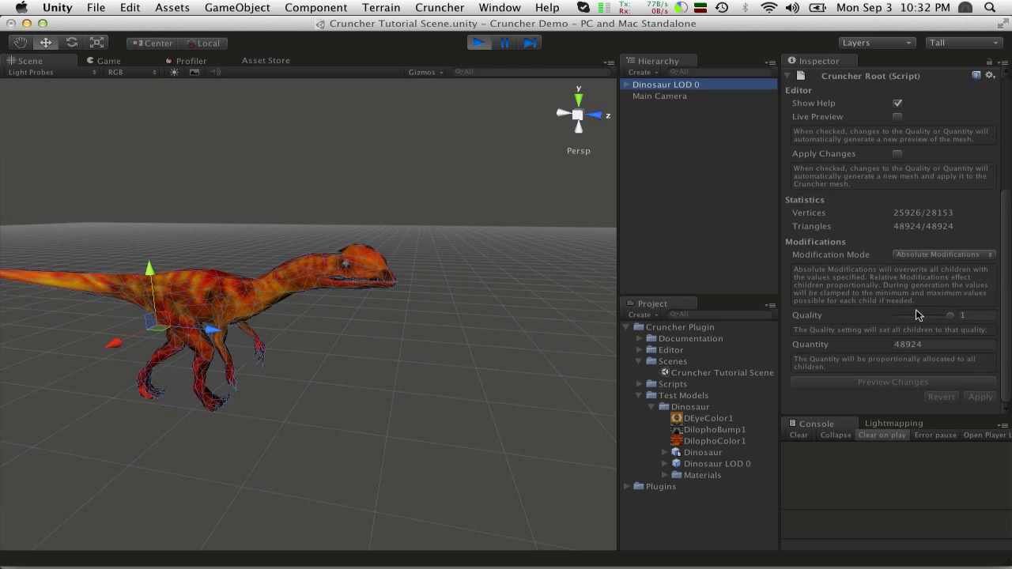
mouse_move(952, 332)
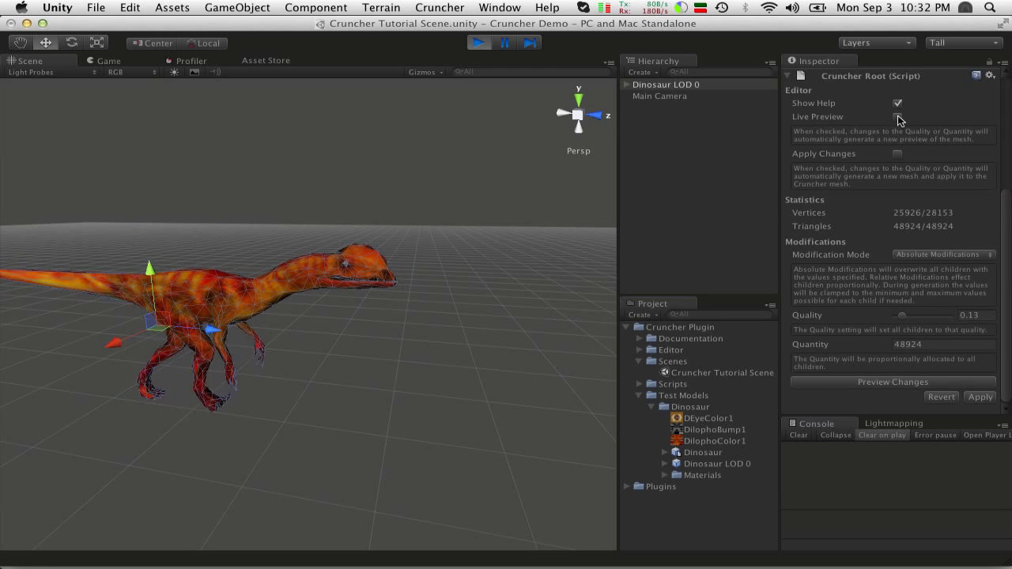
left_click(898, 117)
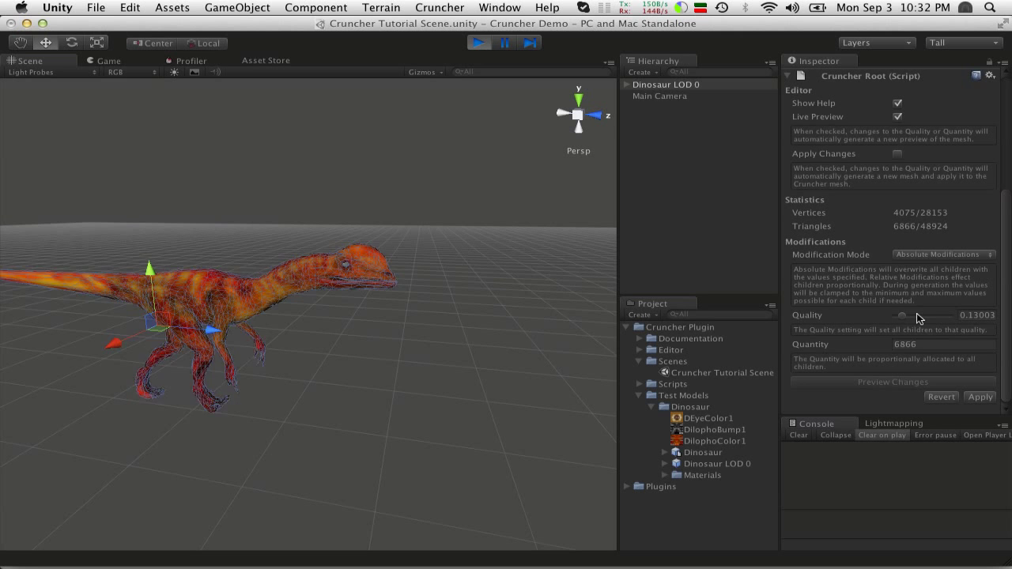
left_click_drag(903, 316, 921, 316)
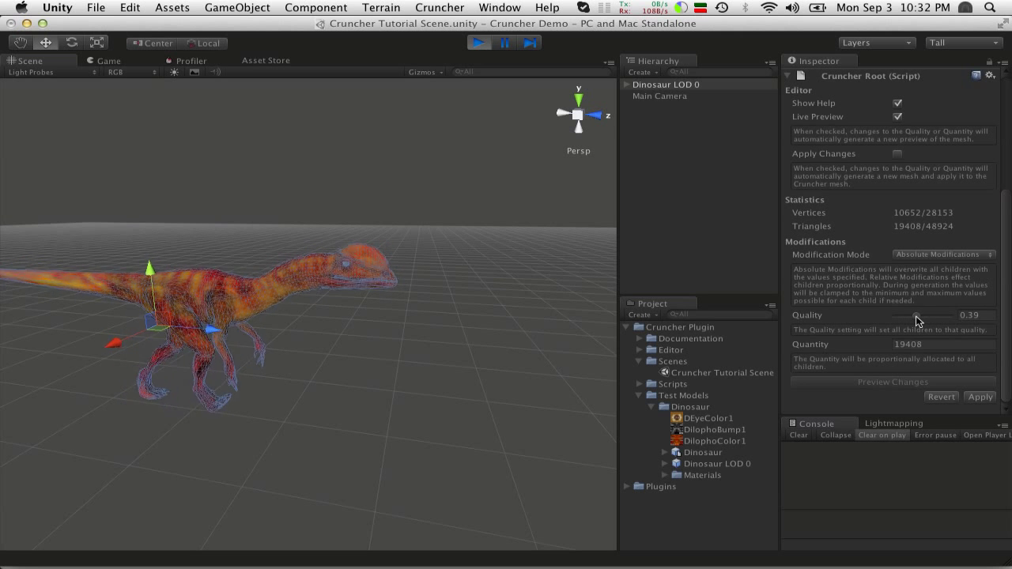
left_click_drag(941, 316, 889, 316)
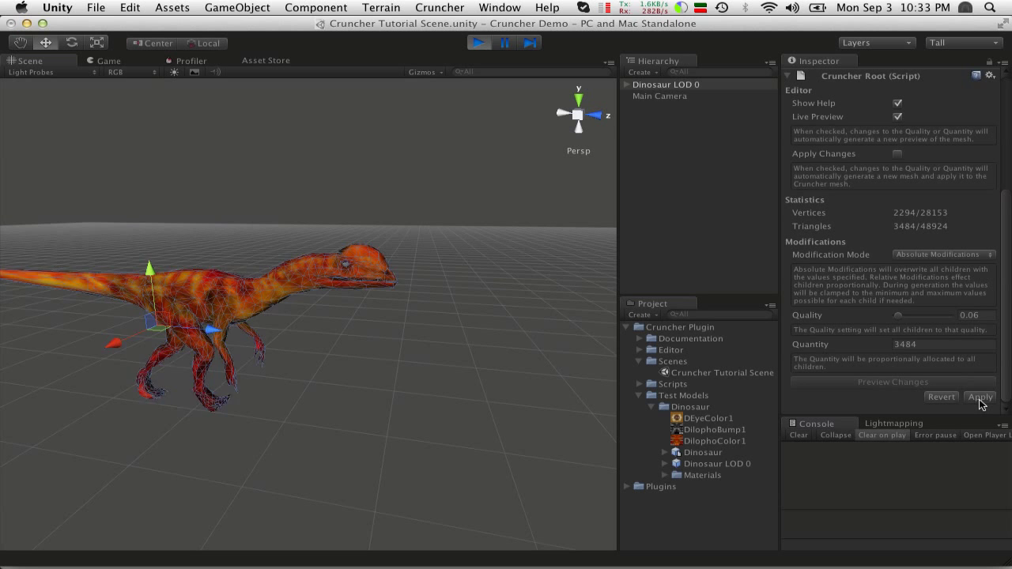
left_click(980, 397)
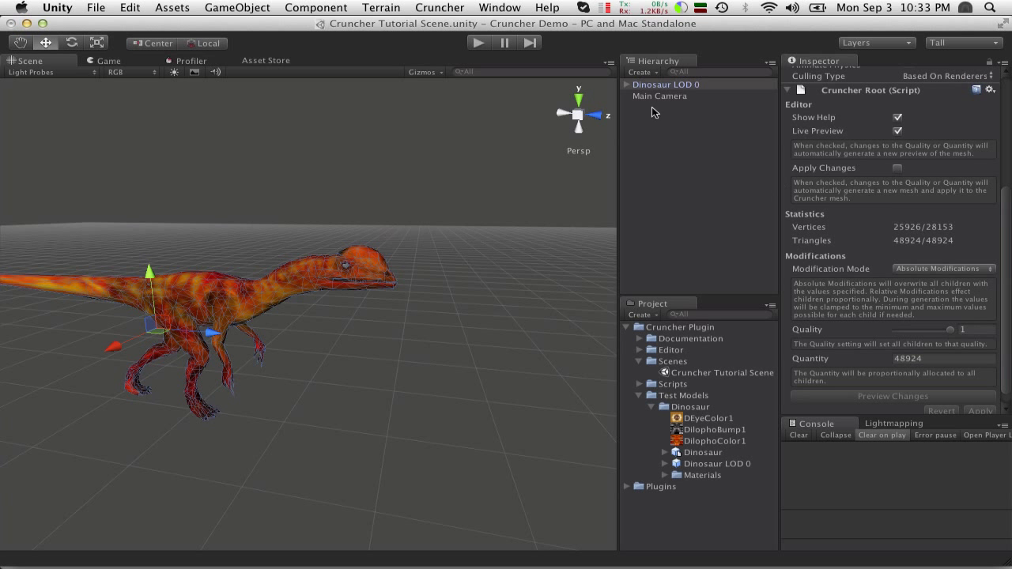
- Reselect Dinosaur LOD 0, review its Cruncher Root settings at quality 1, and glance at the Cruncher menu
left_click(664, 86)
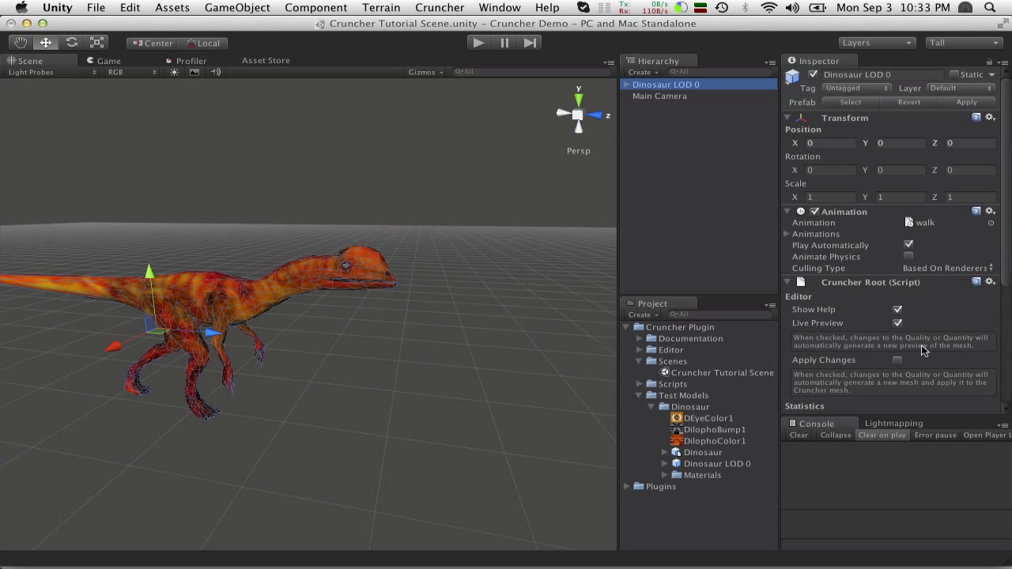
scroll("down", 3)
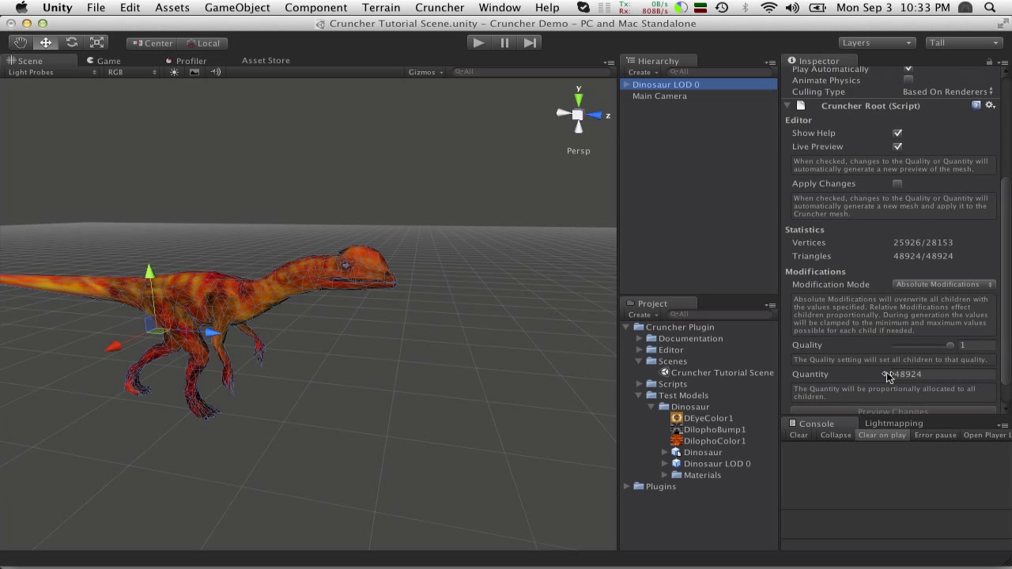
mouse_move(933, 356)
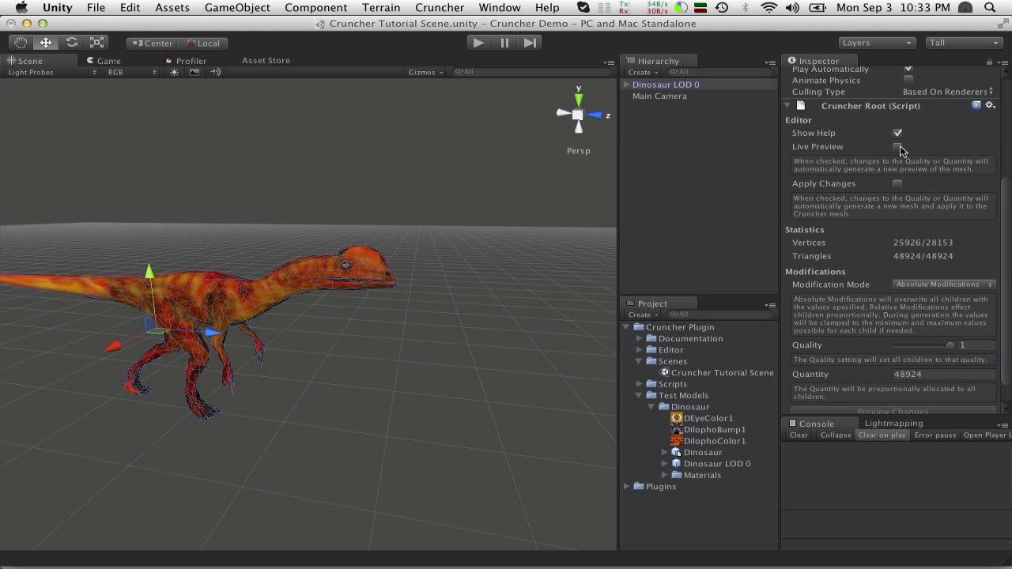
left_click(898, 146)
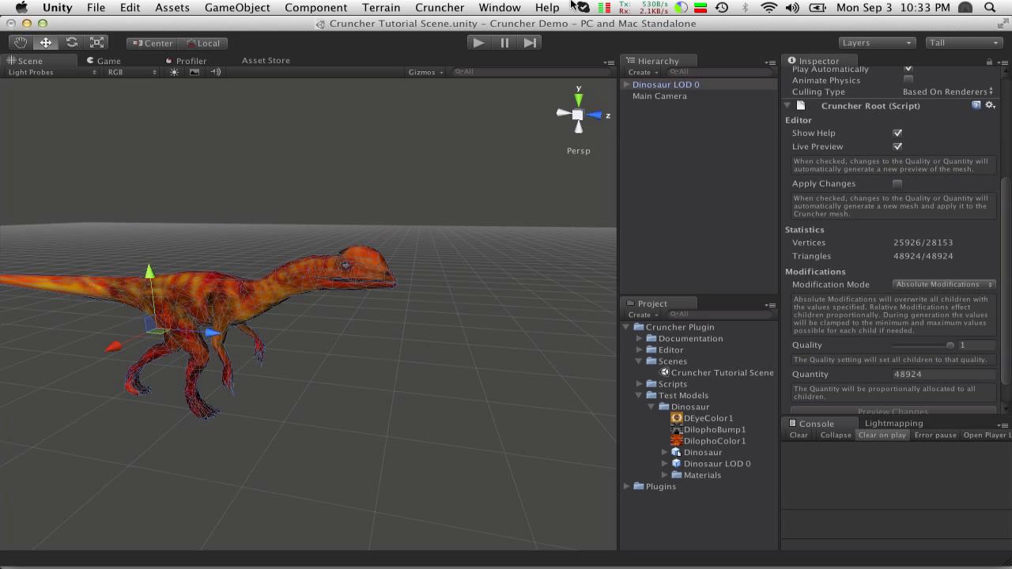
mouse_move(534, 136)
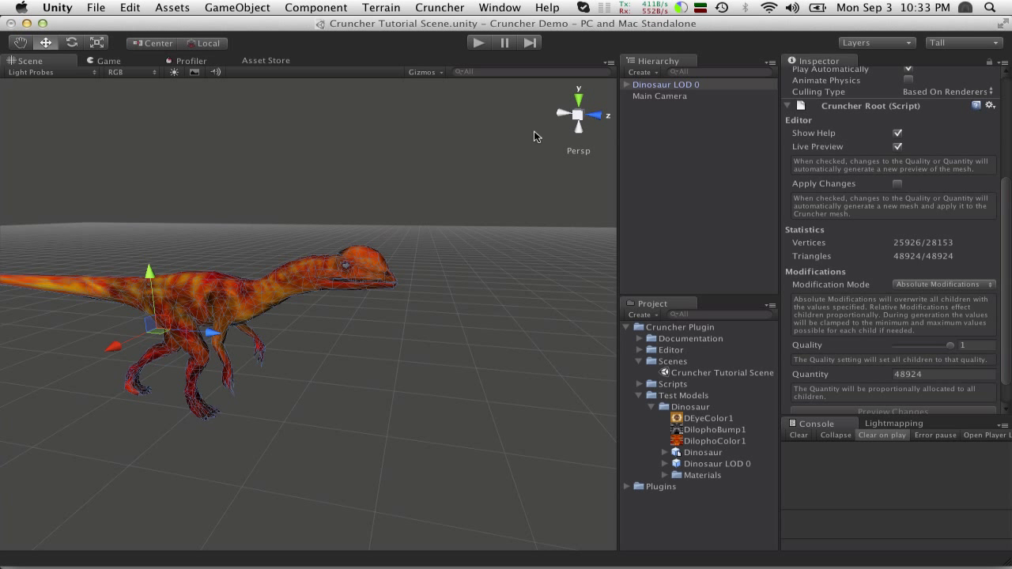
left_click(440, 7)
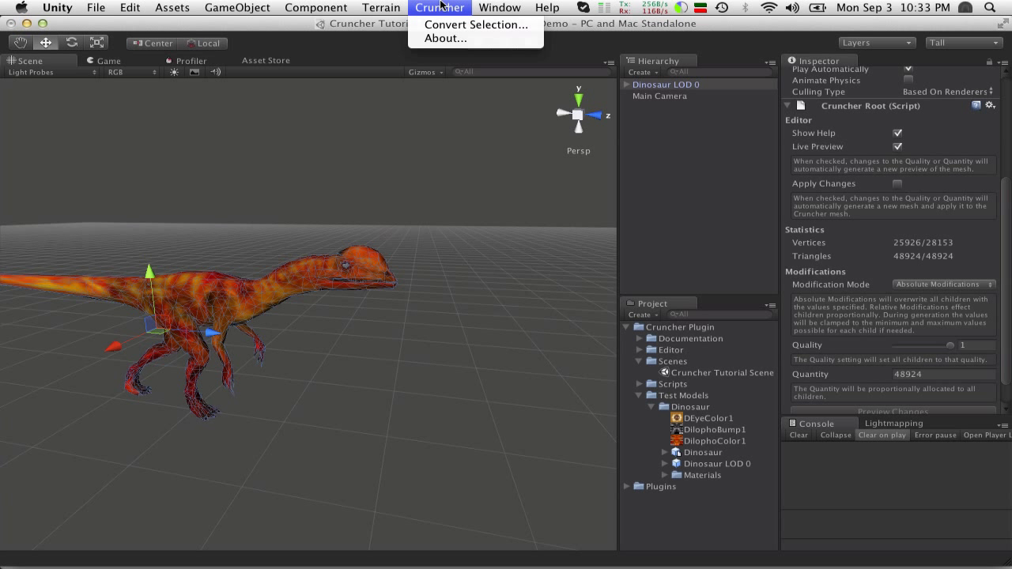
left_click(383, 196)
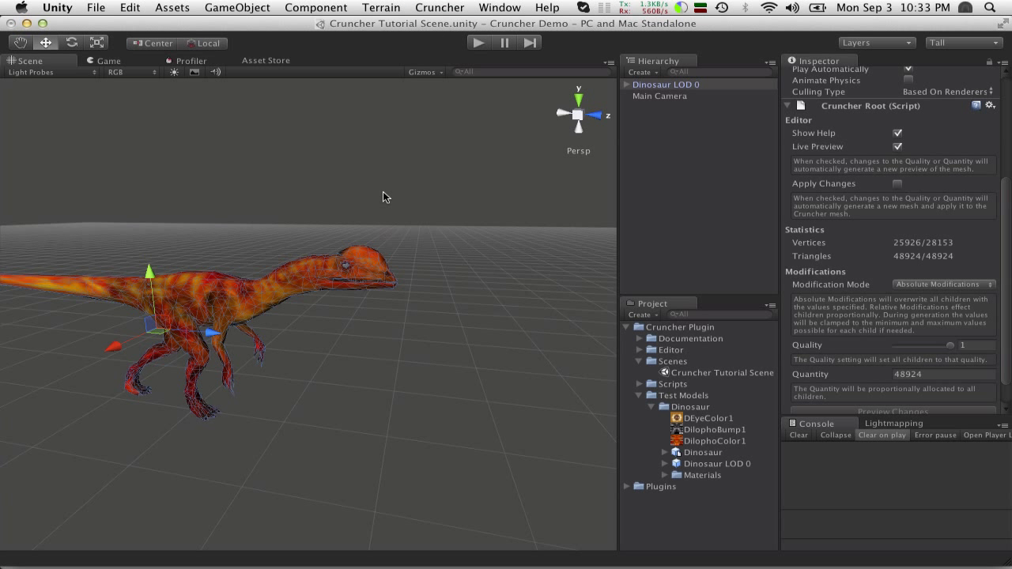